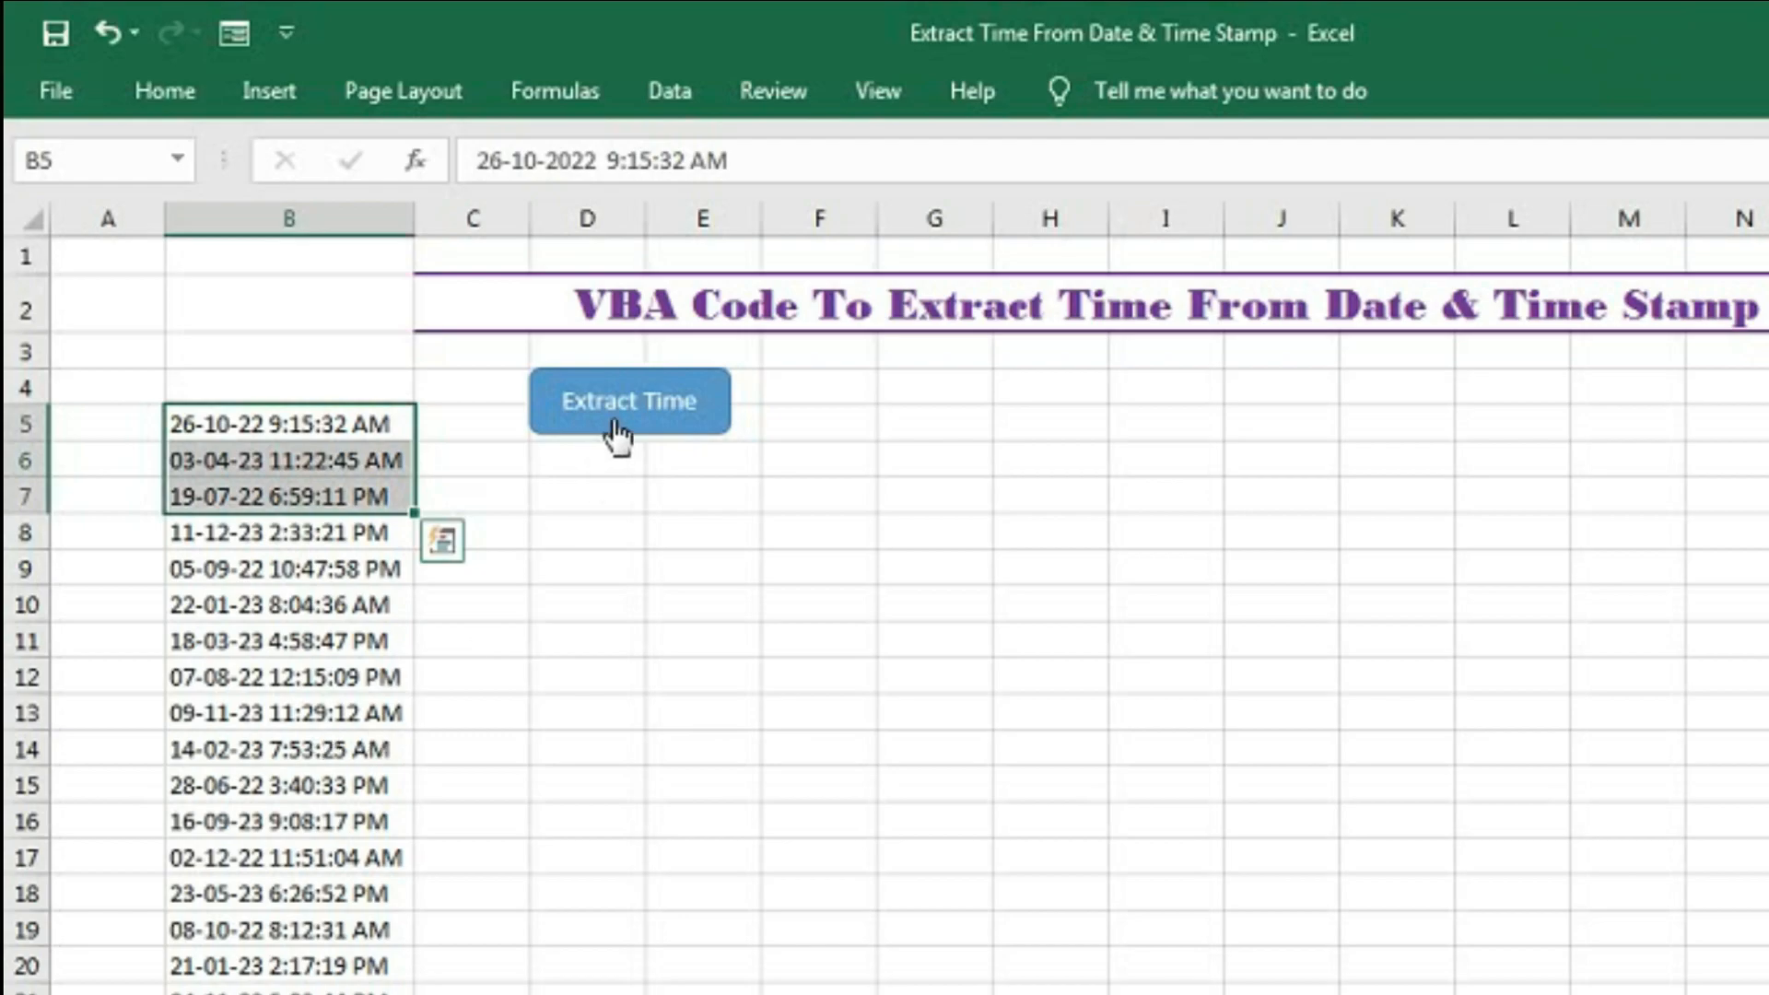
# Step: Convert the selected B5:B7 date-time stamps to time-only values with the Extract Time button
pyautogui.click(629, 400)
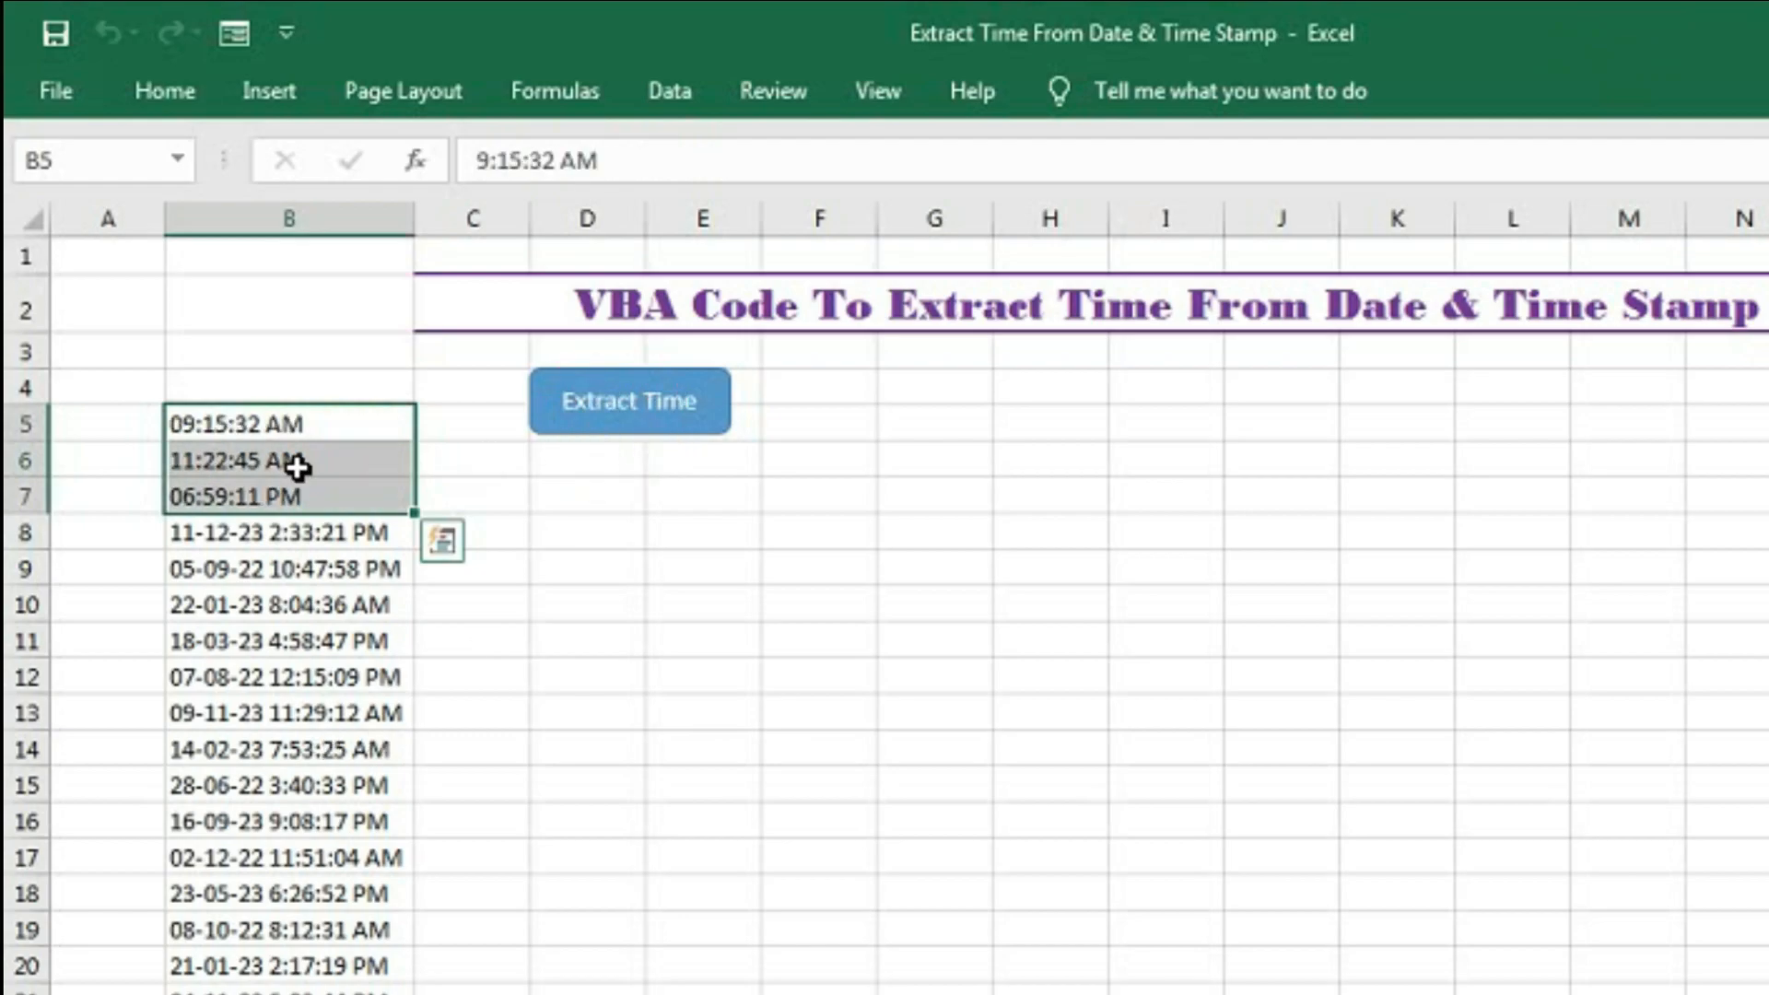
pyautogui.moveTo(258, 472)
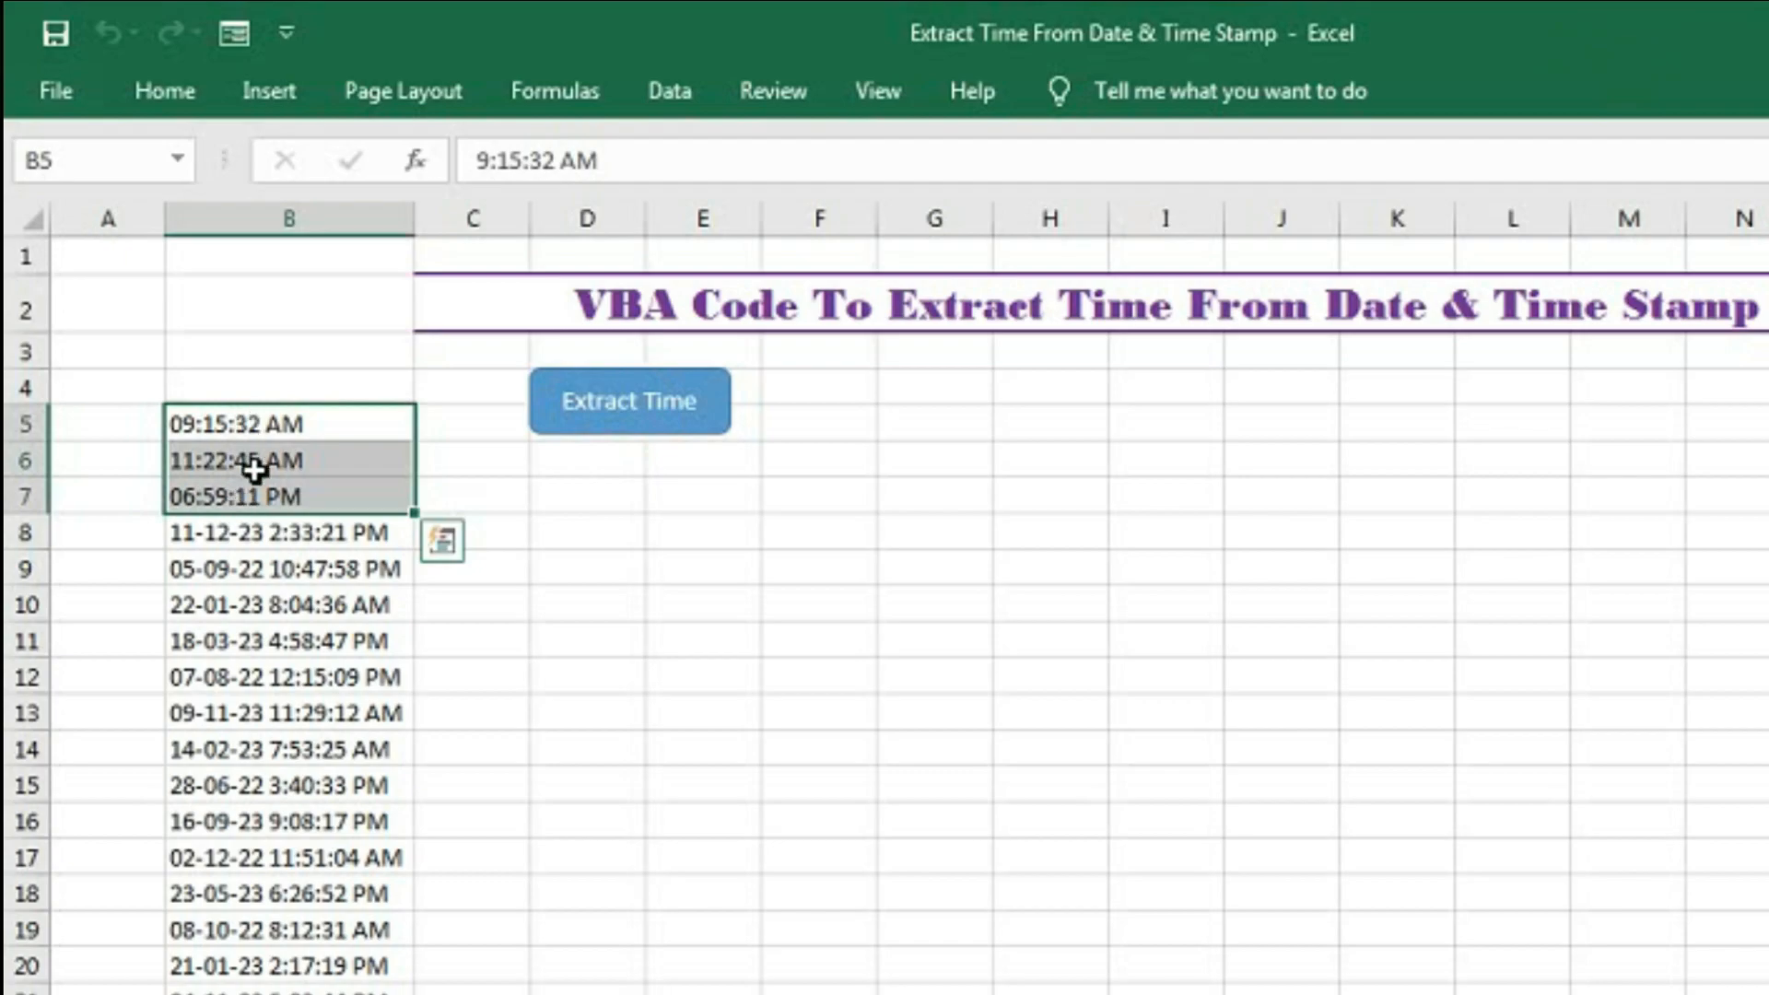
pyautogui.moveTo(310, 494)
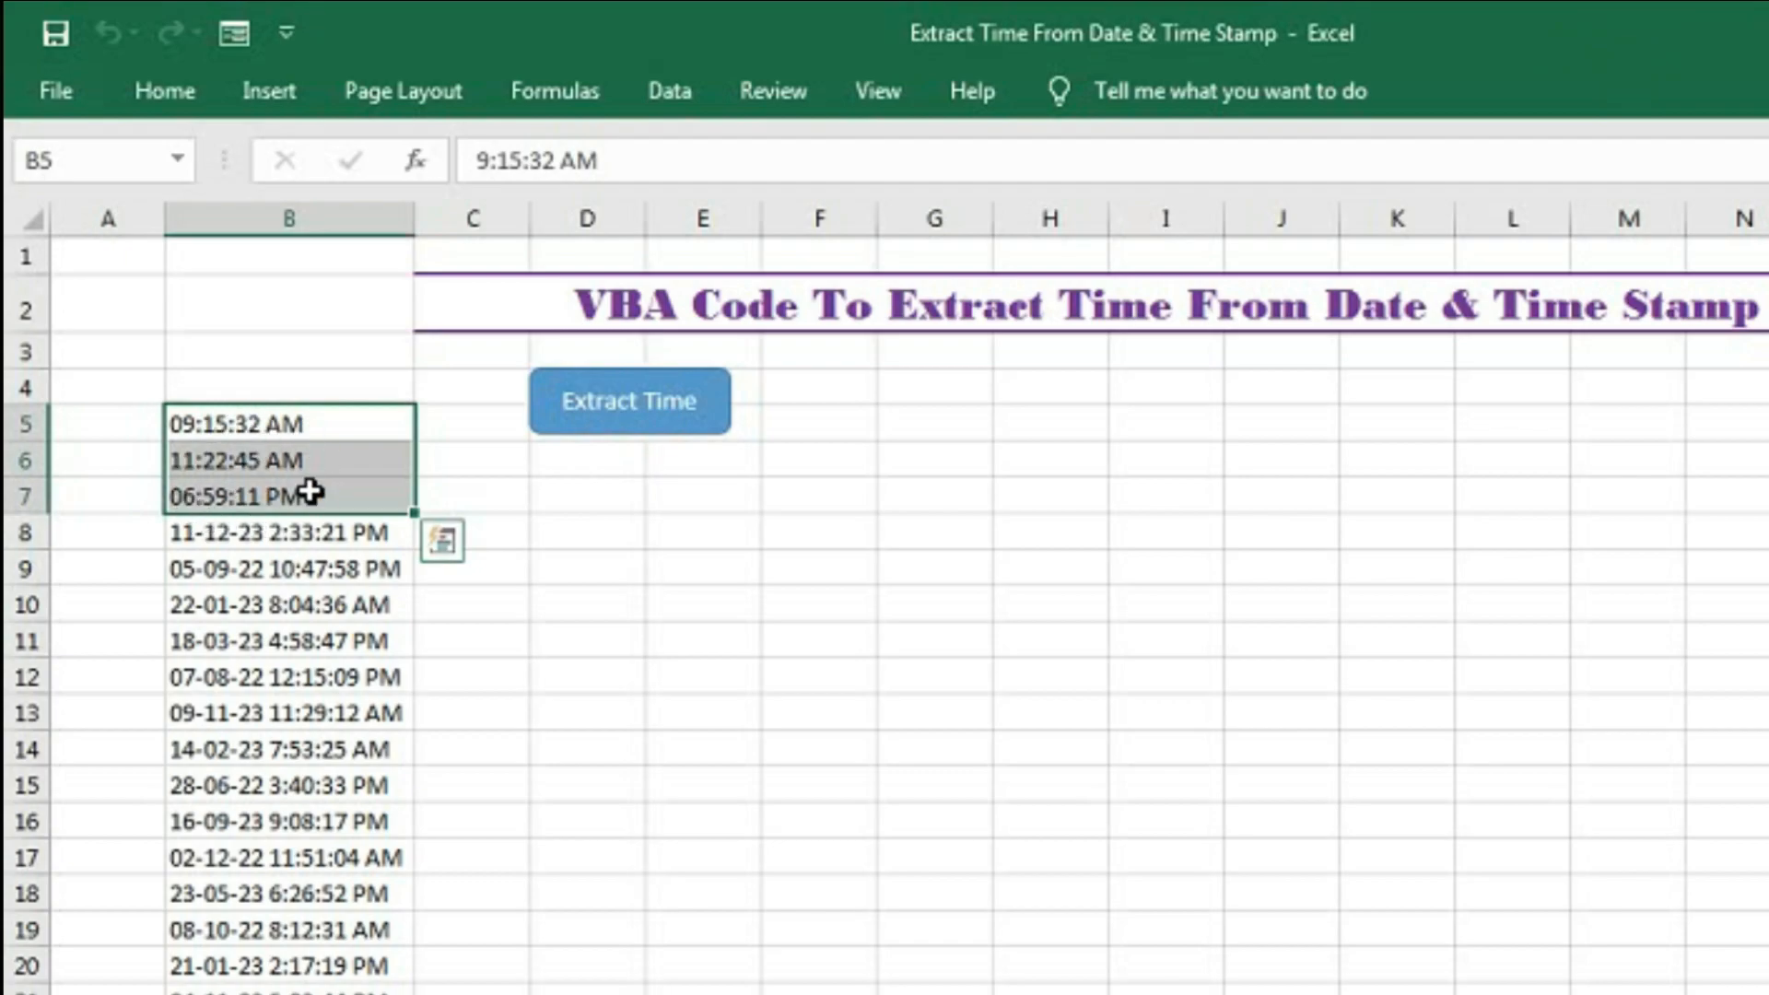
pyautogui.click(584, 496)
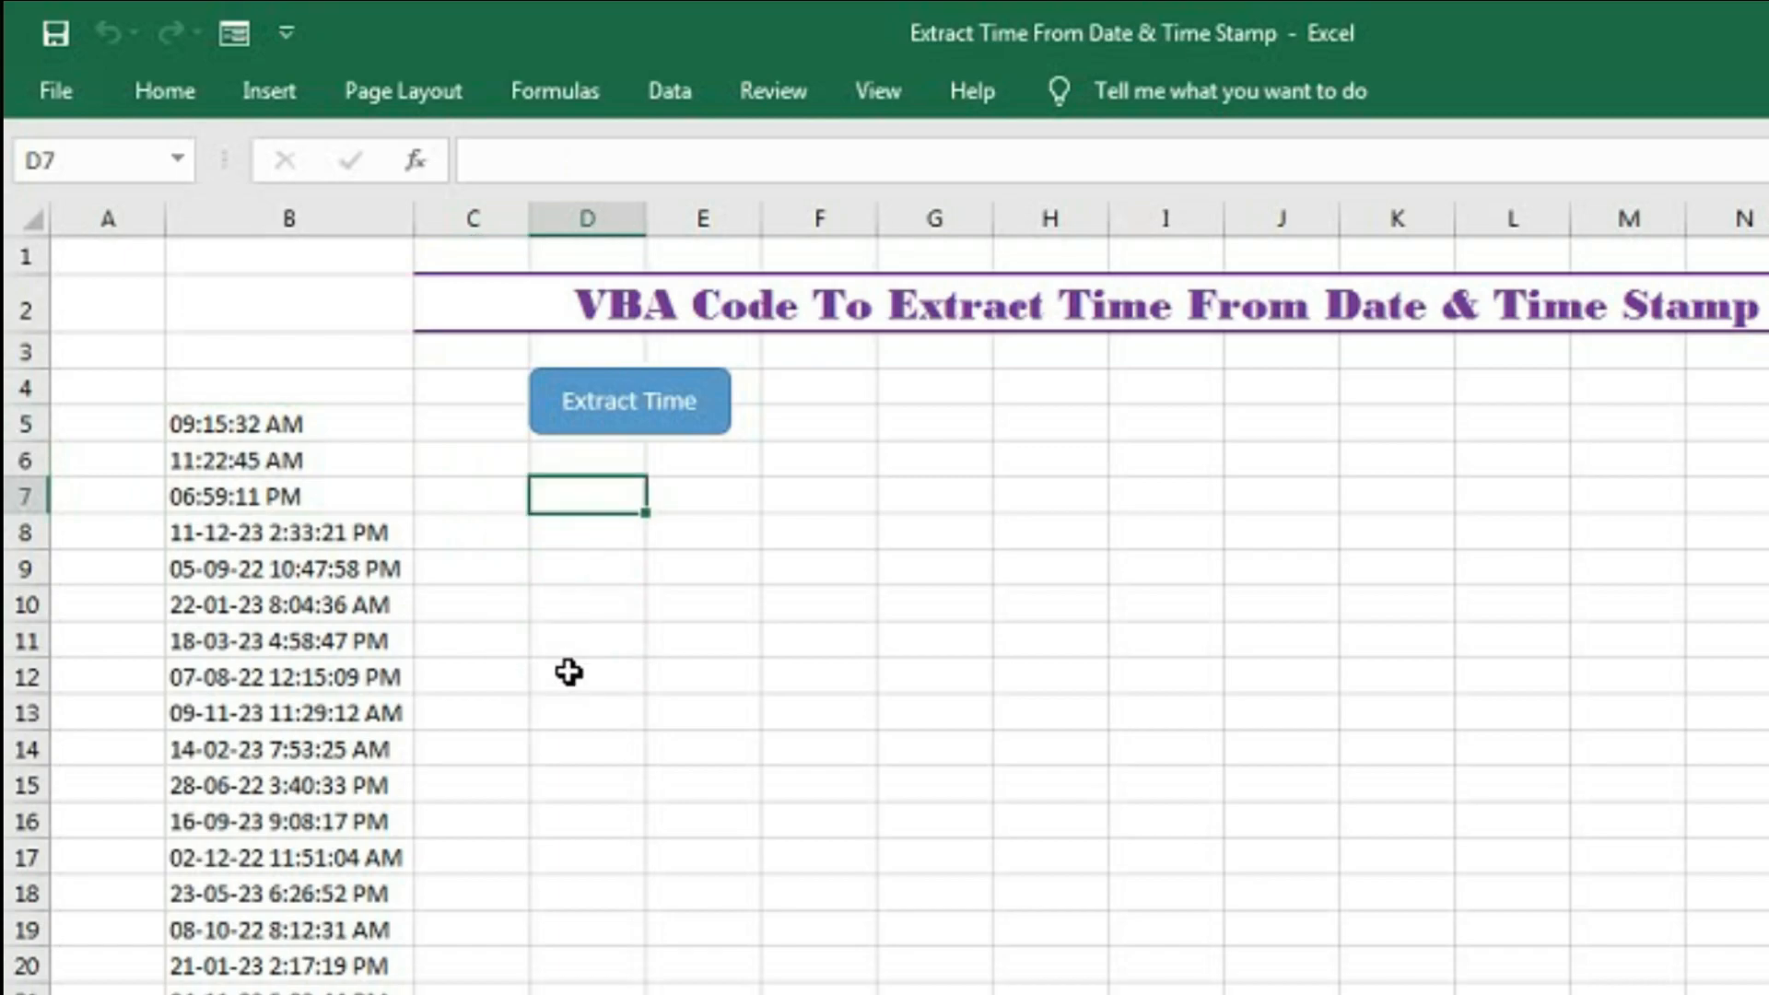
pyautogui.click(936, 820)
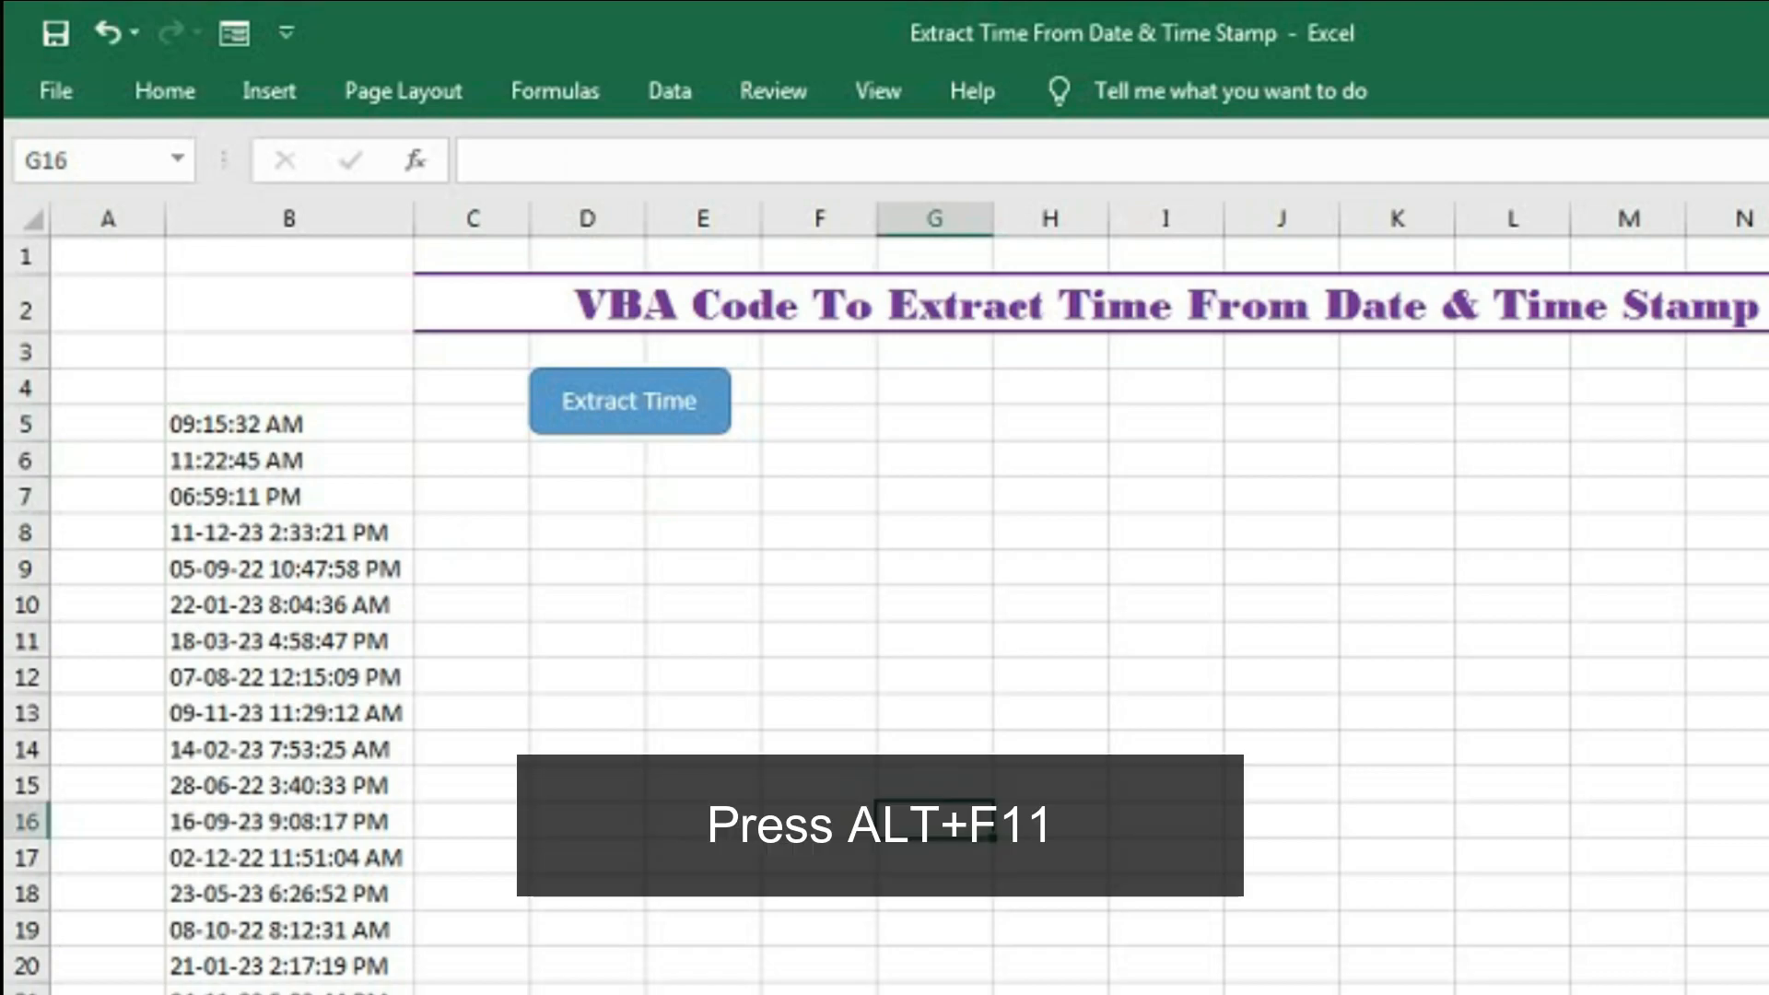
# Step: Bring up the workbook's VBA editor with Alt+F11
pyautogui.press('alt+F11')
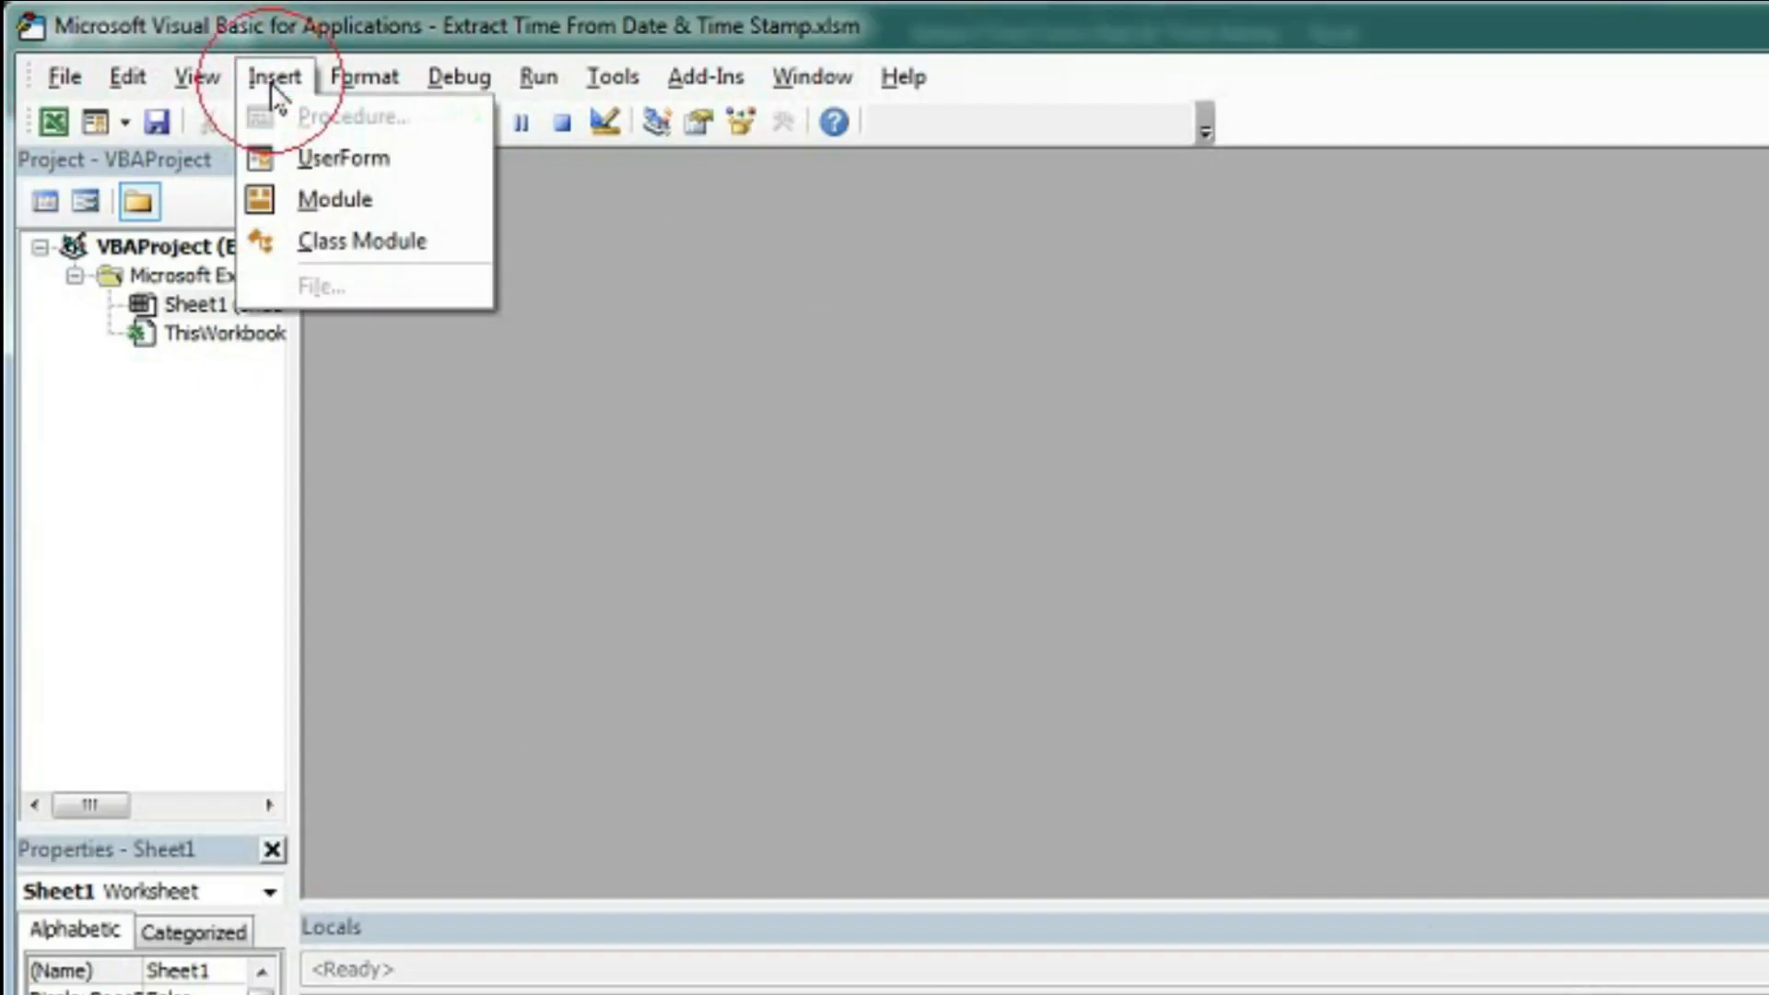
# Step: Insert a new module containing an empty Sub ExtractTime() procedure
pyautogui.click(336, 199)
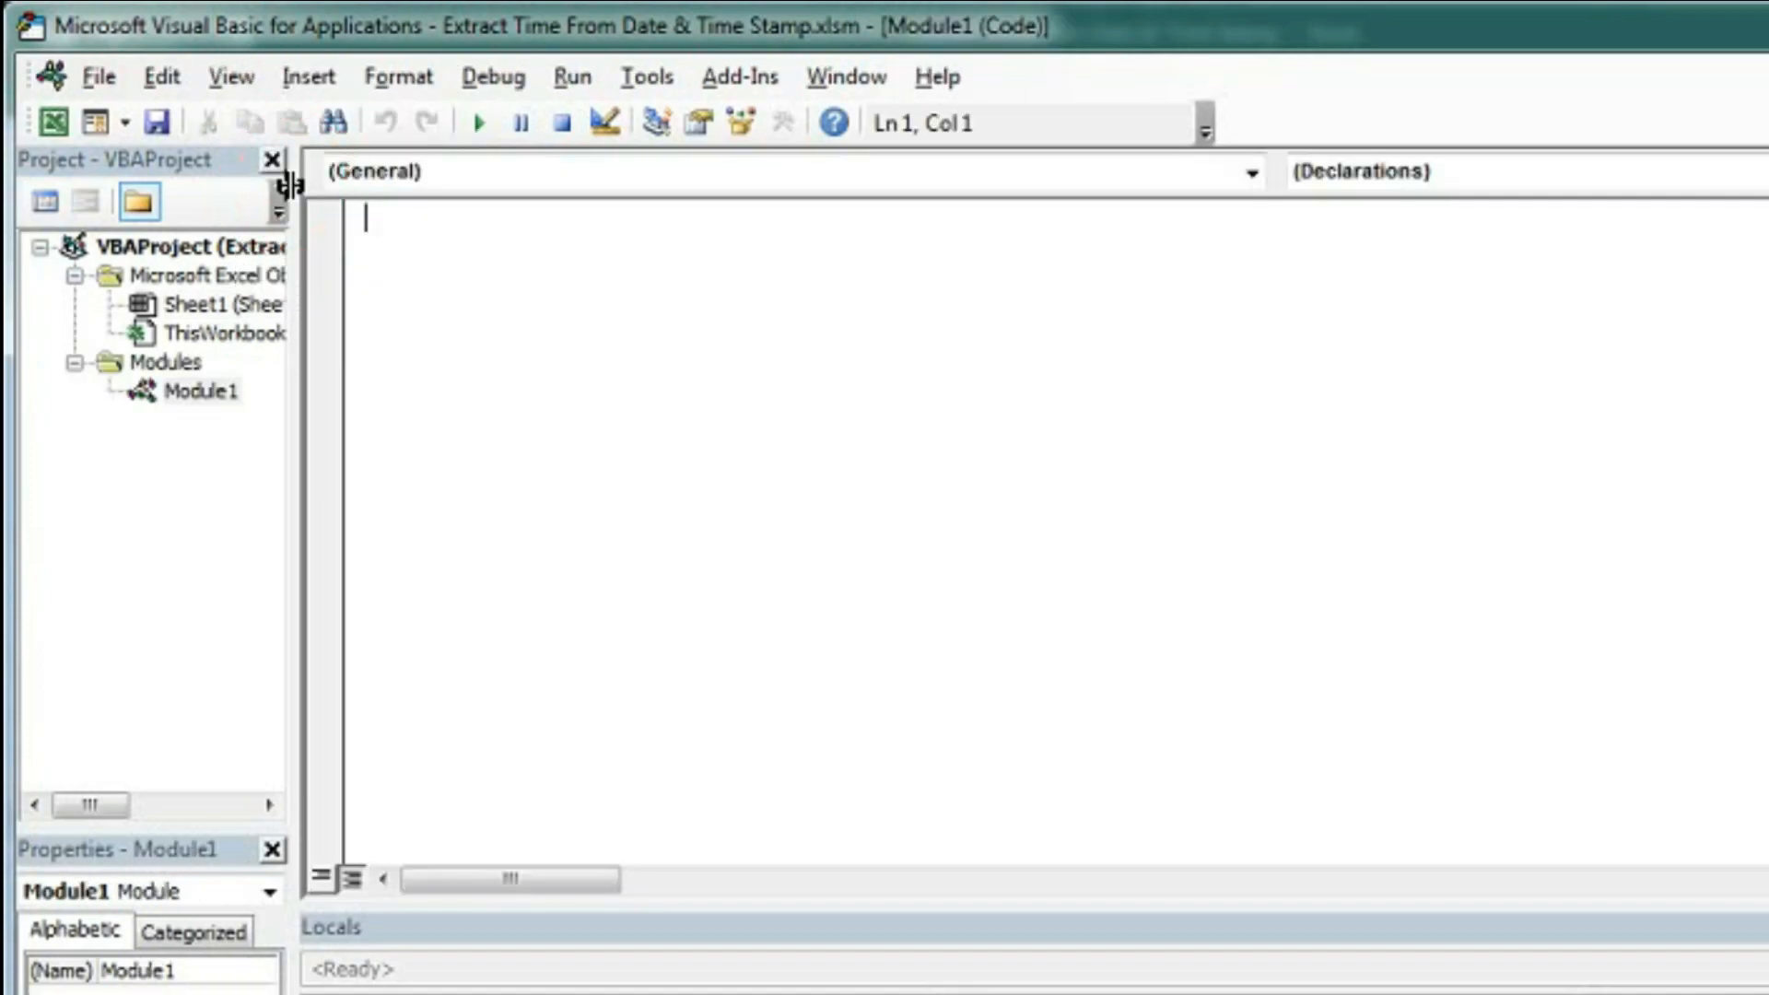
pyautogui.moveTo(586, 440)
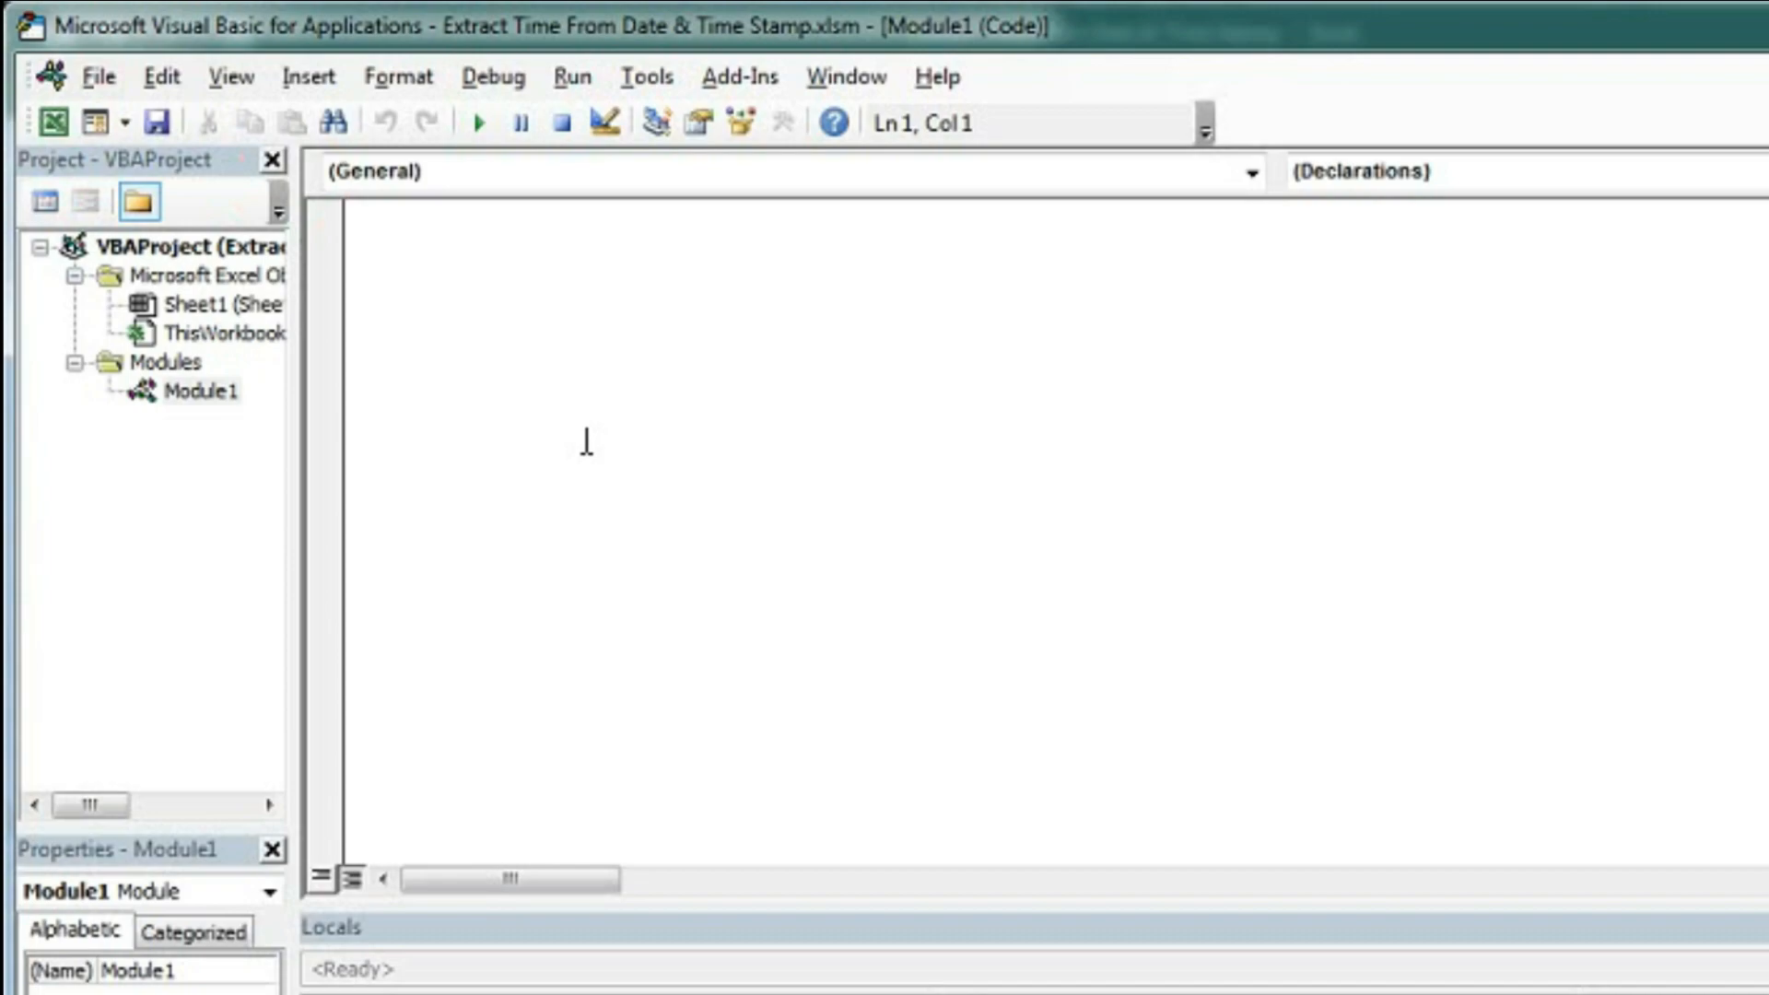
pyautogui.write('SUb')
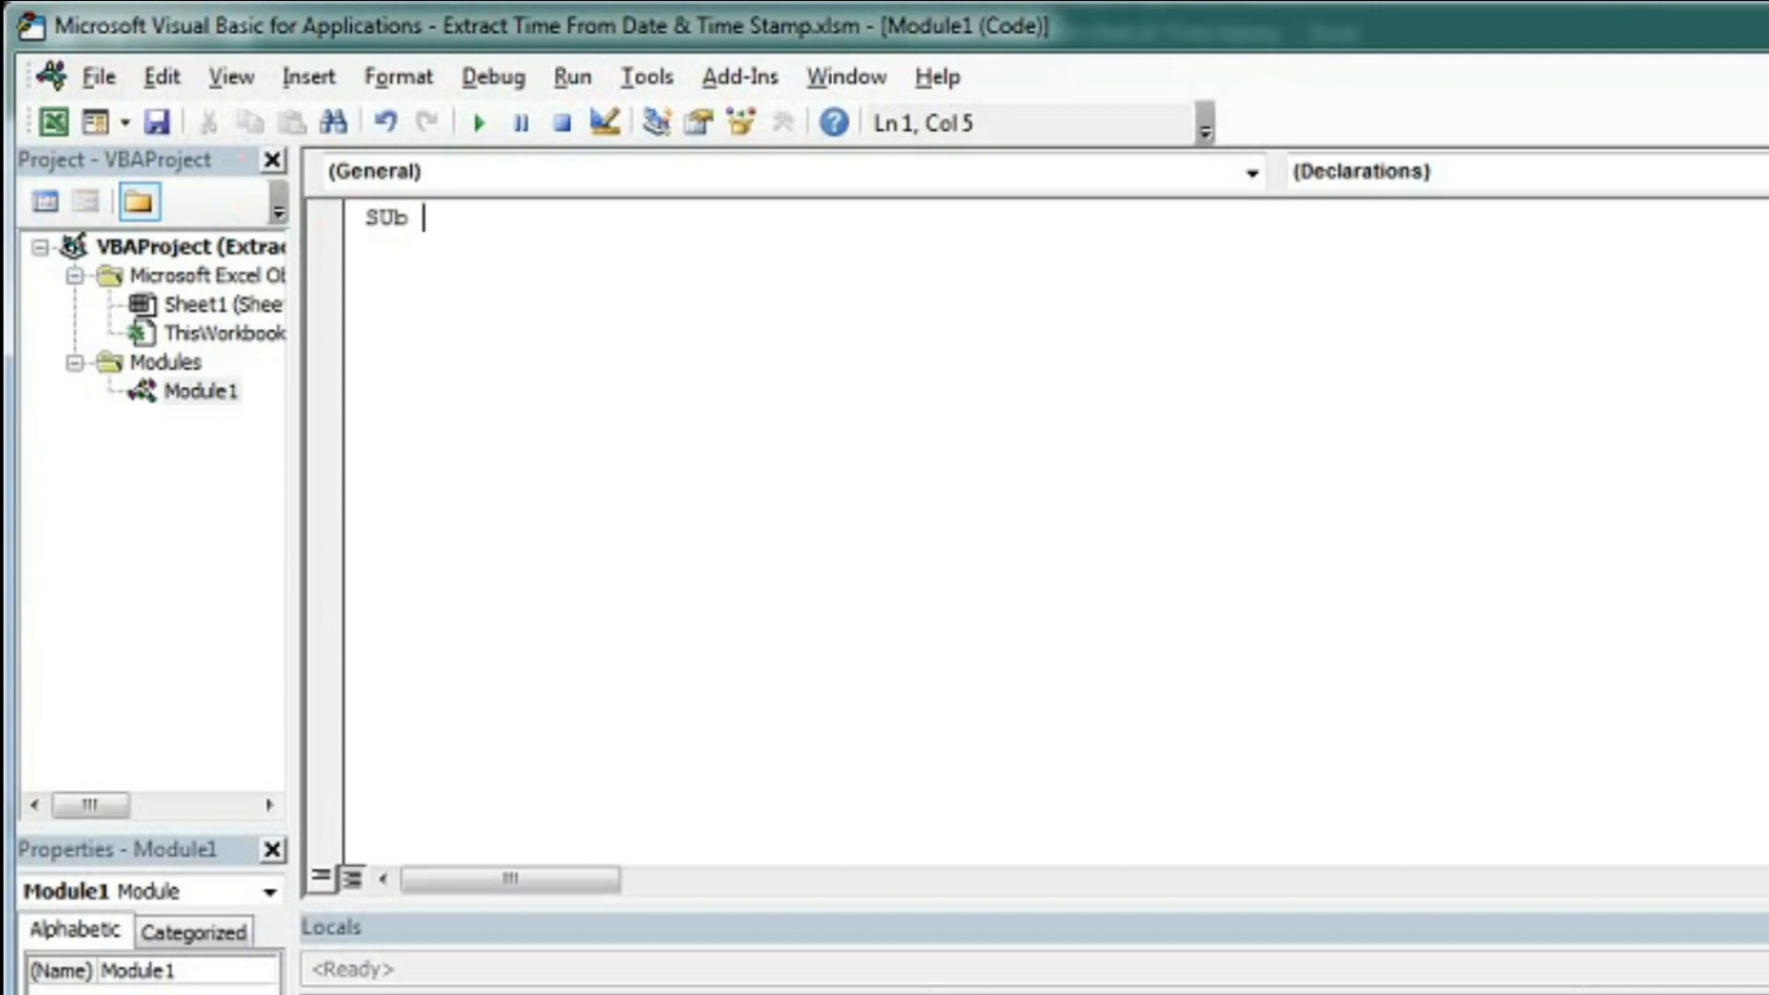
pyautogui.write('Ext')
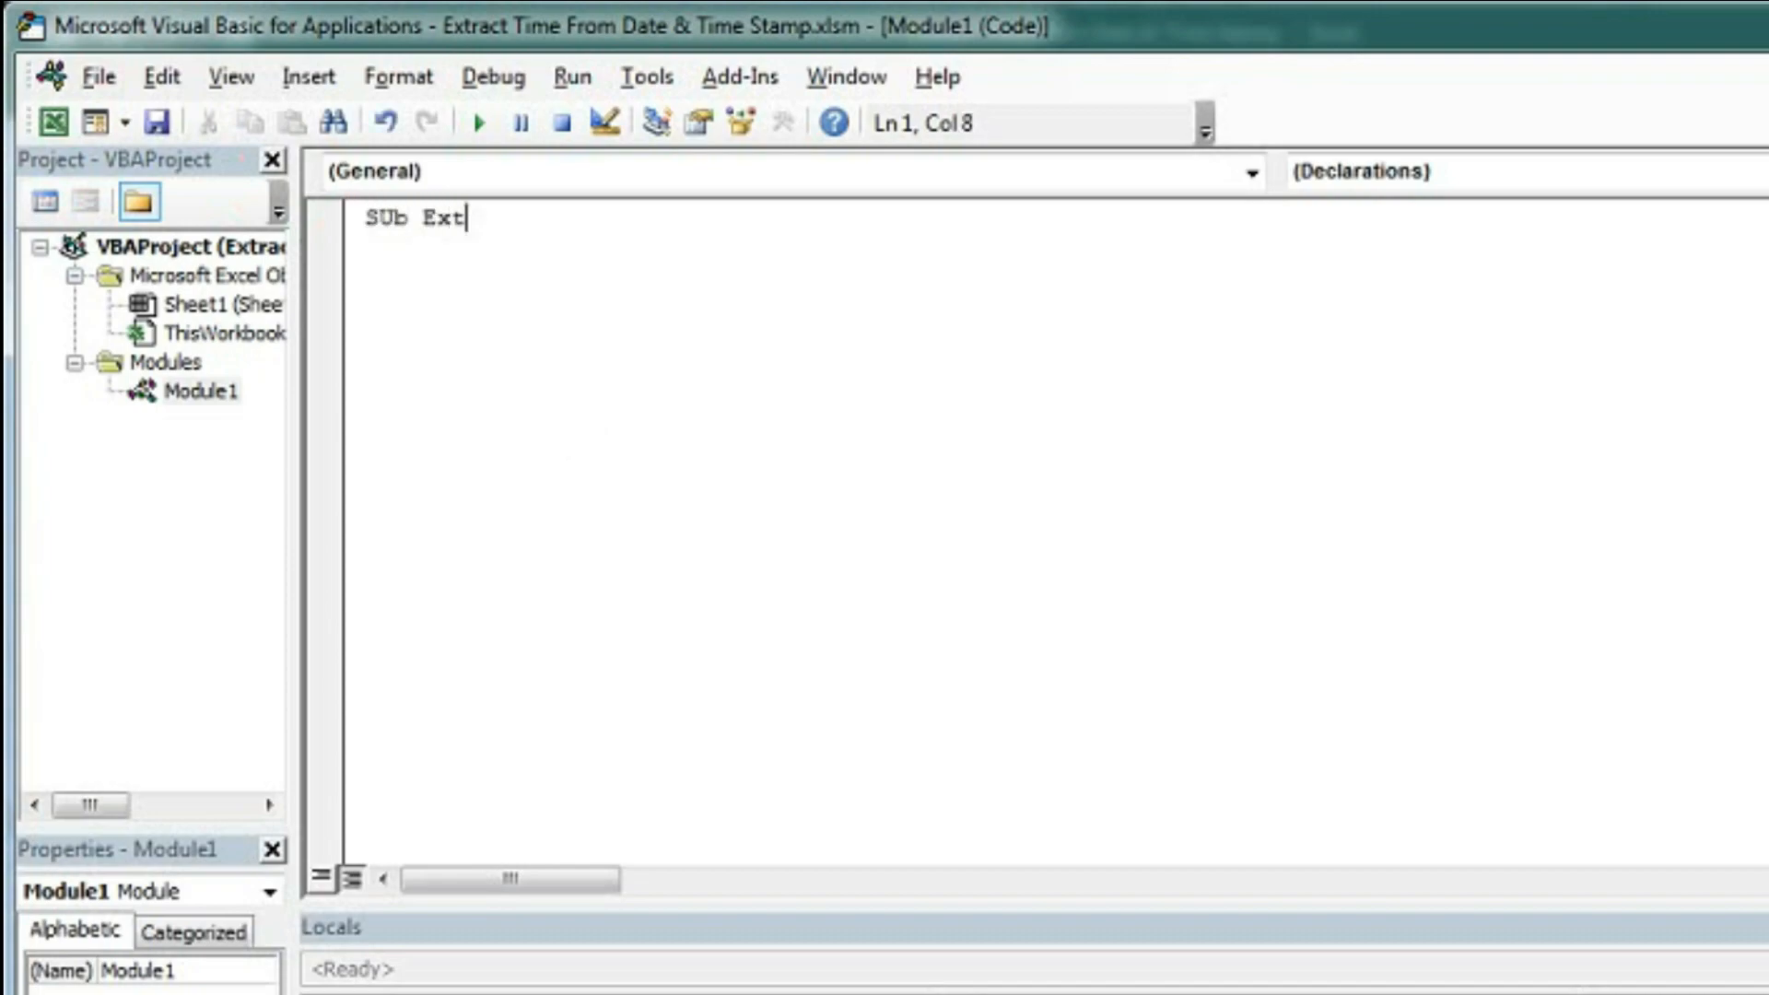
pyautogui.write('ract')
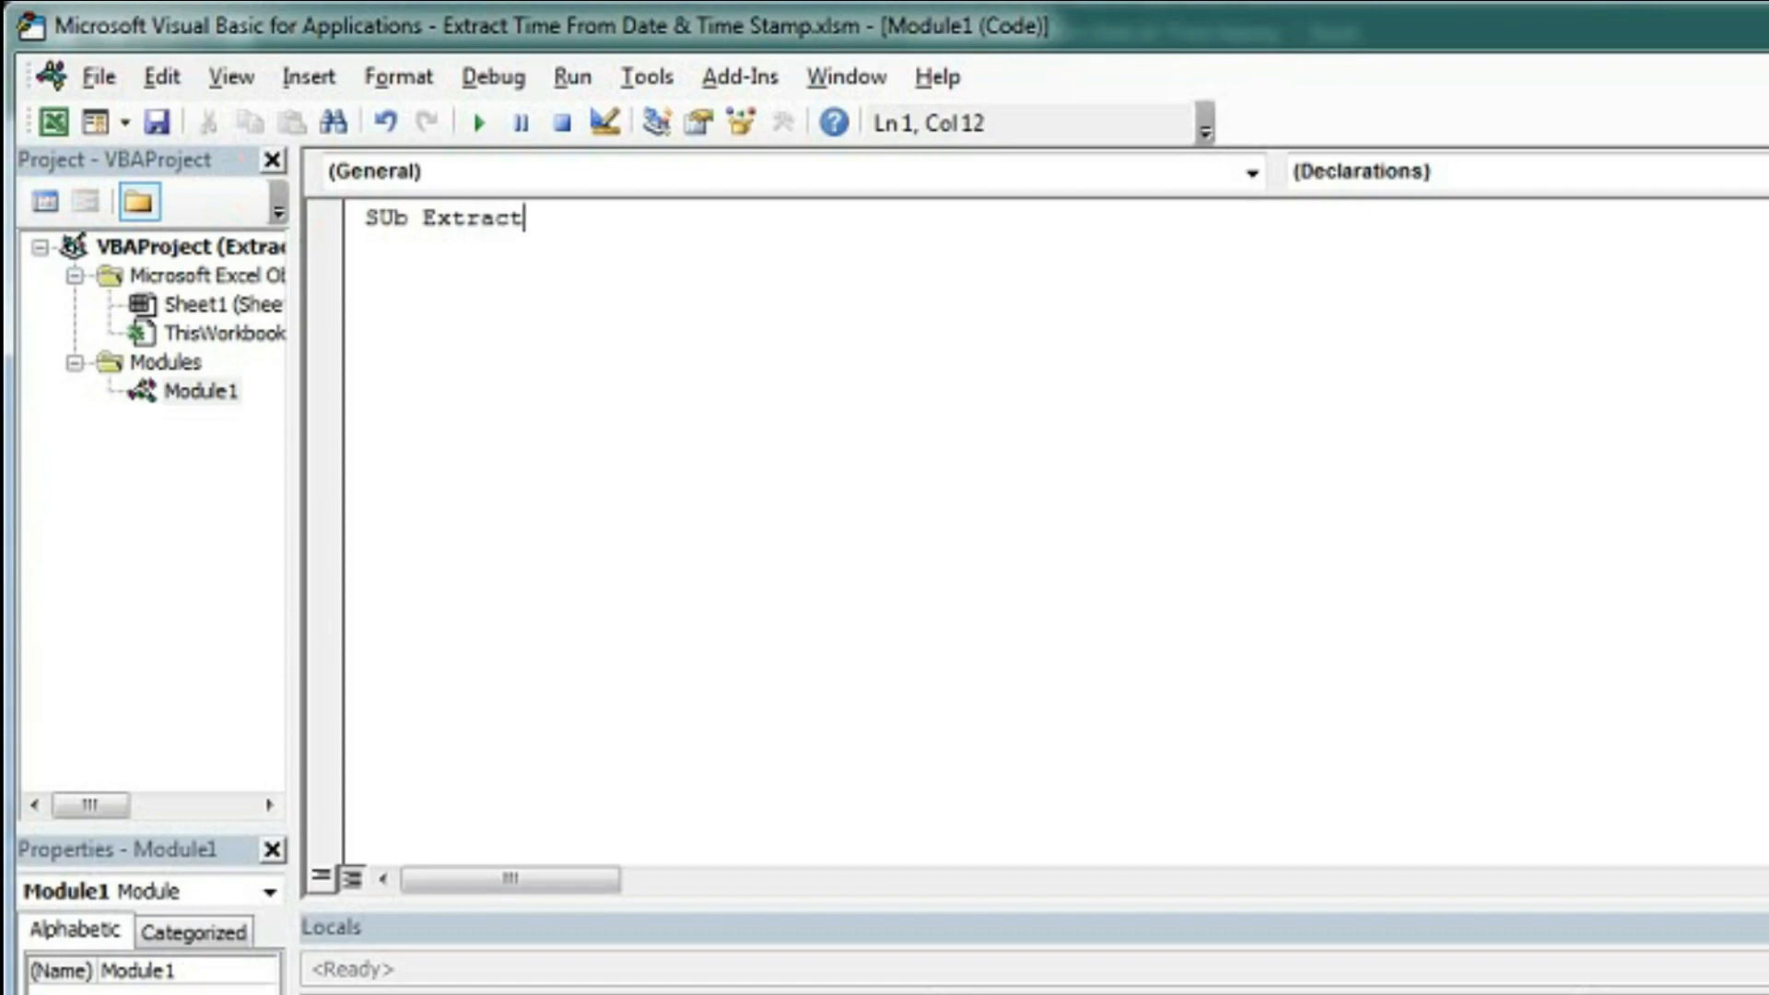
pyautogui.write('Time(')
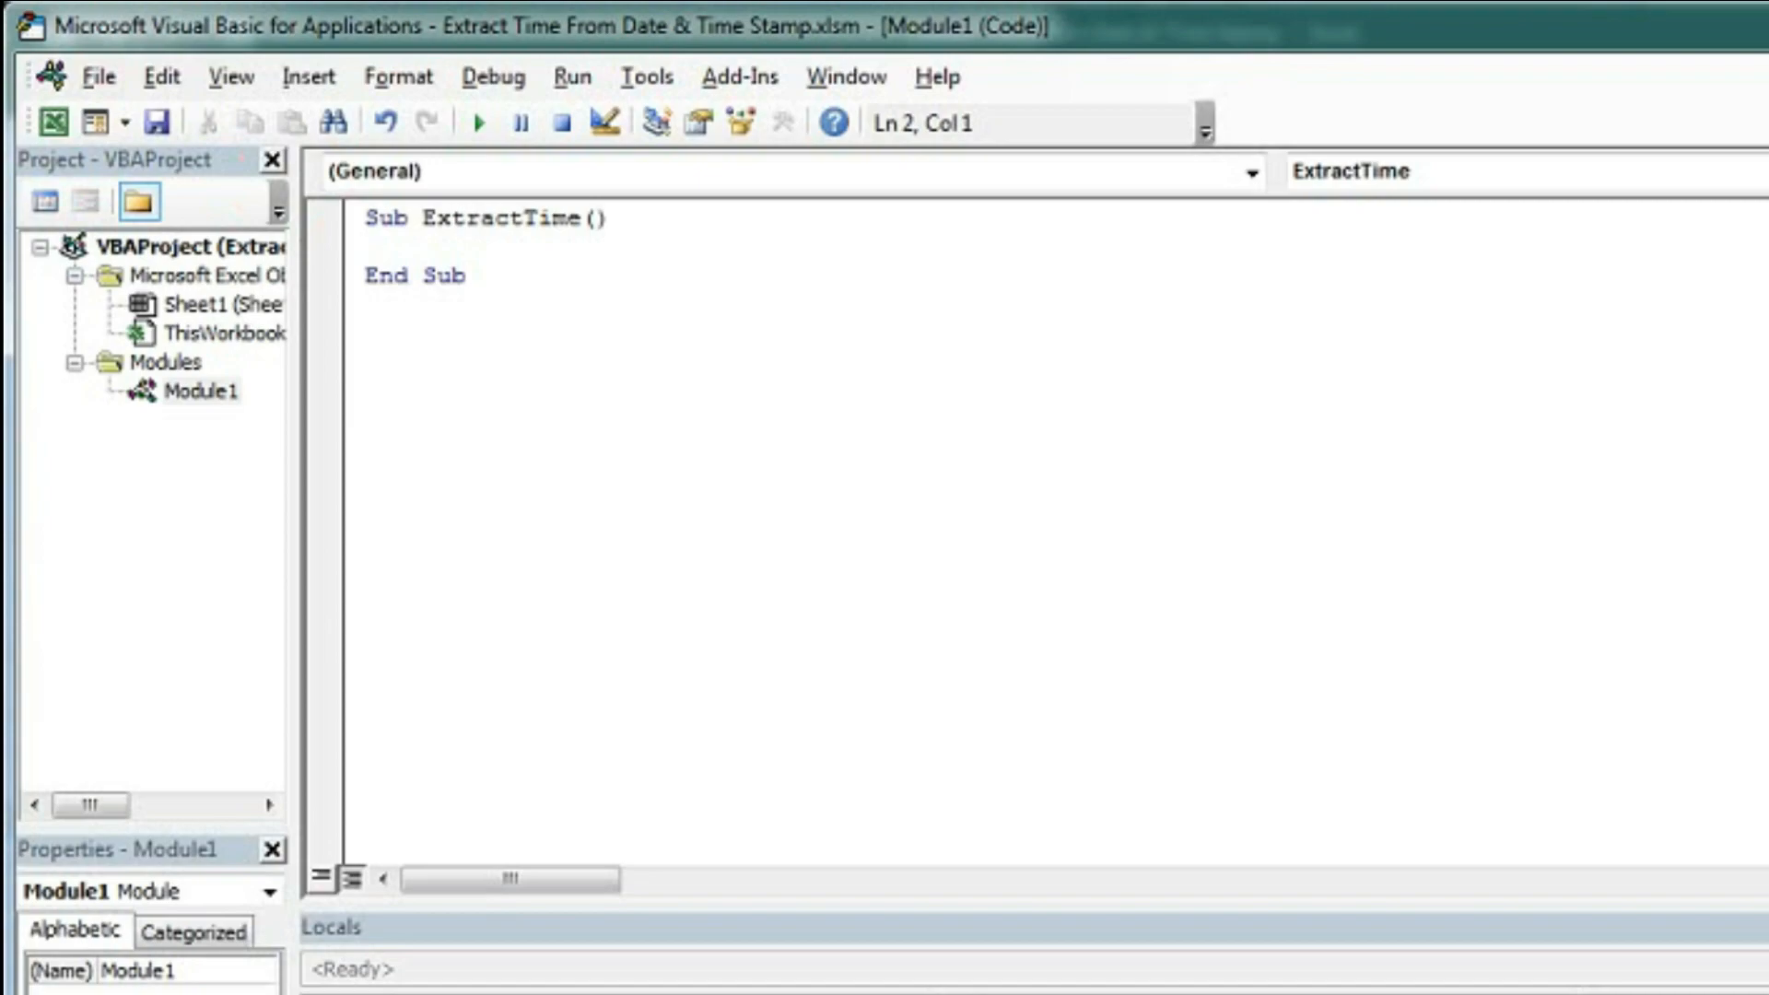
# Step: Declare rng As Range and dt As Double inside ExtractTime
pyautogui.click(365, 245)
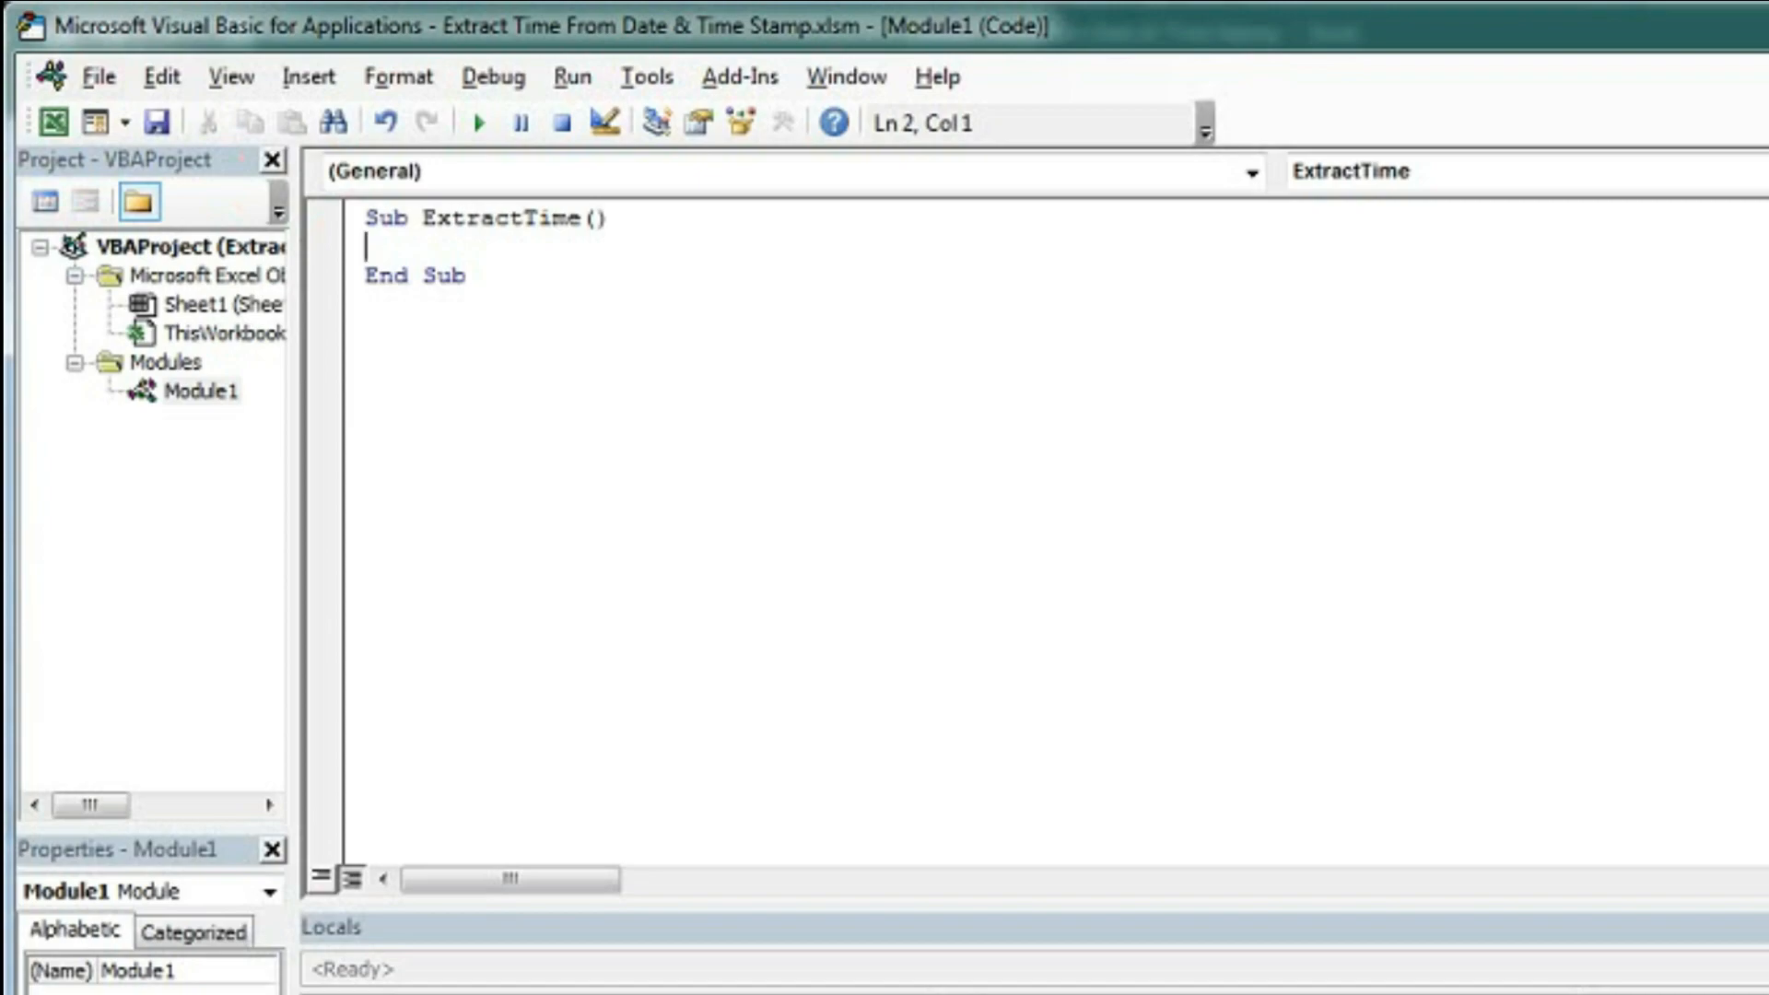
pyautogui.write('rng a')
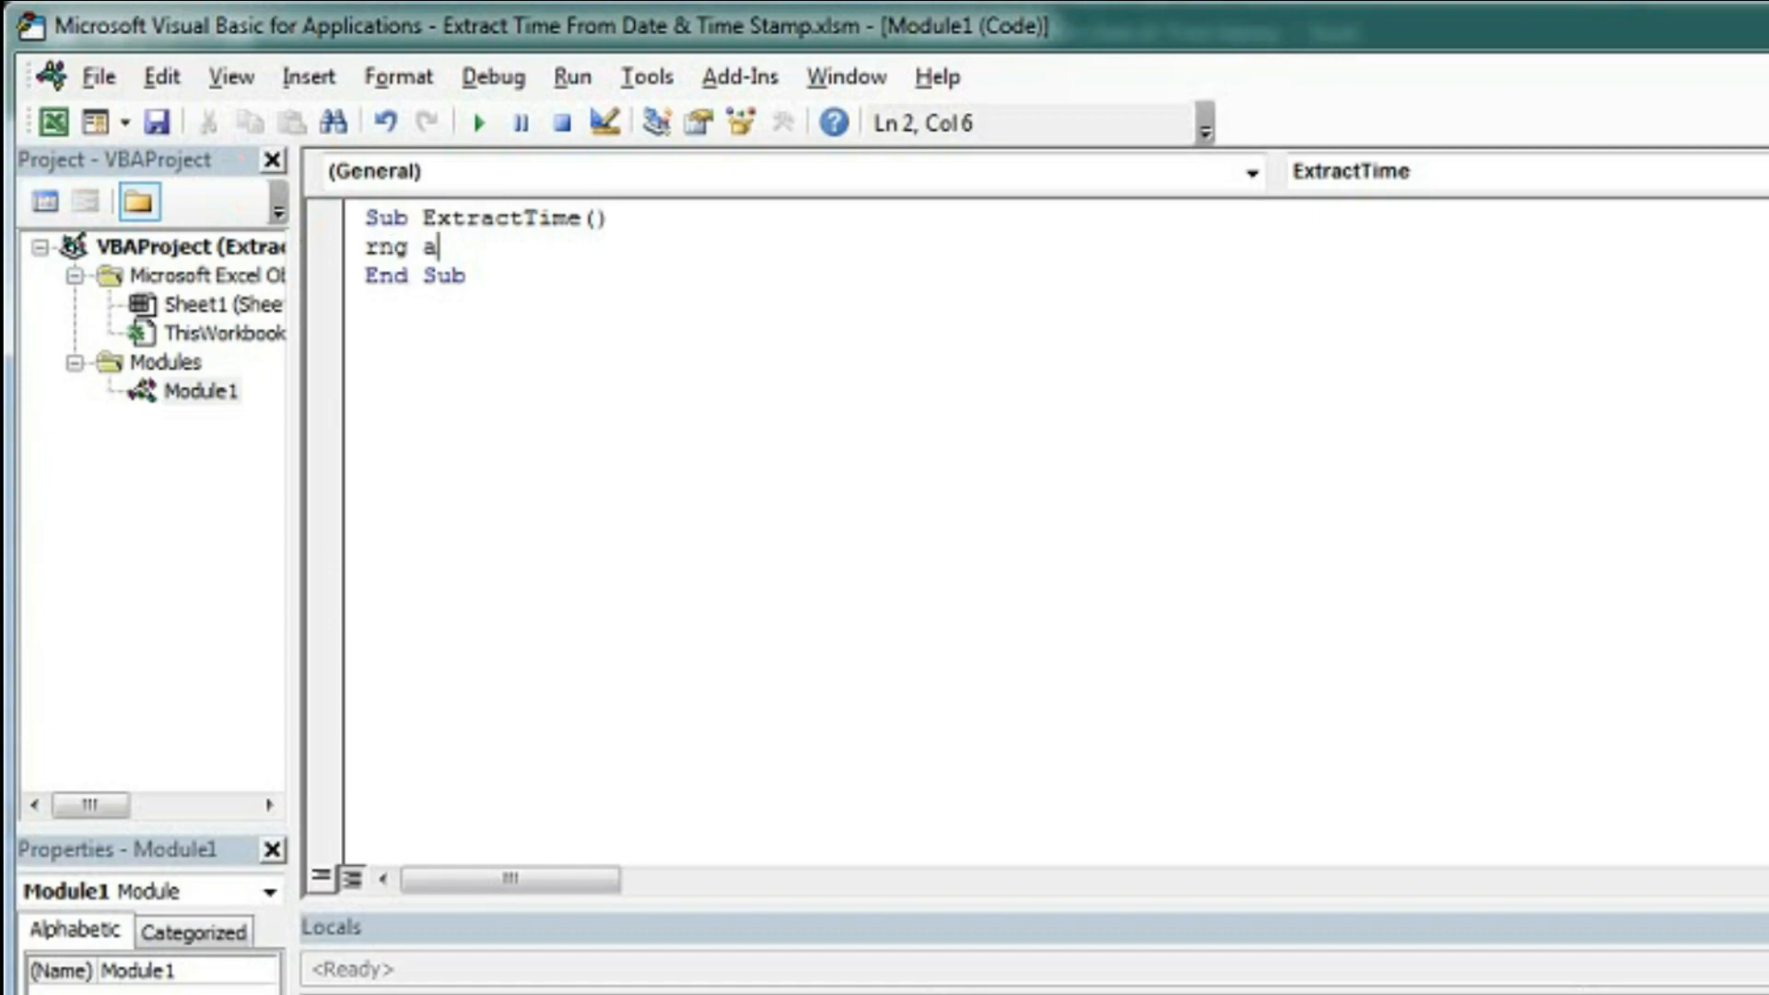
pyautogui.write('s Range')
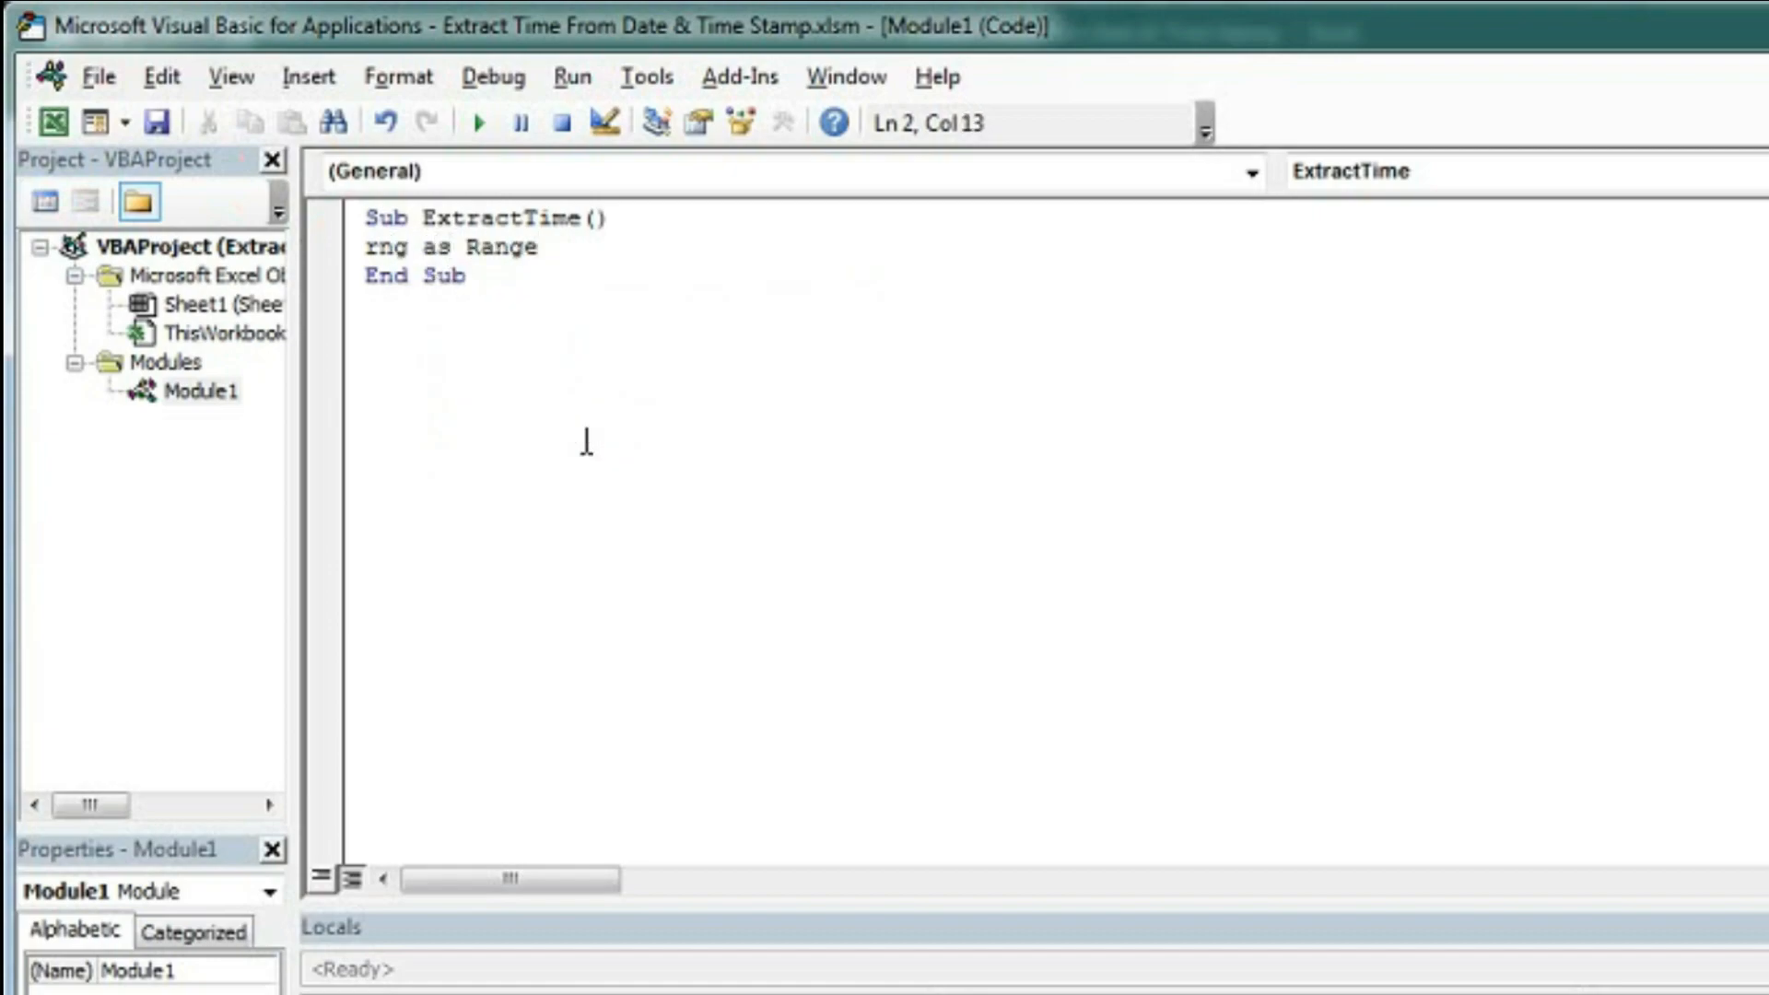
pyautogui.write(', d')
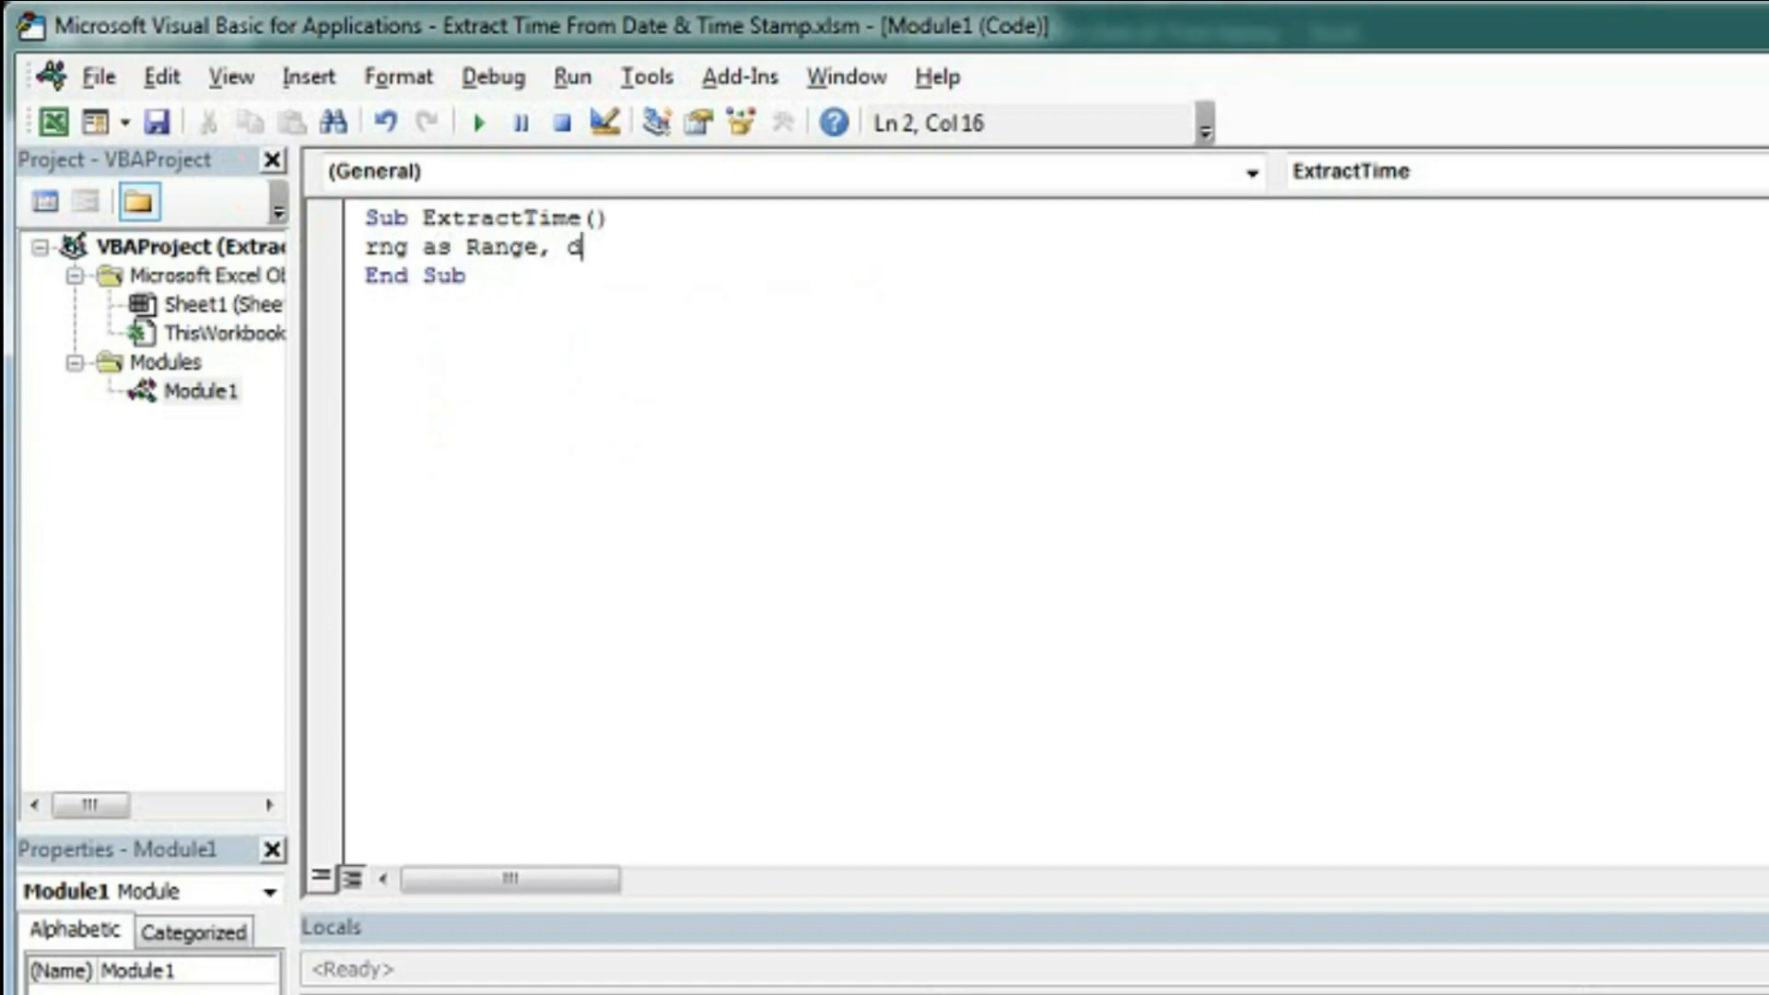
pyautogui.write('t as do')
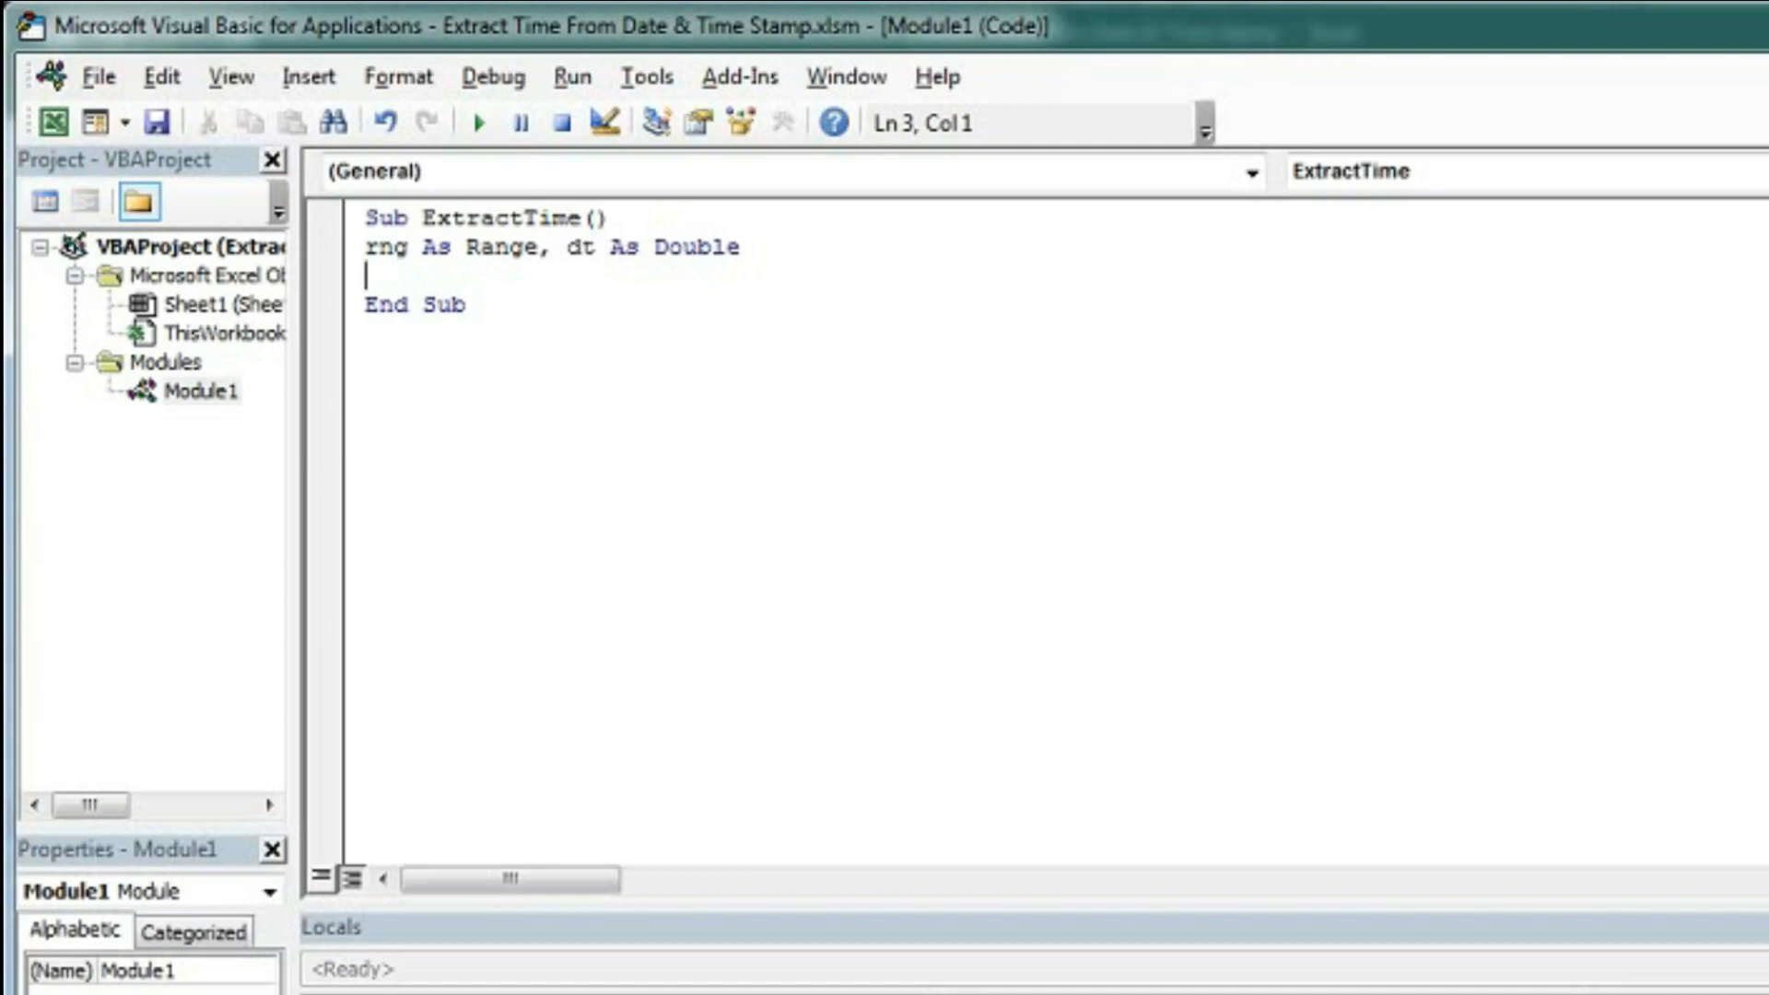
# Step: Write an empty For Each rng In Selection … Next rng loop below the declarations
pyautogui.write('for')
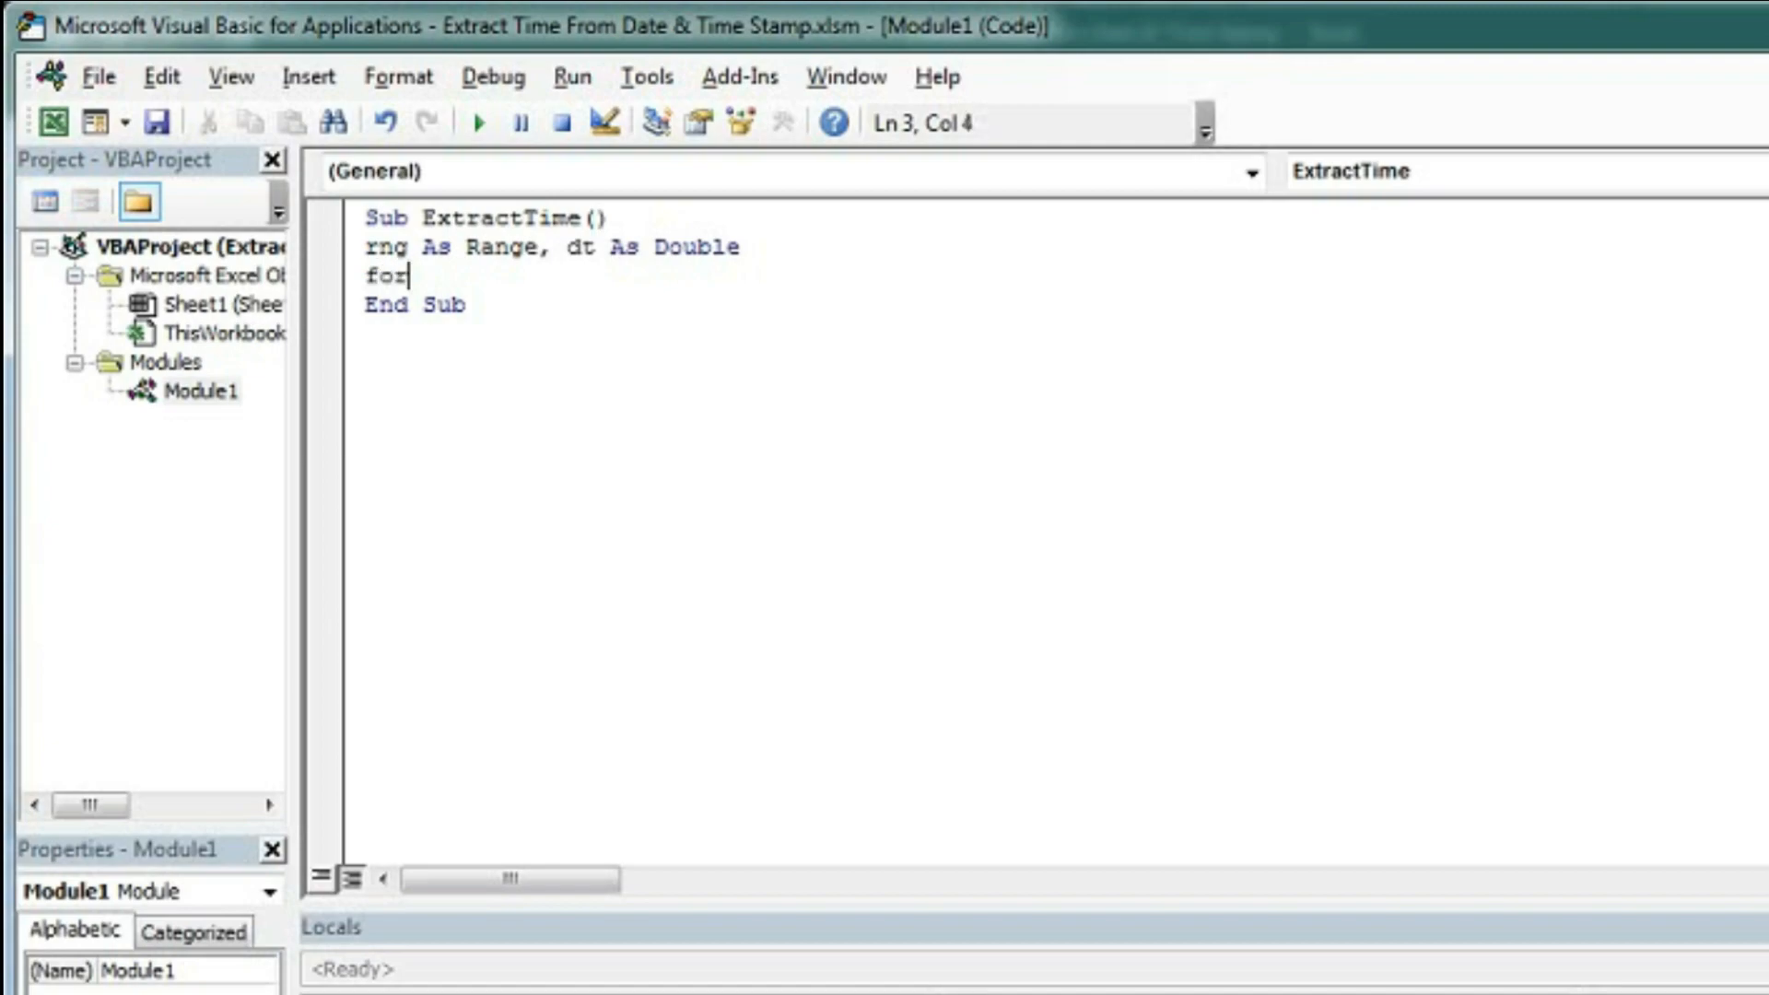
pyautogui.write('each rng in')
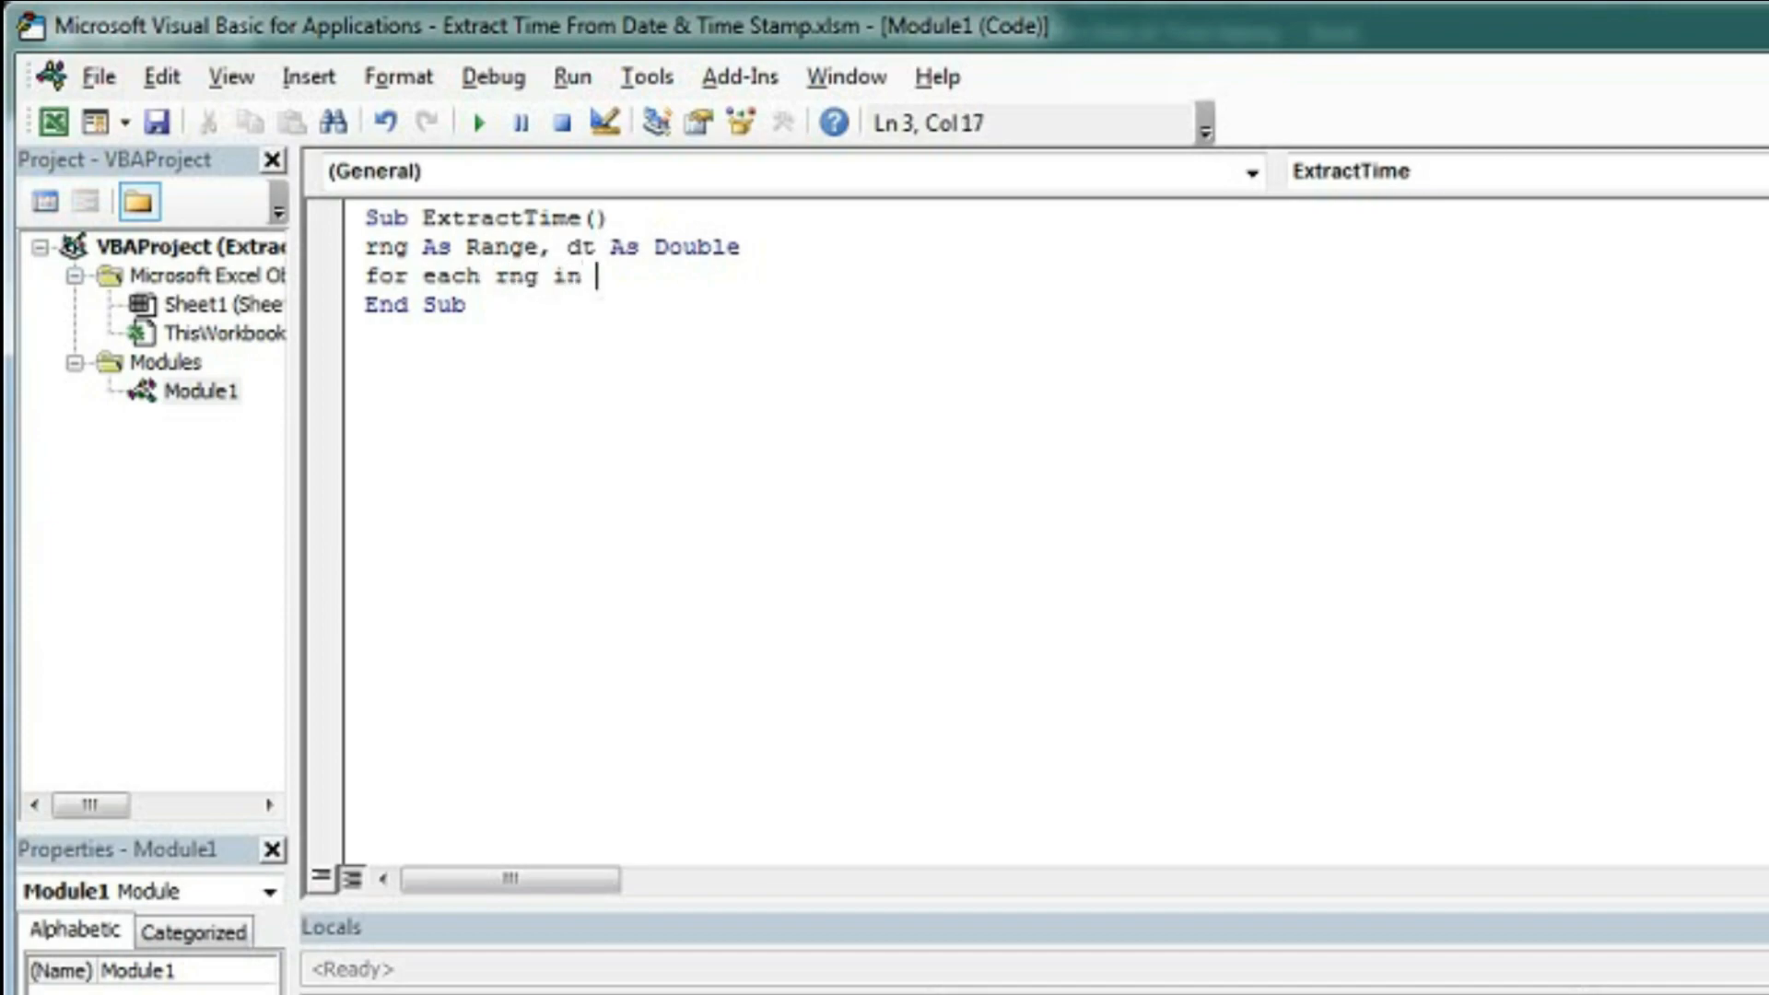
pyautogui.write('selection')
pyautogui.write('ne')
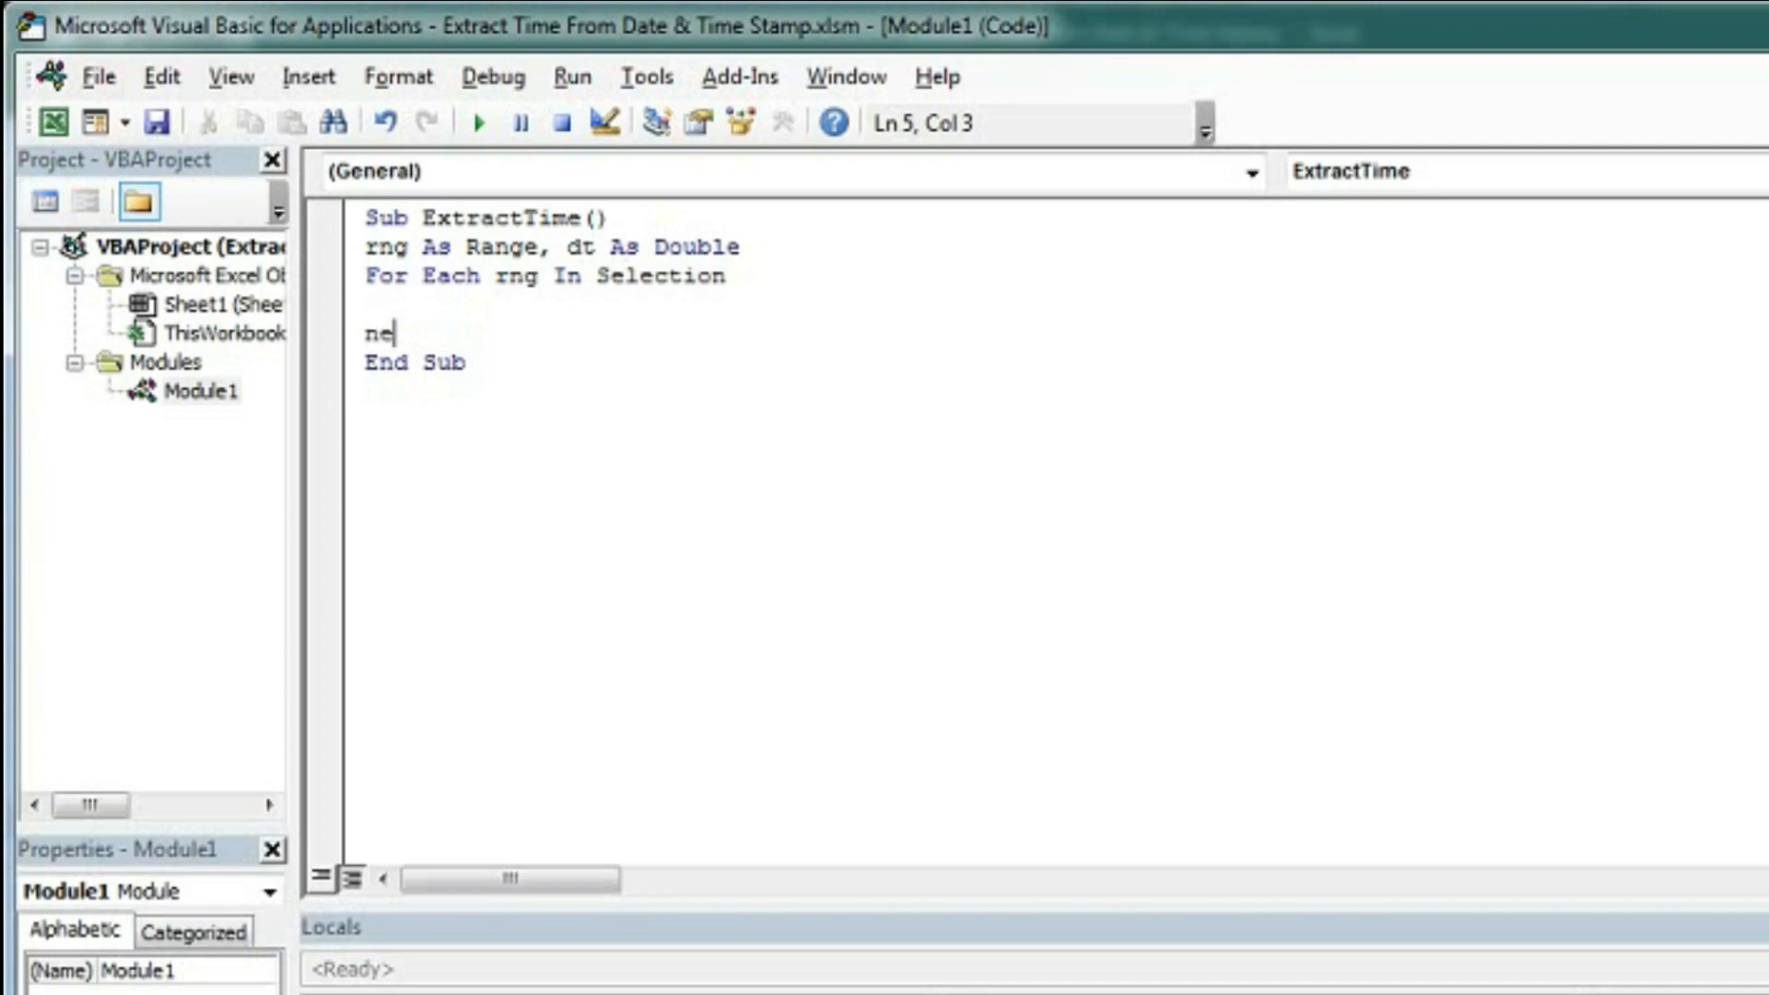
pyautogui.write('xt rng')
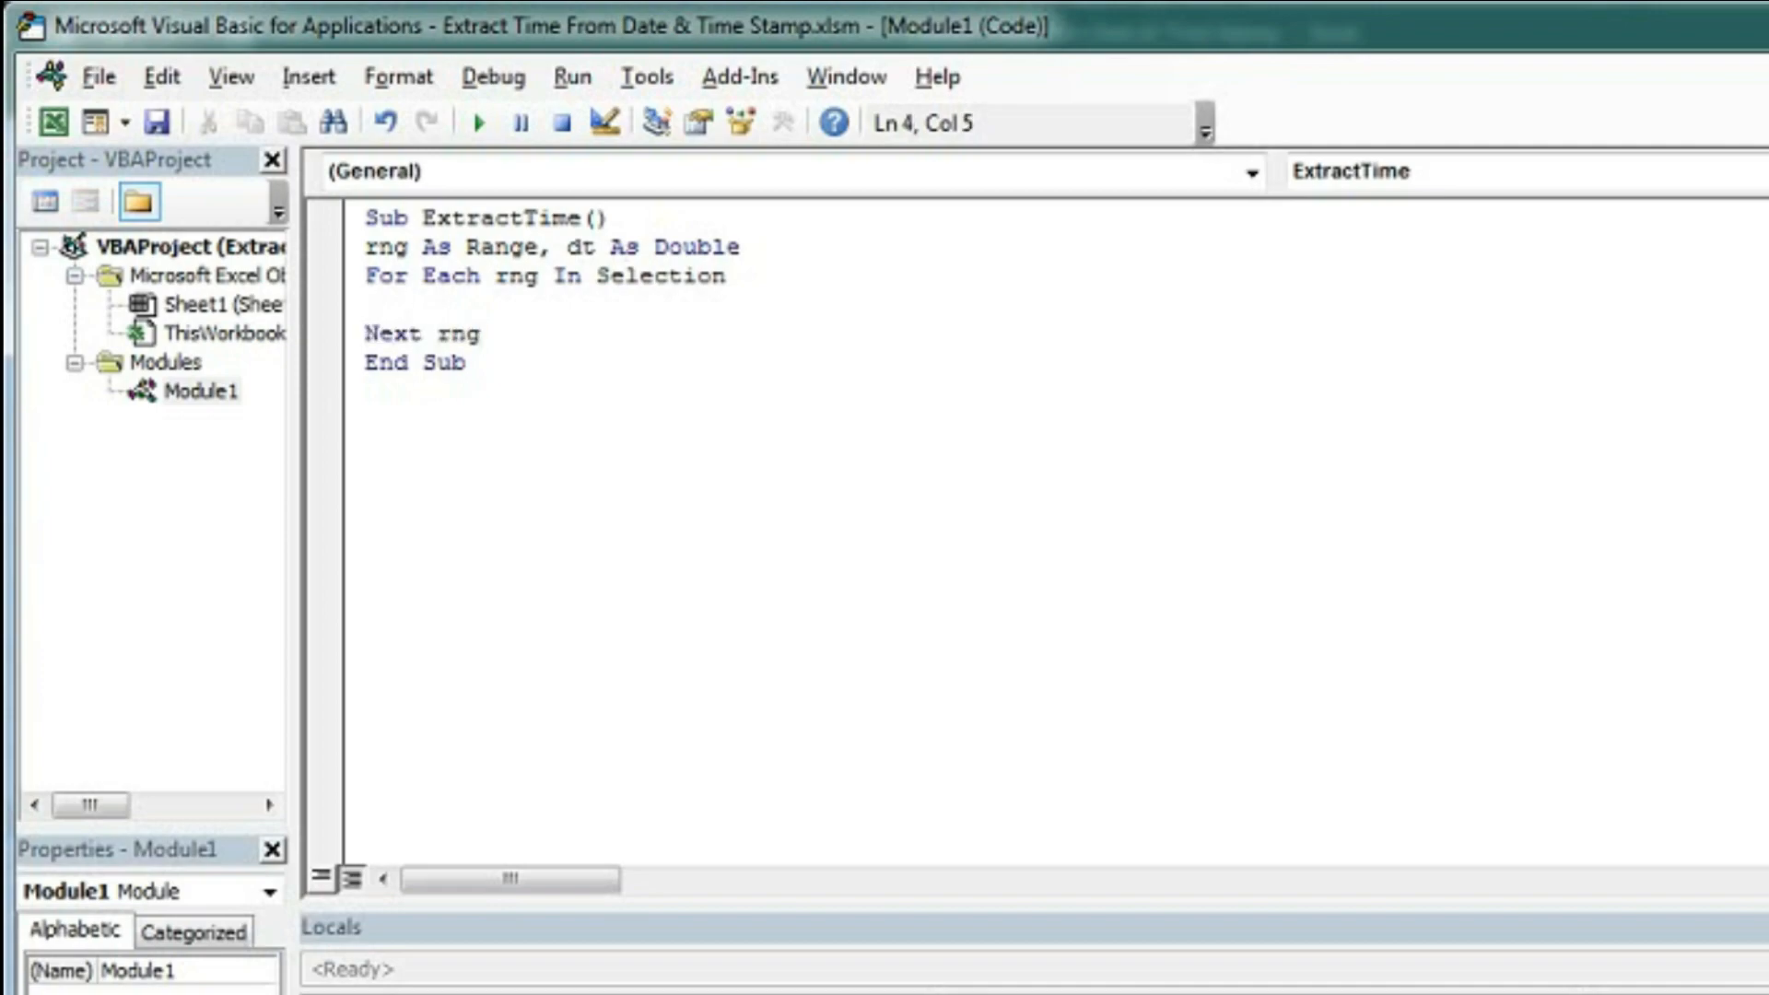
# Step: Add an If IsDate(rng) = True Then … End If block inside the loop
pyautogui.click(425, 302)
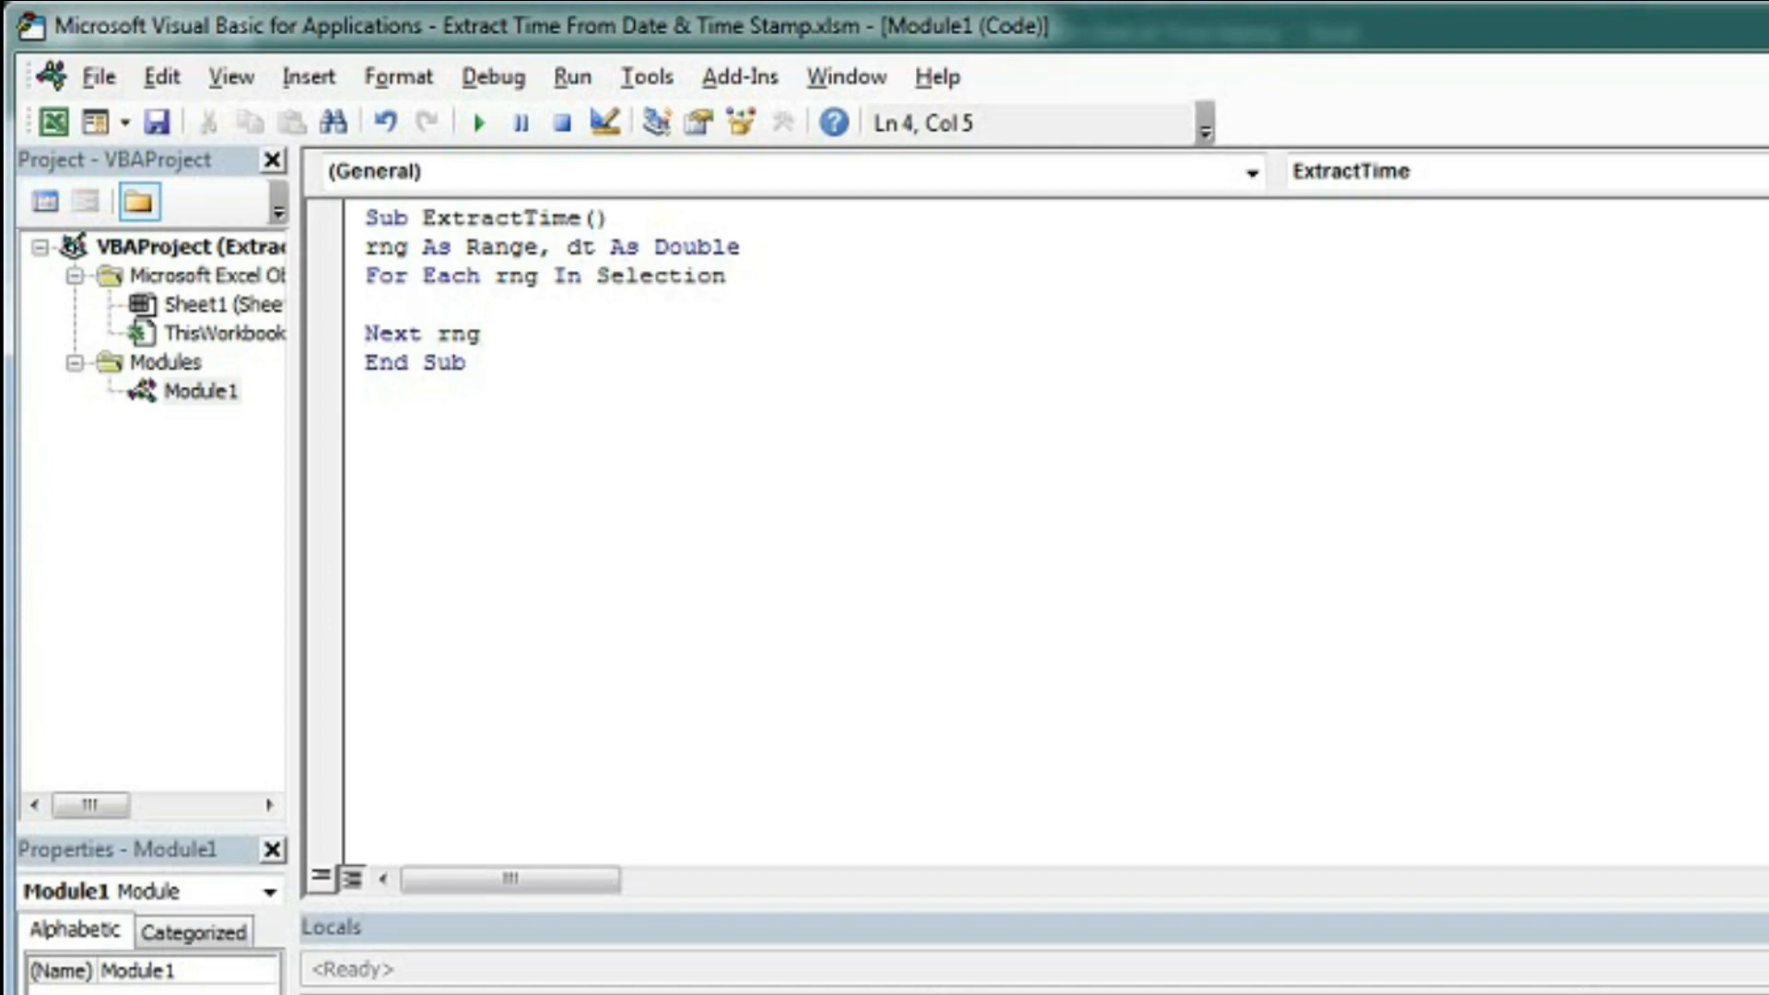
pyautogui.write('if is')
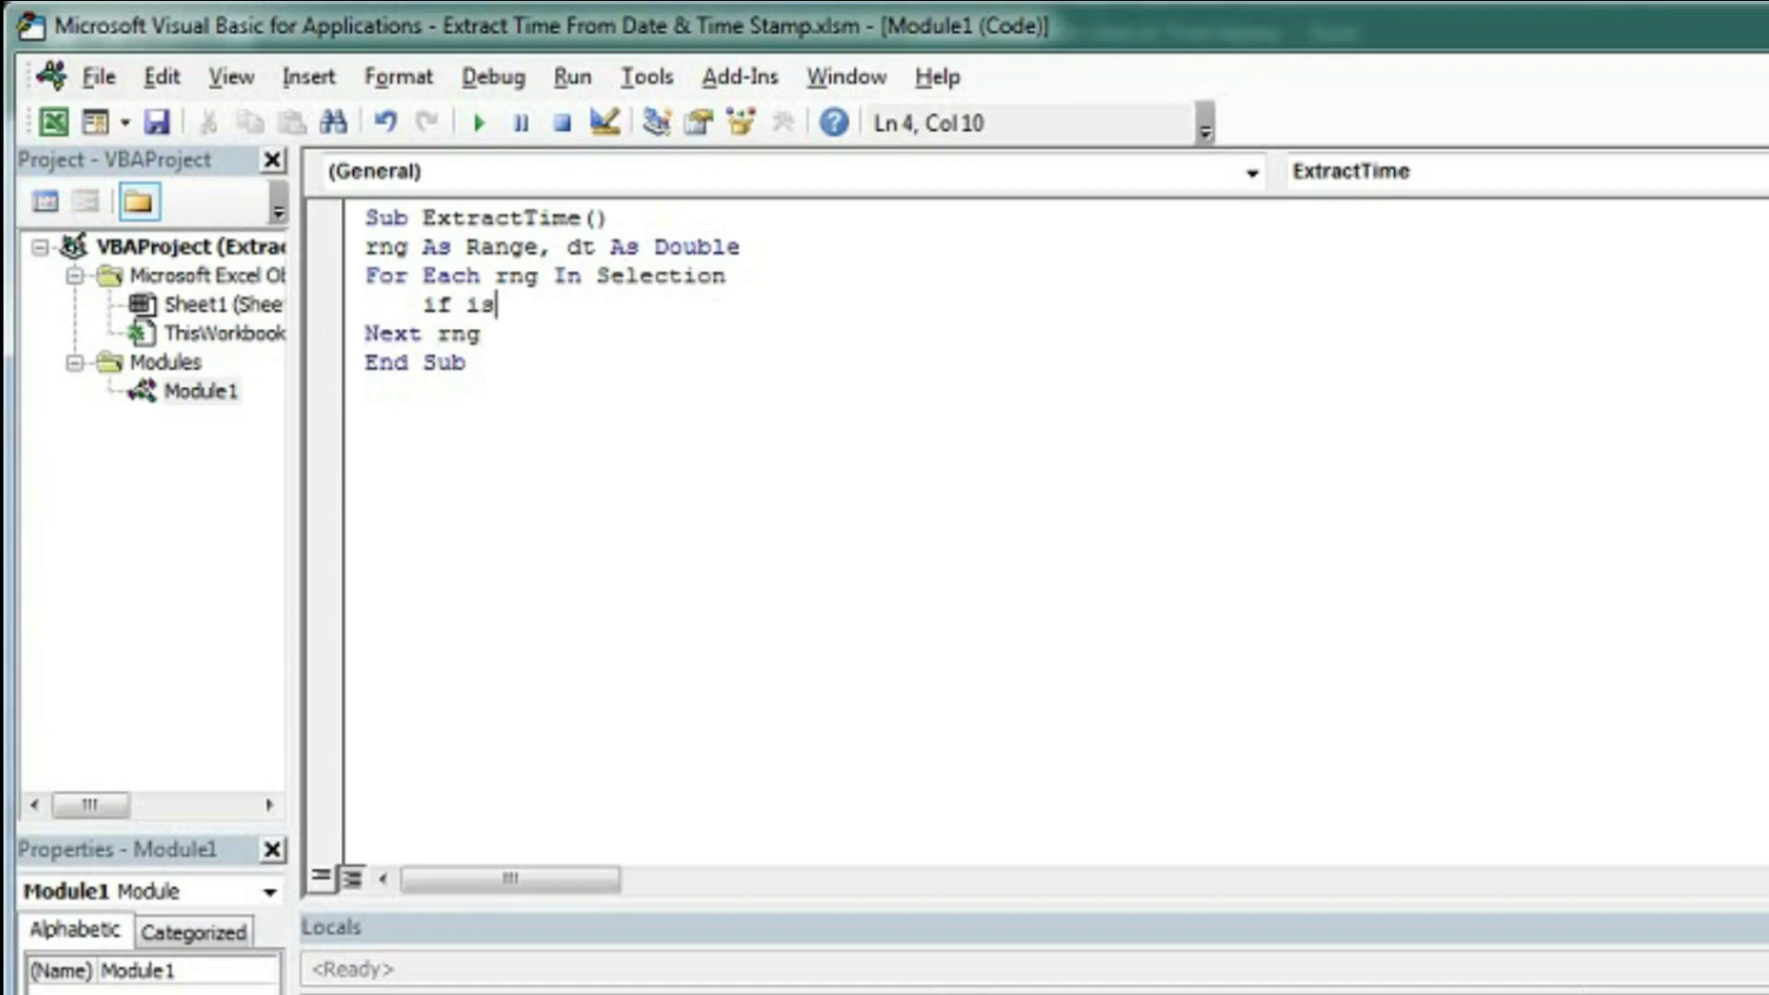
pyautogui.write('date')
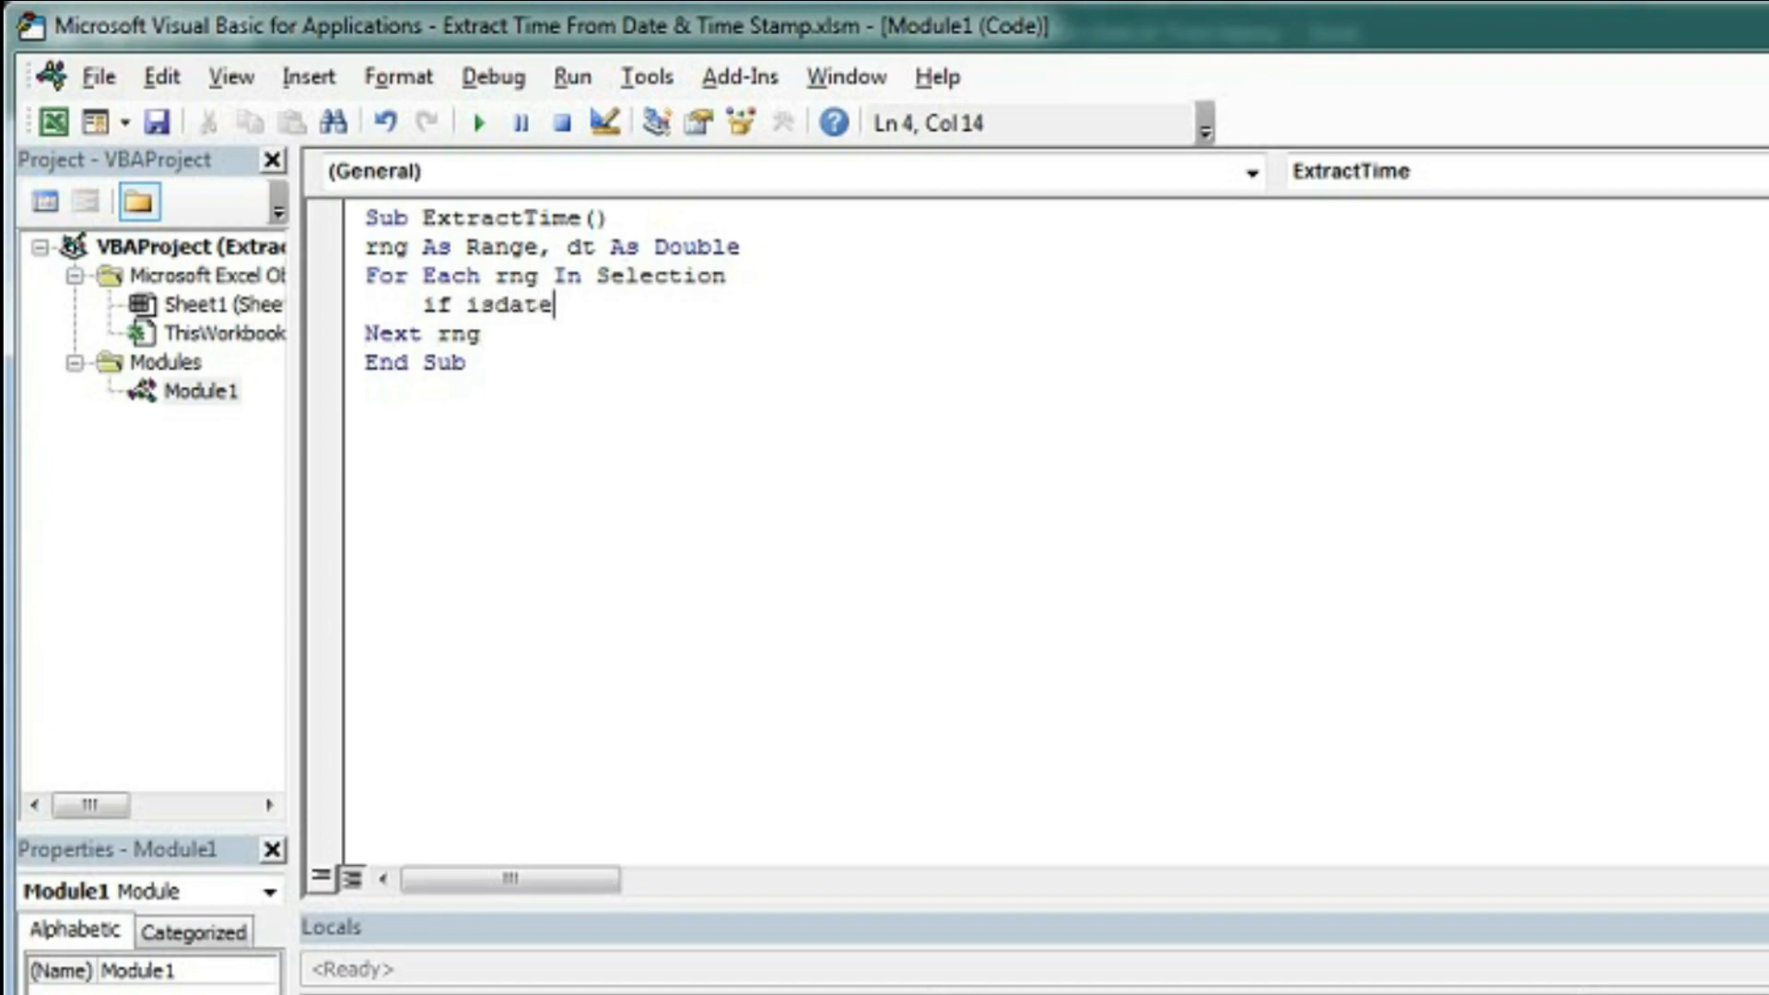
pyautogui.write('(rng')
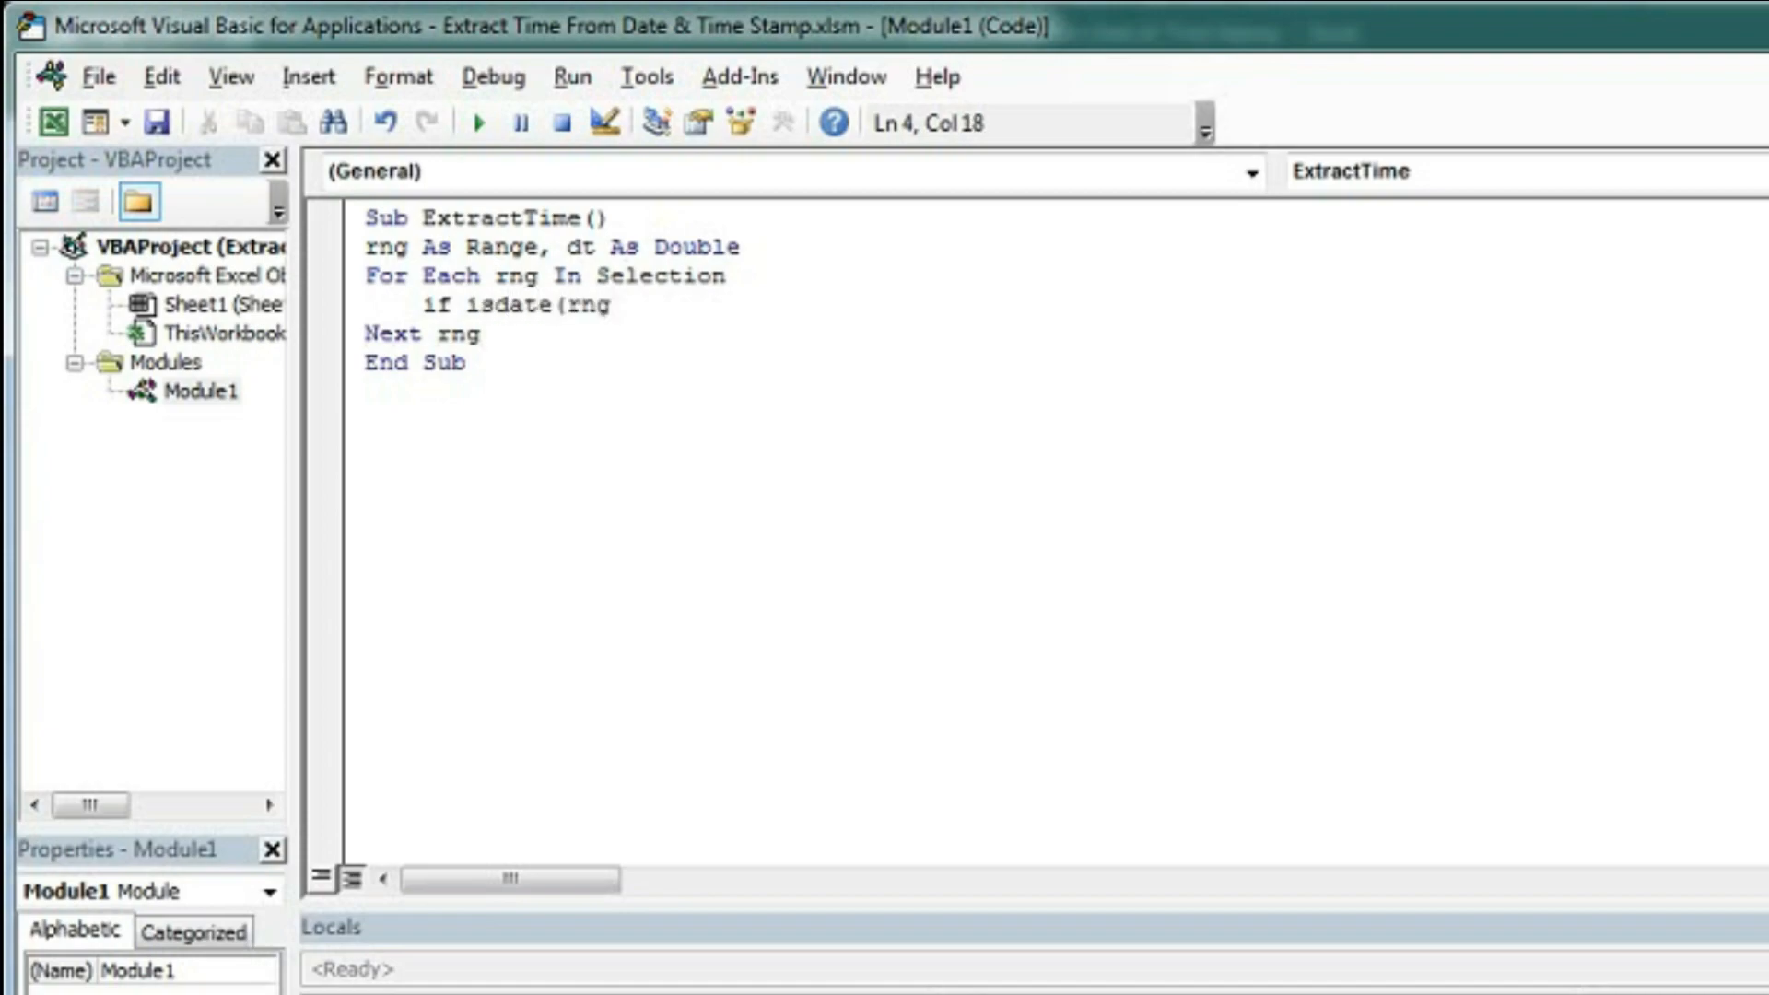
pyautogui.write('=true t')
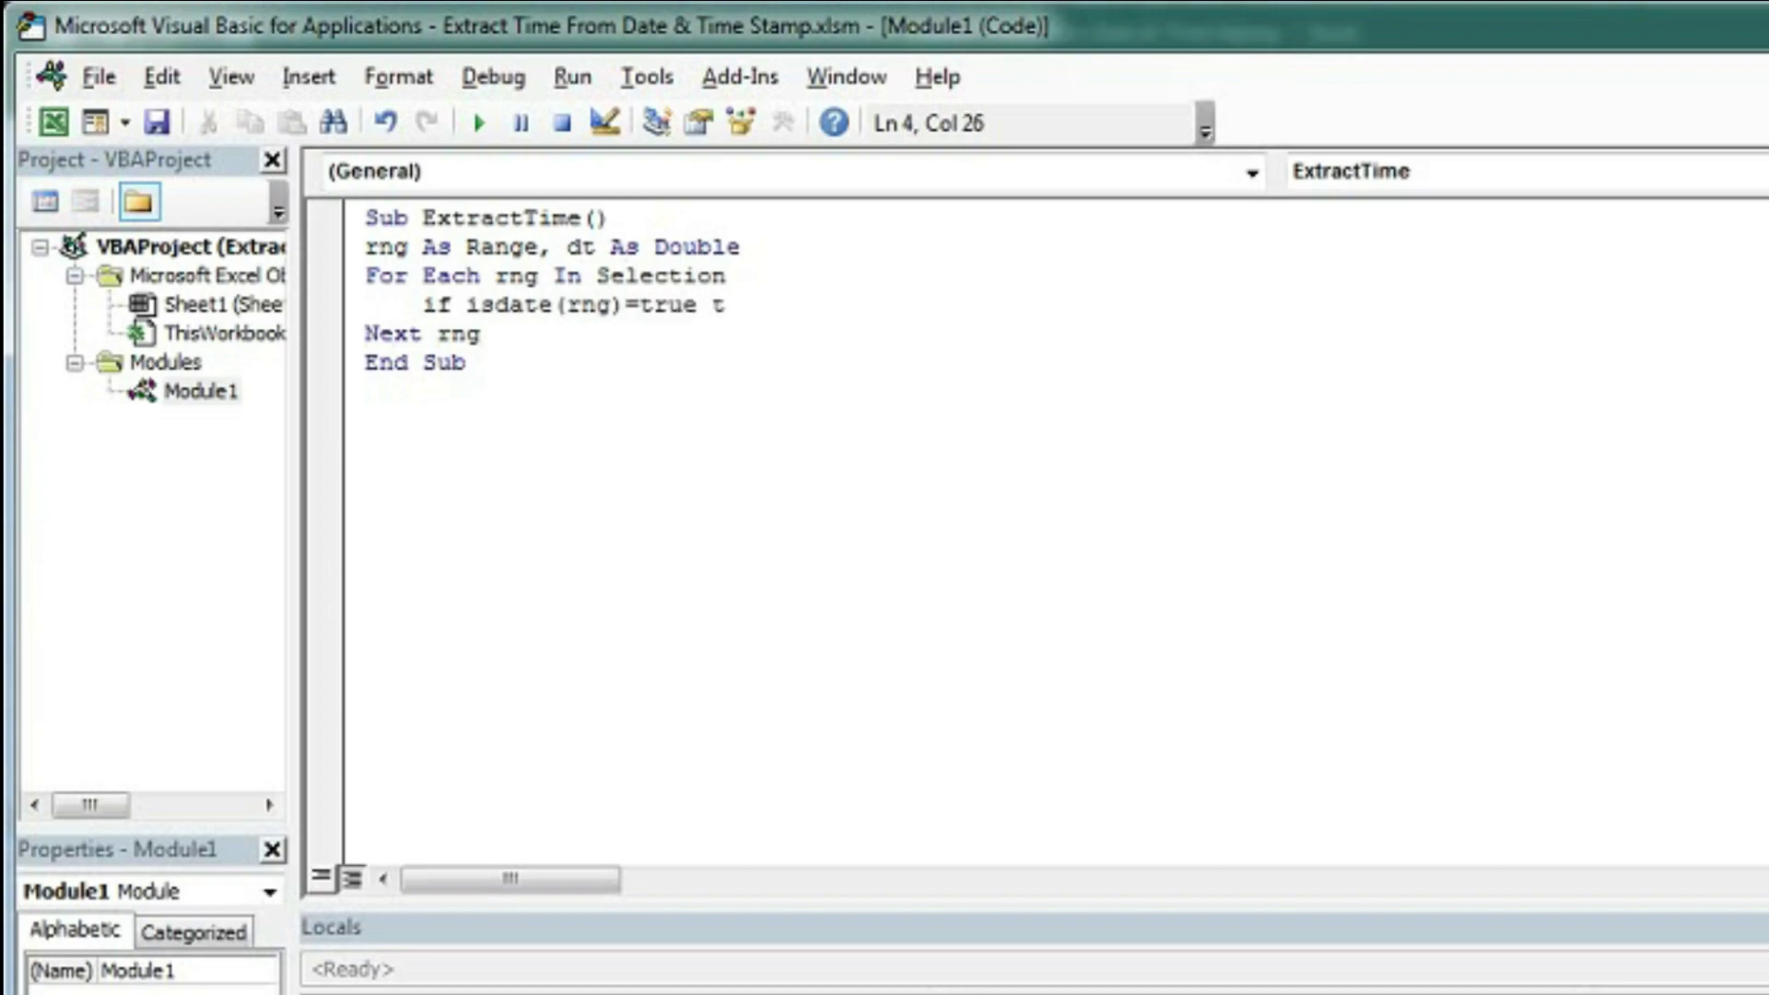
pyautogui.press('enter')
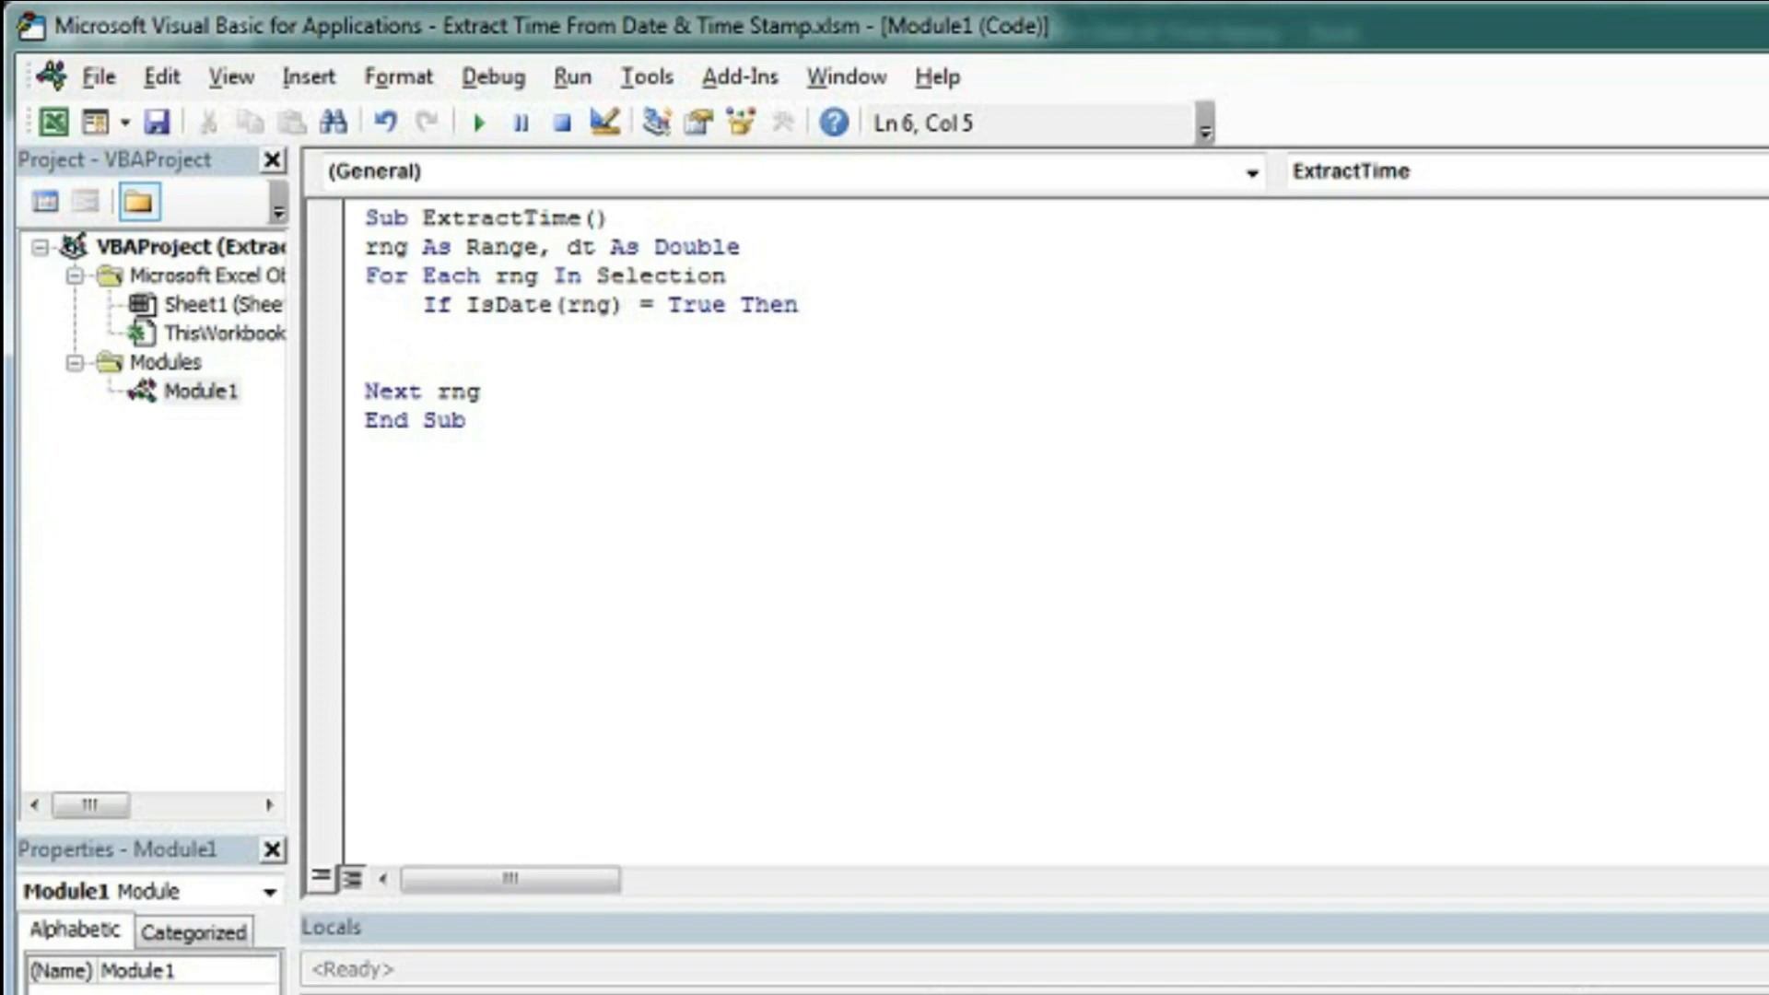
pyautogui.write('end')
pyautogui.click(1058, 332)
pyautogui.write('with')
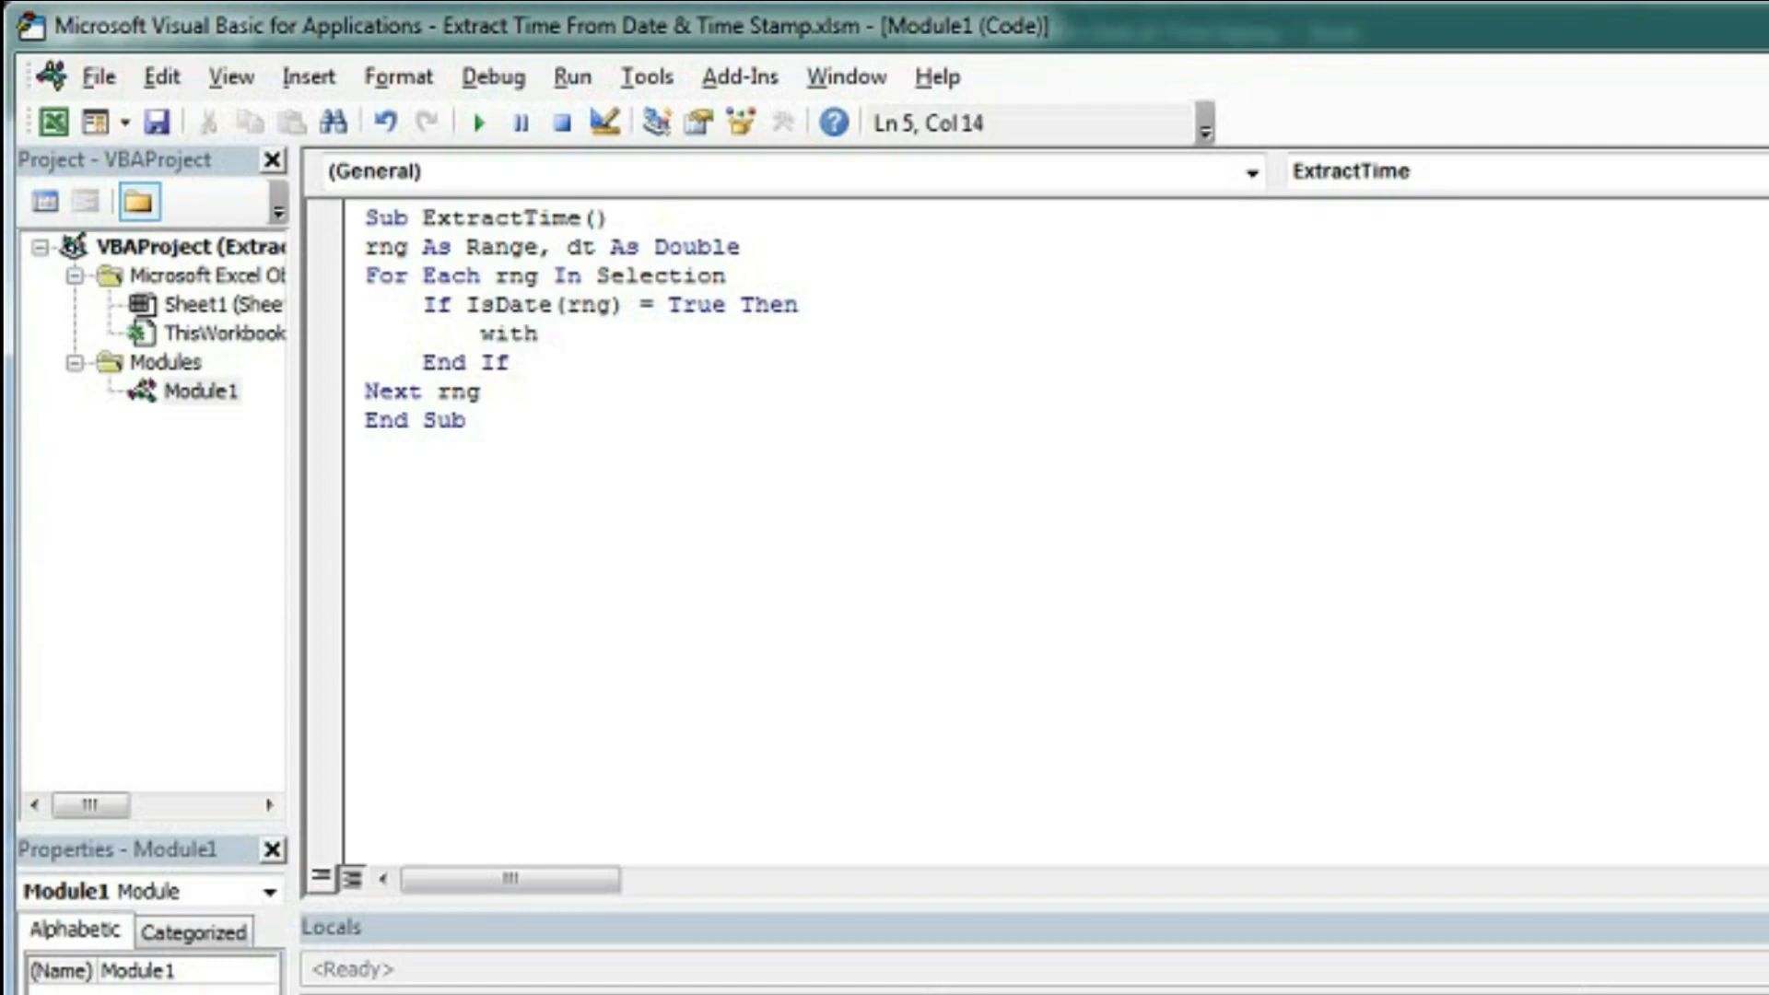
# Step: Inside the If block assign dt = Int(rng) and add an empty With rng … End With block
pyautogui.write('rng')
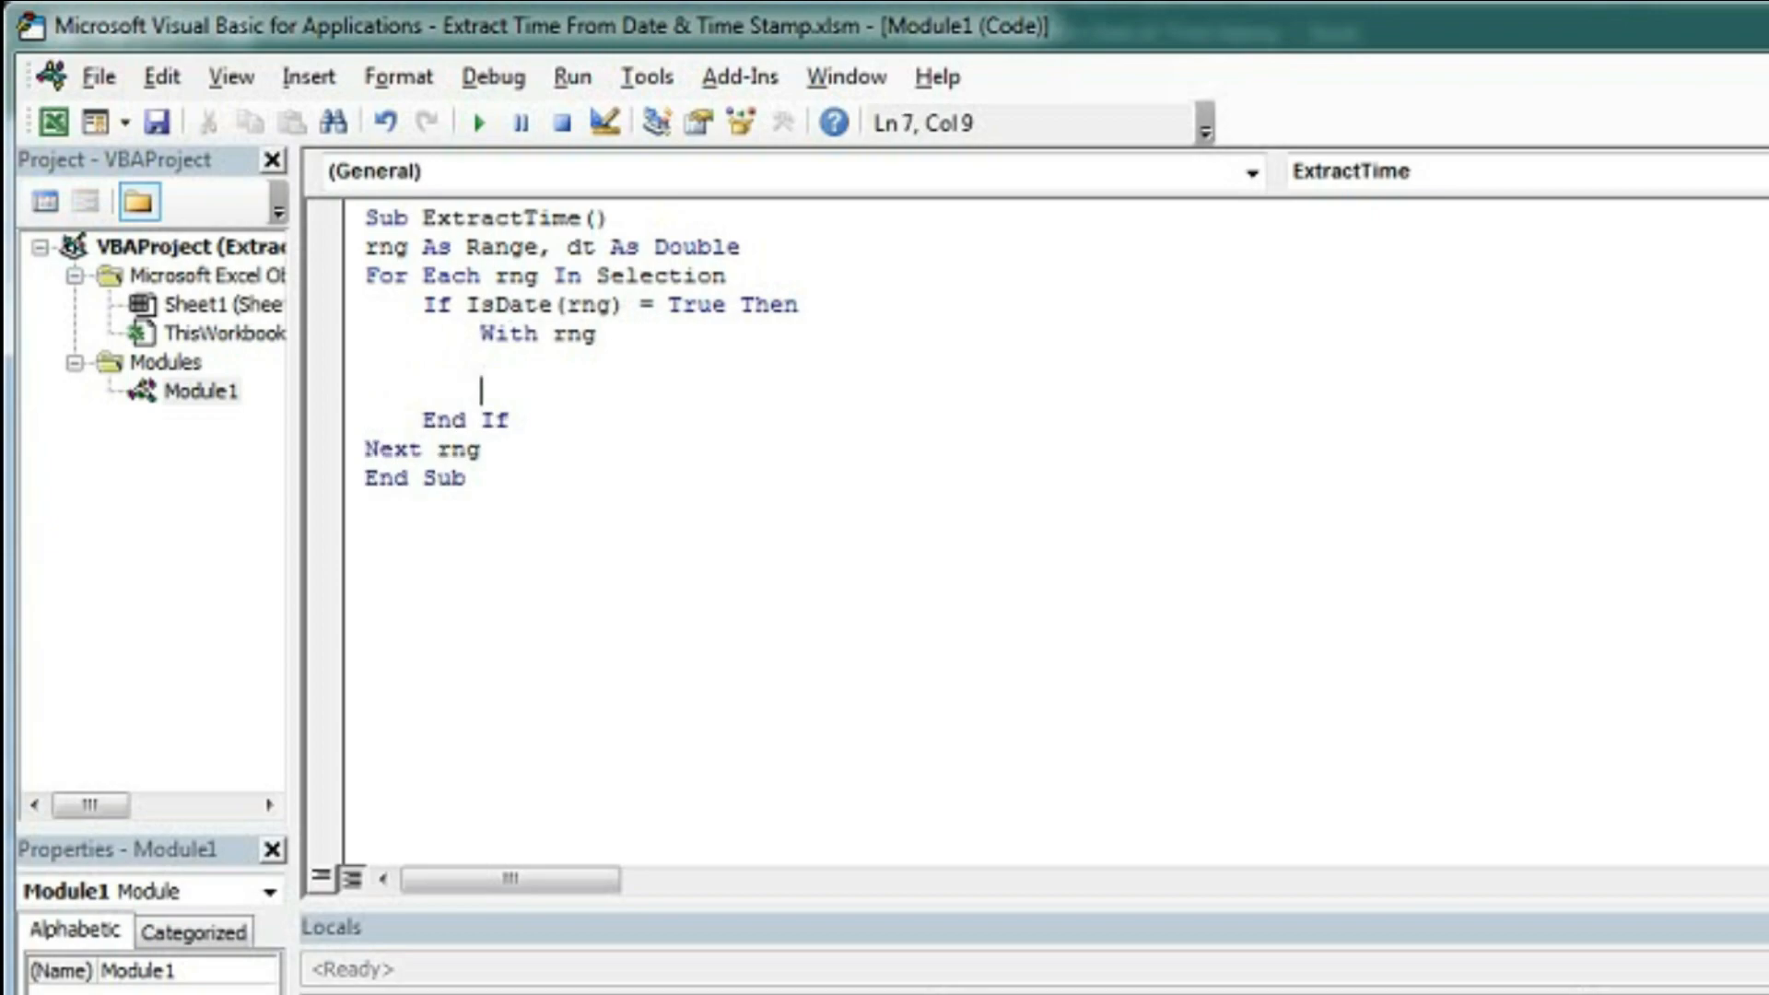
pyautogui.write('end wi')
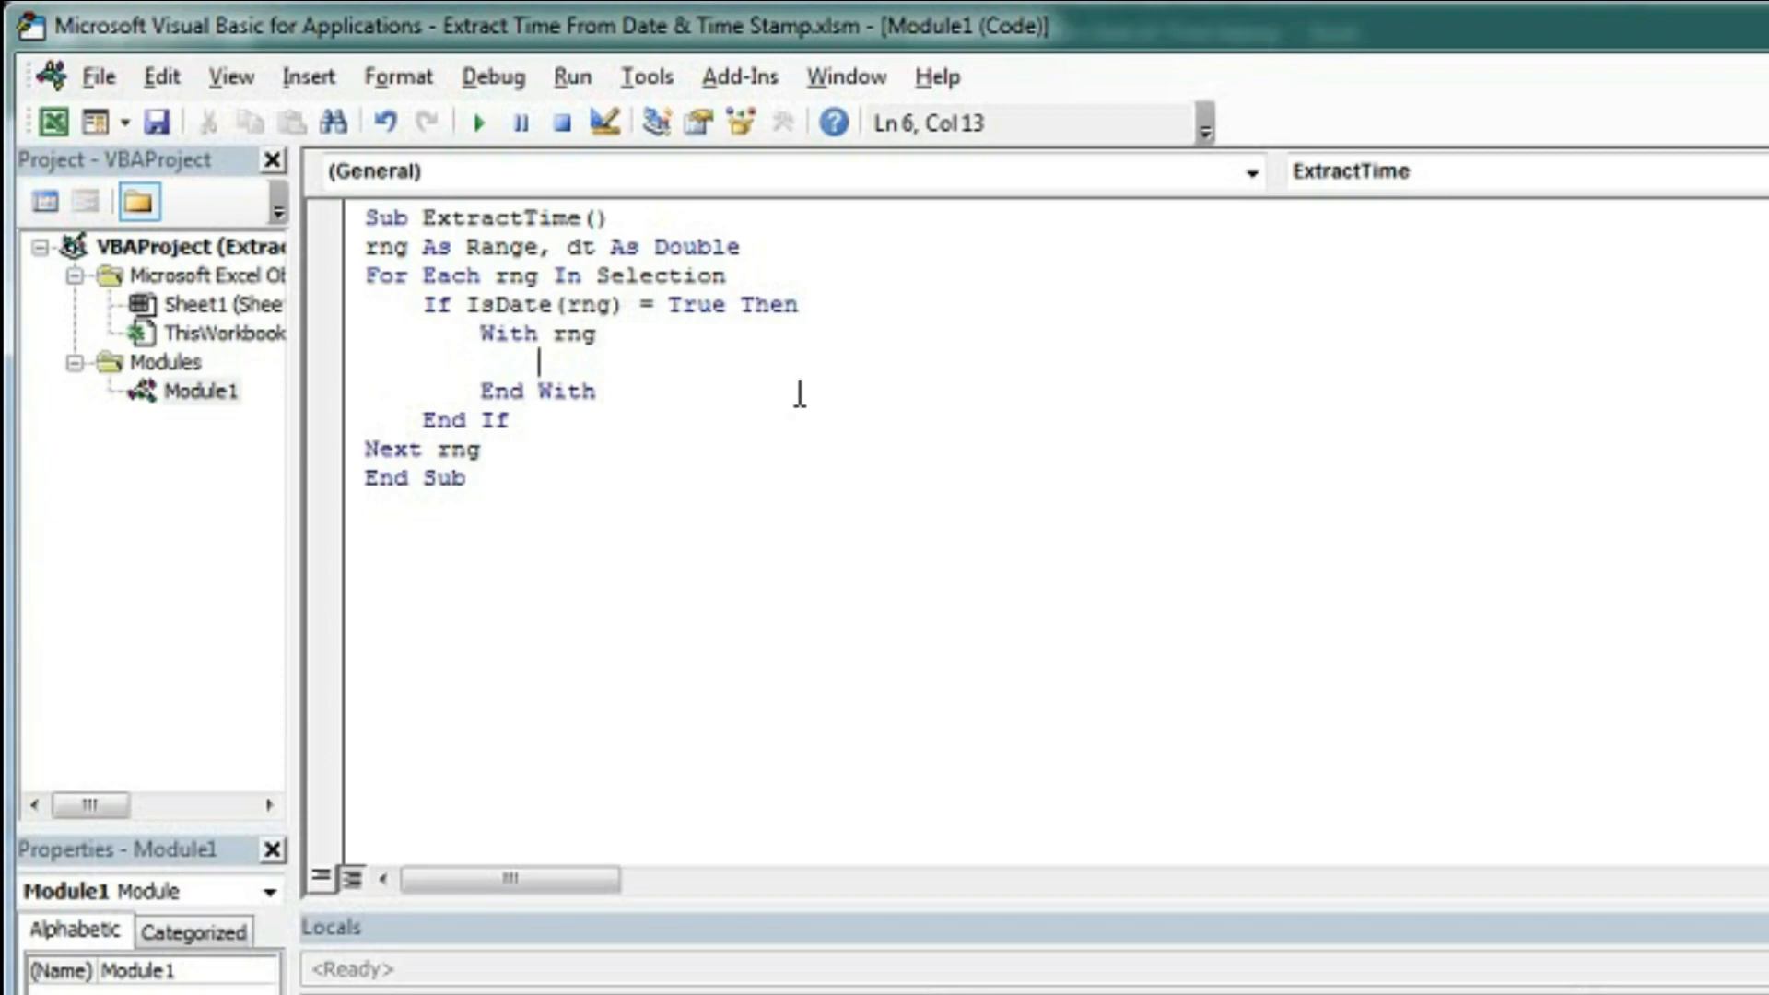
pyautogui.press('Return')
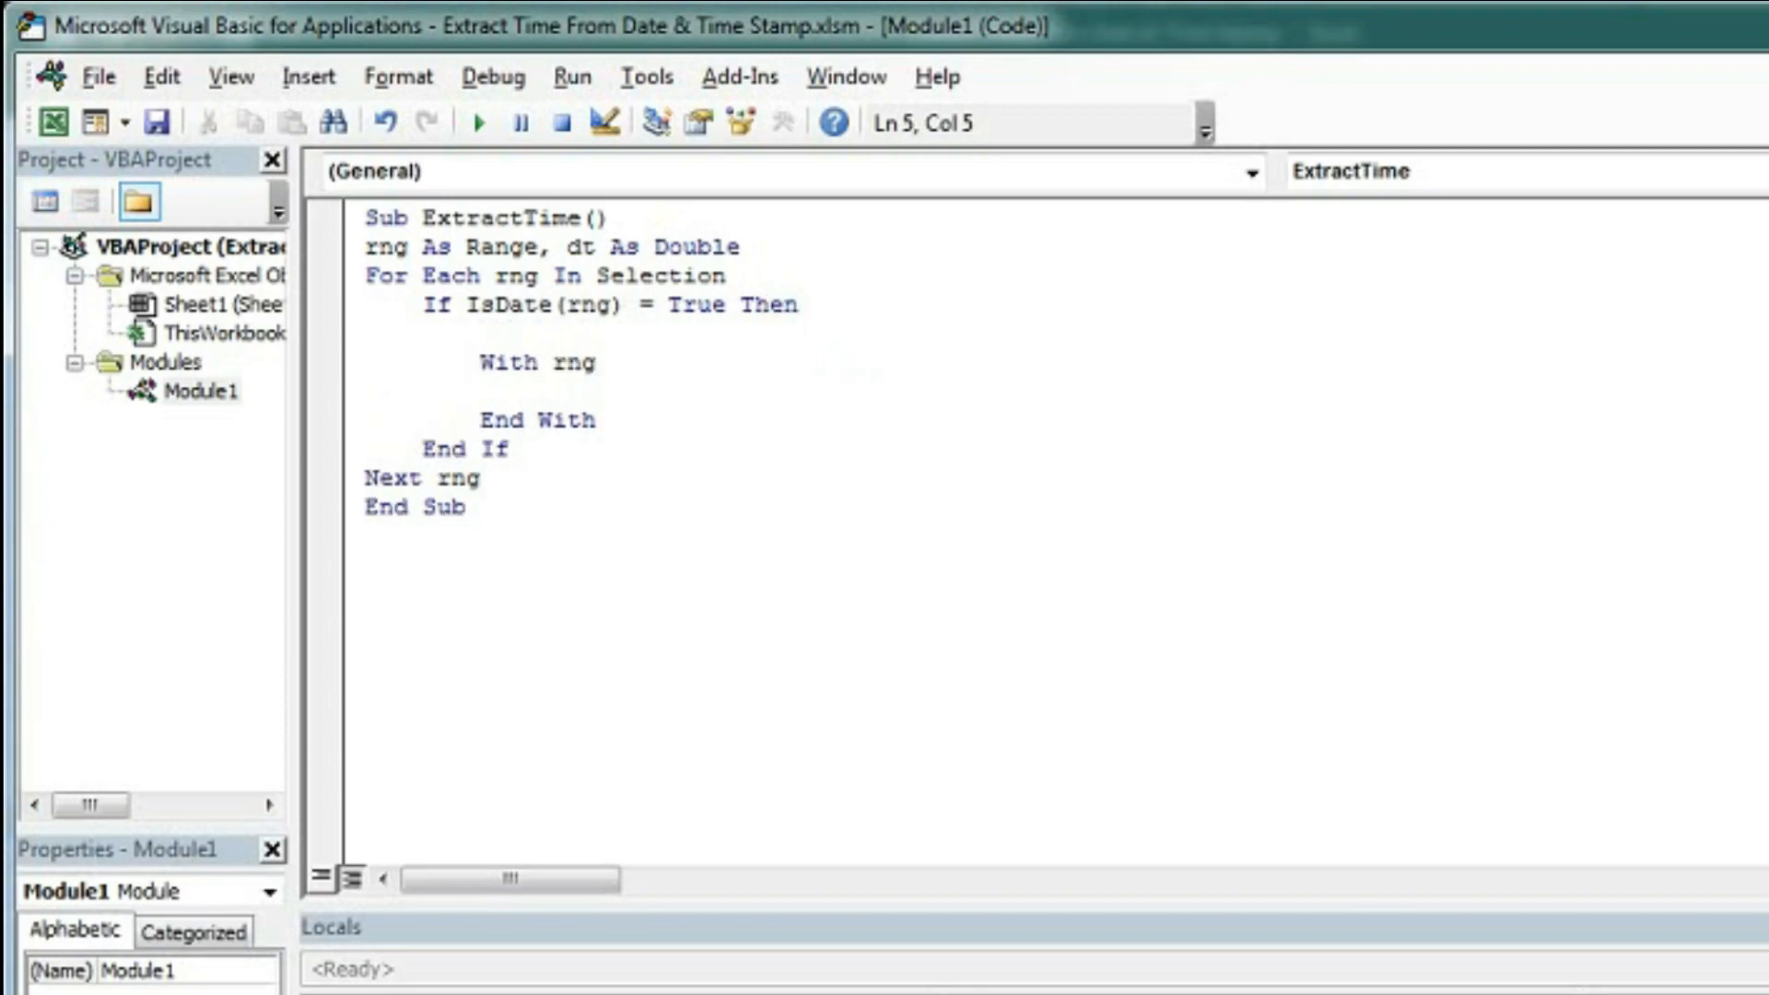
pyautogui.write('dt=')
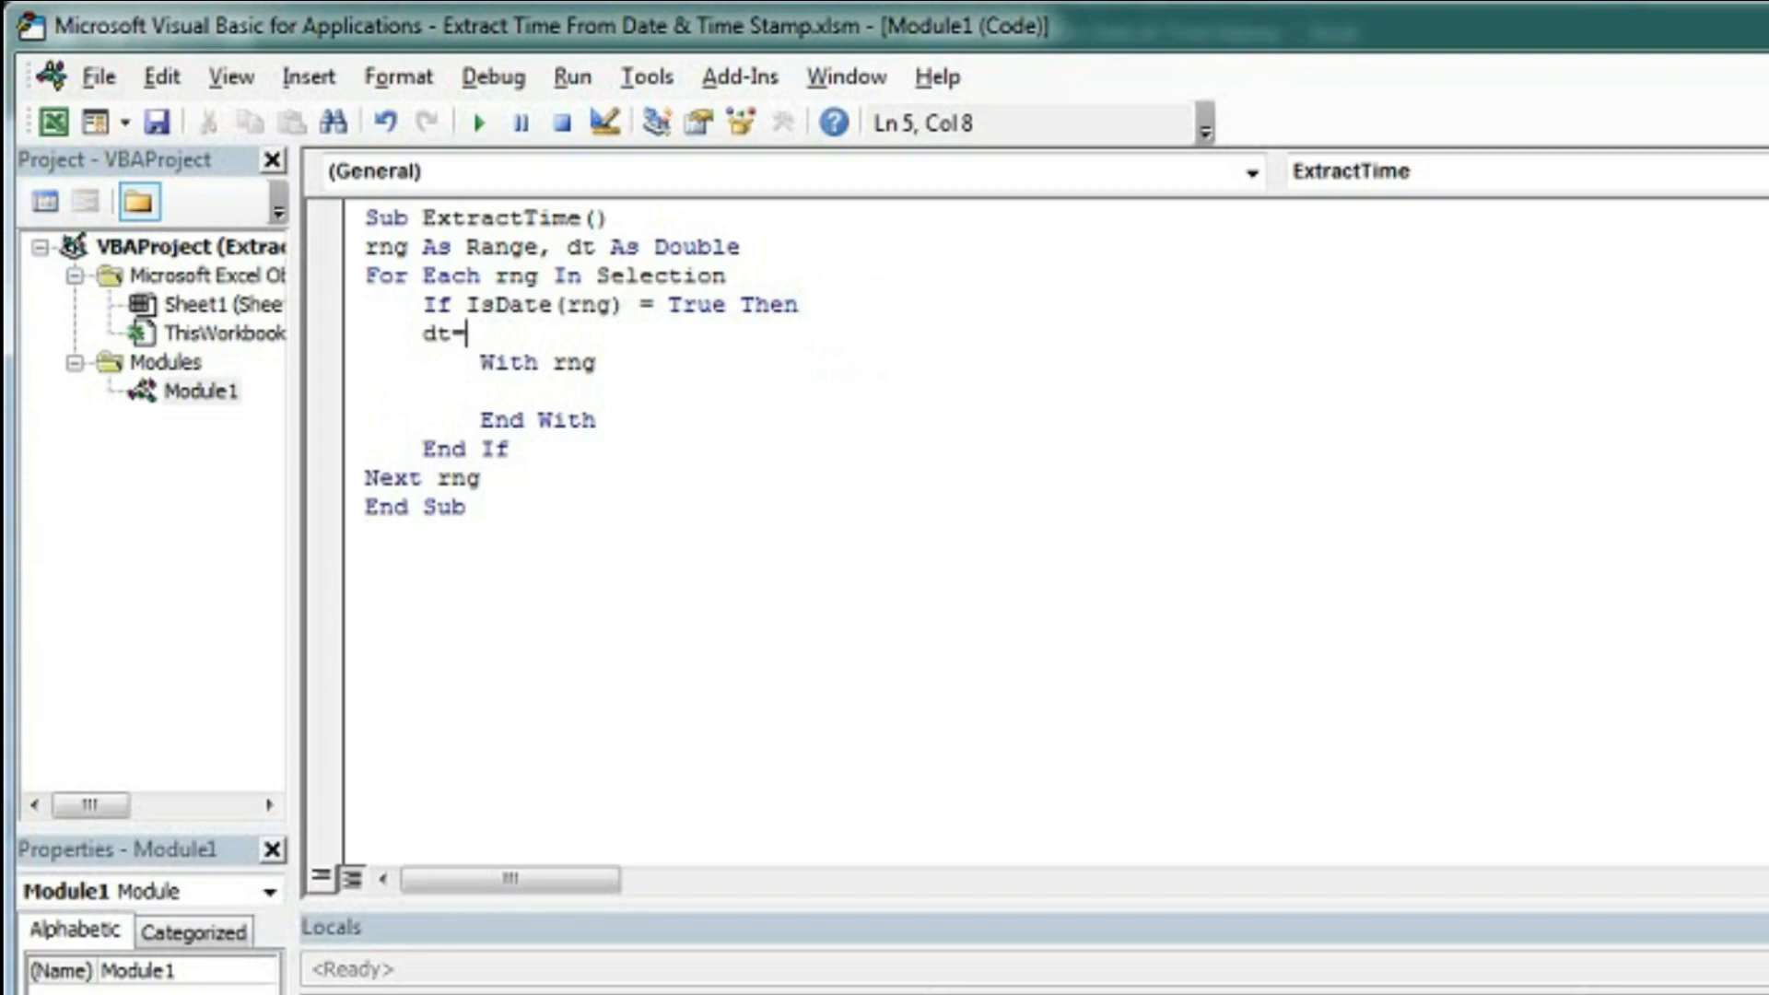
pyautogui.write('int')
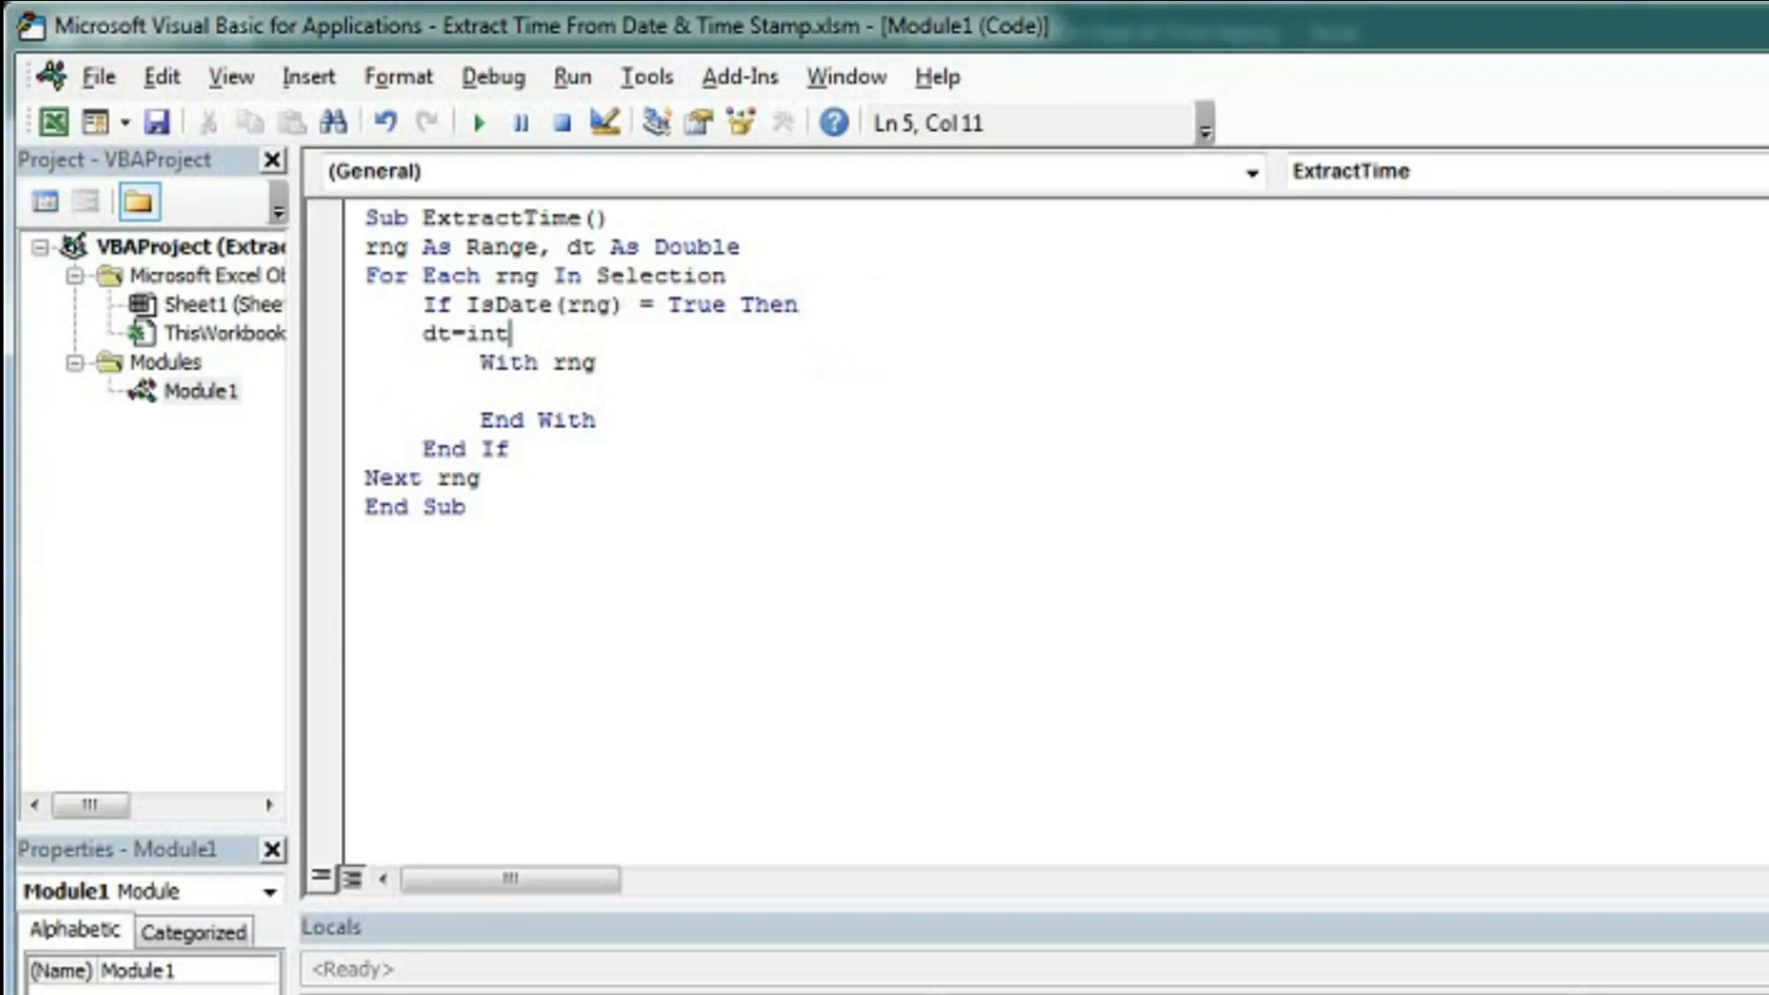
pyautogui.write('(')
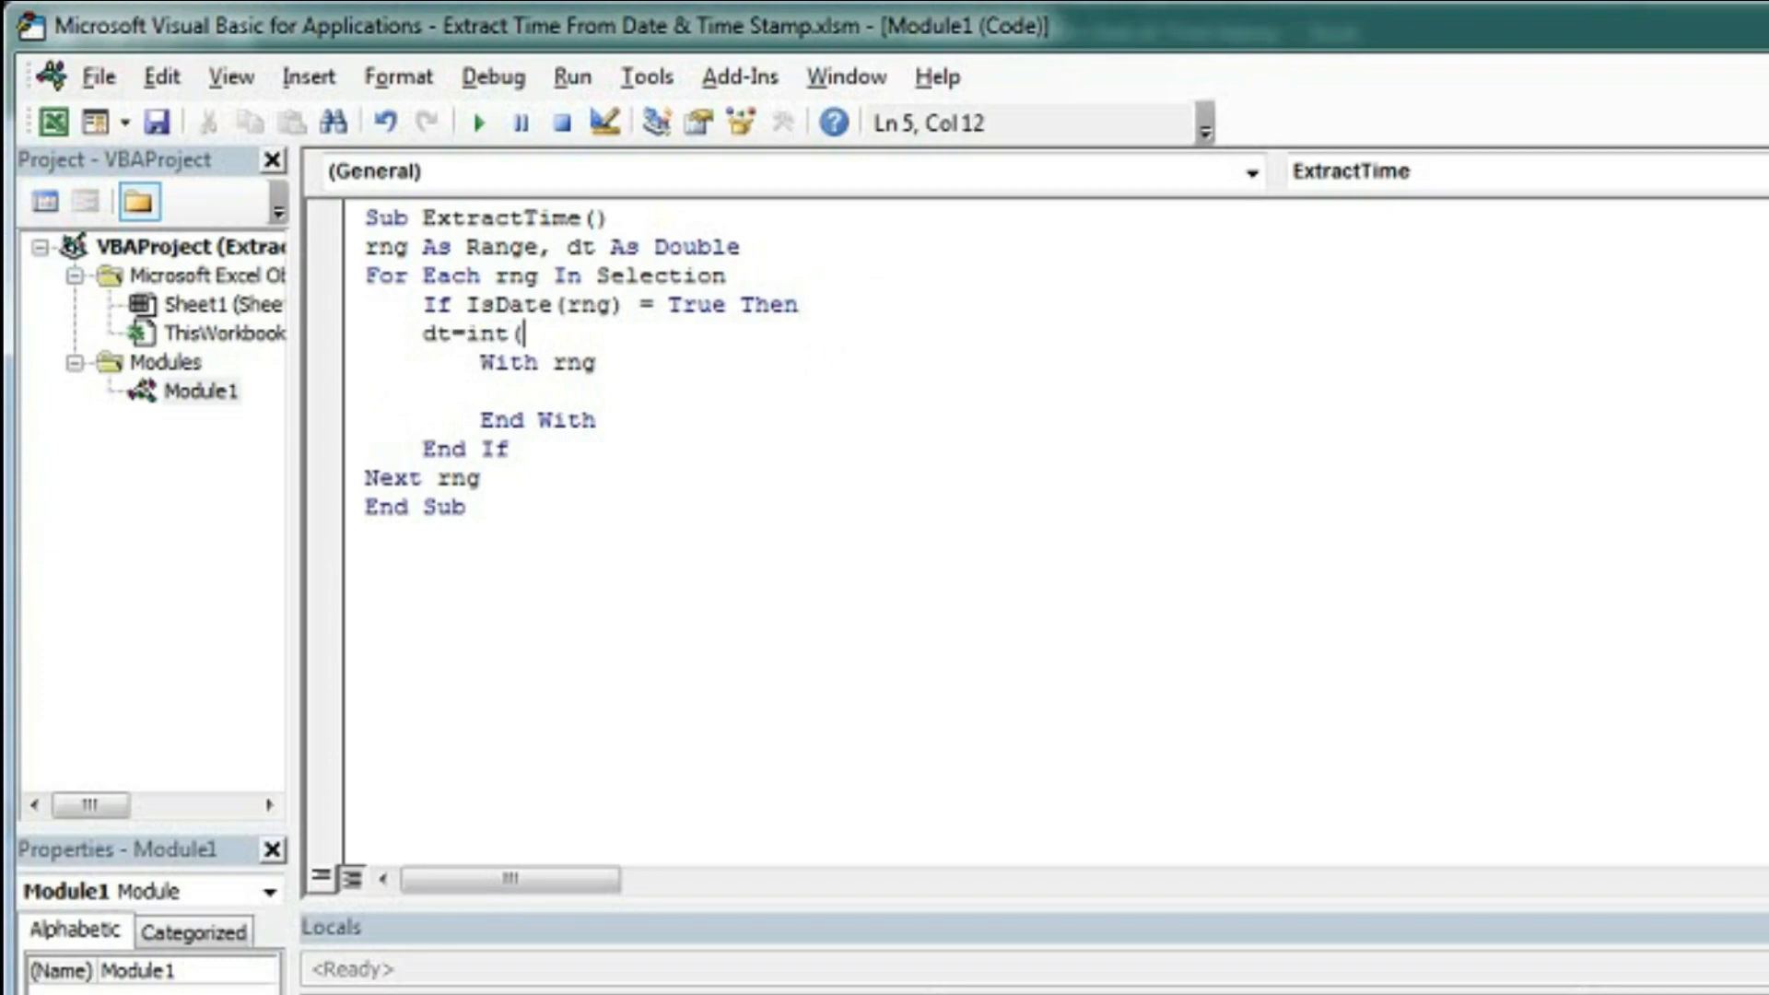
pyautogui.write('rng)')
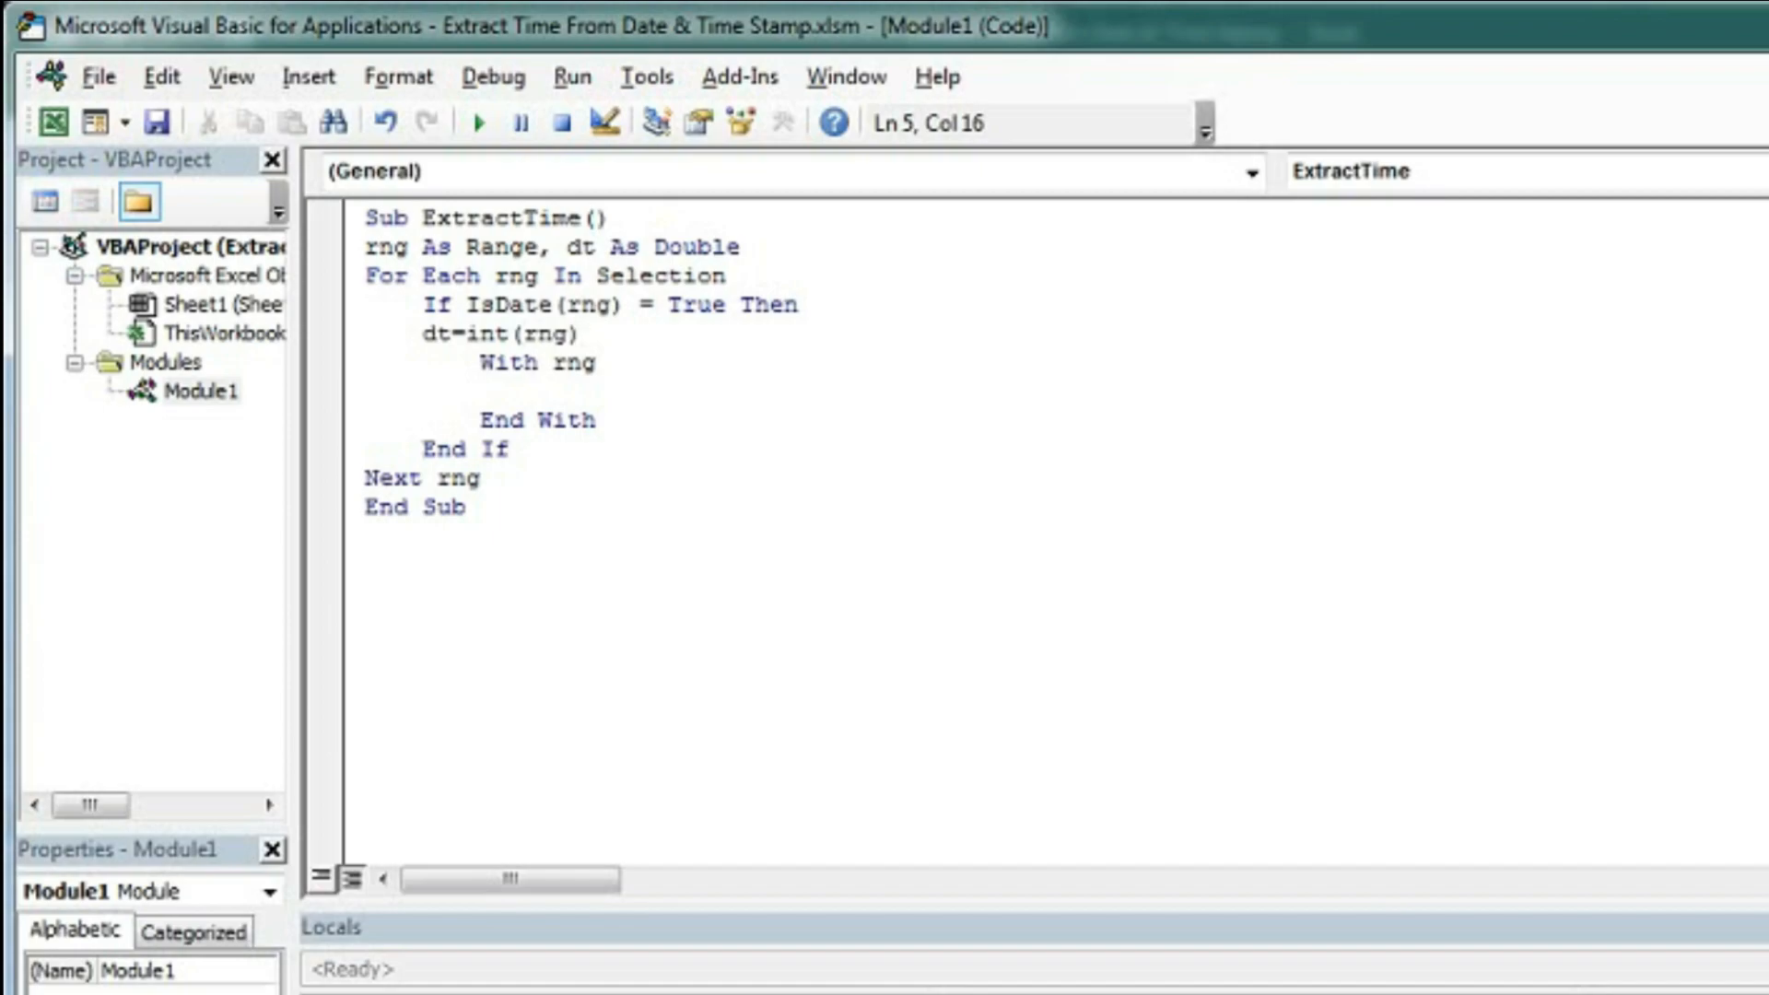
pyautogui.click(581, 331)
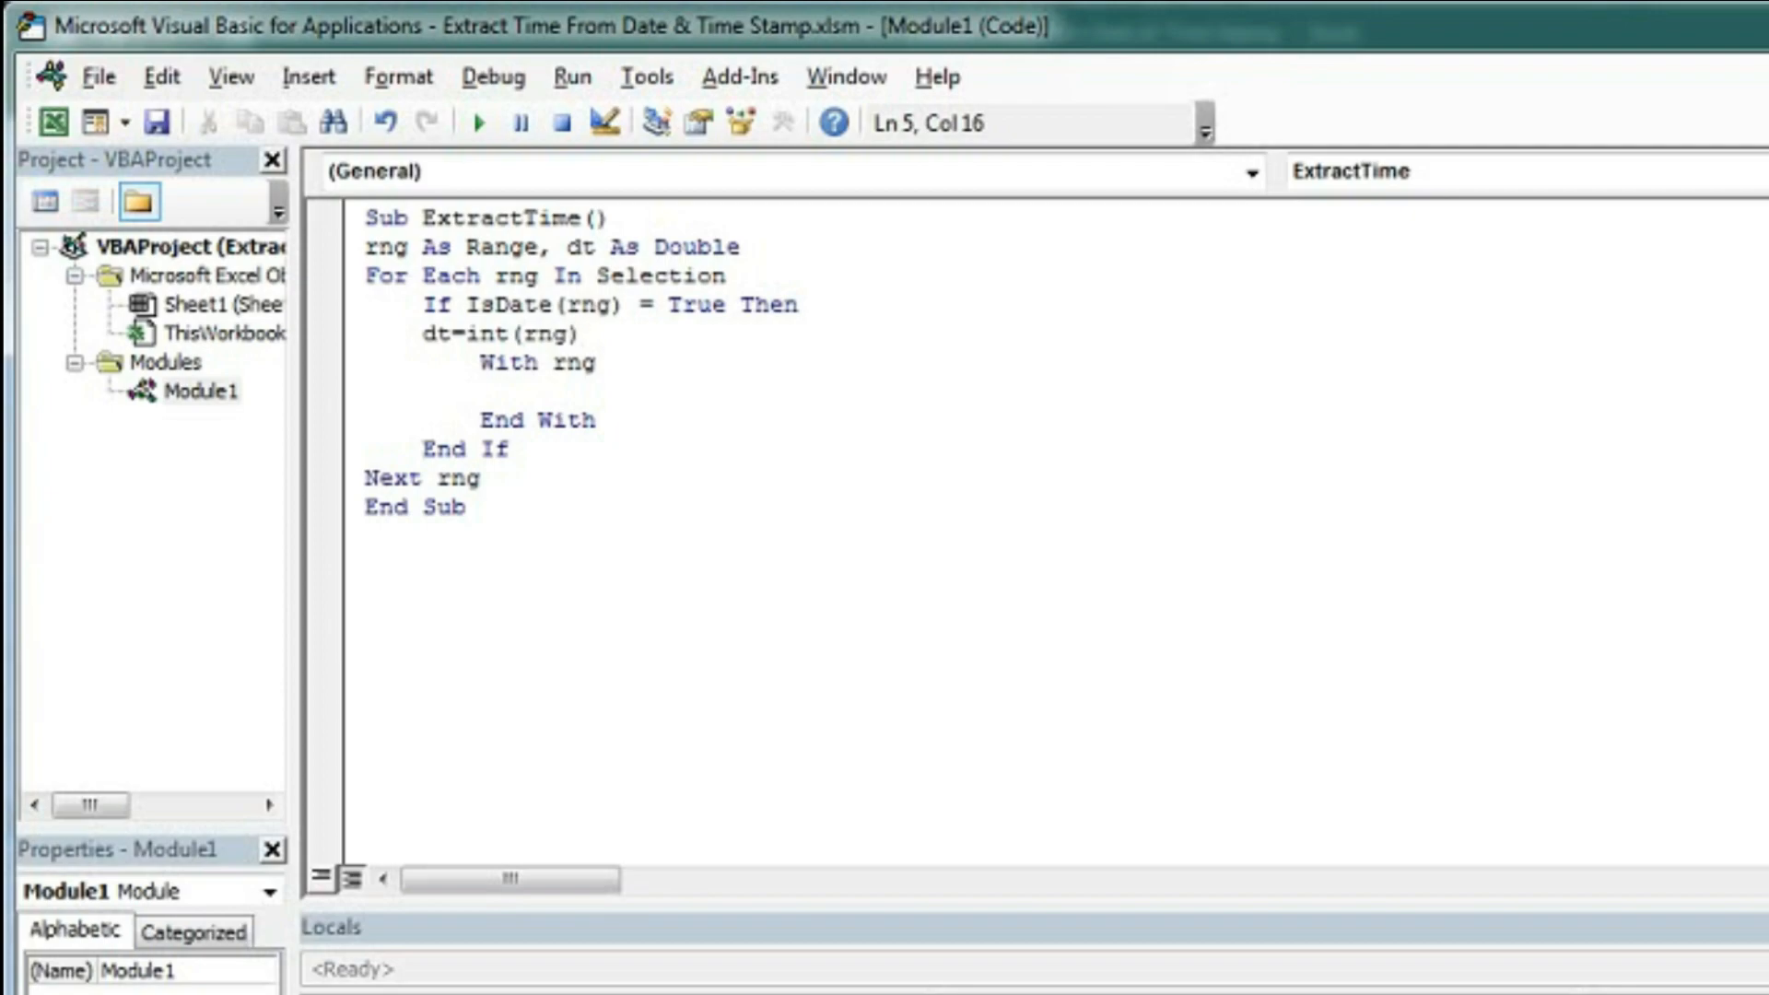
pyautogui.click(580, 334)
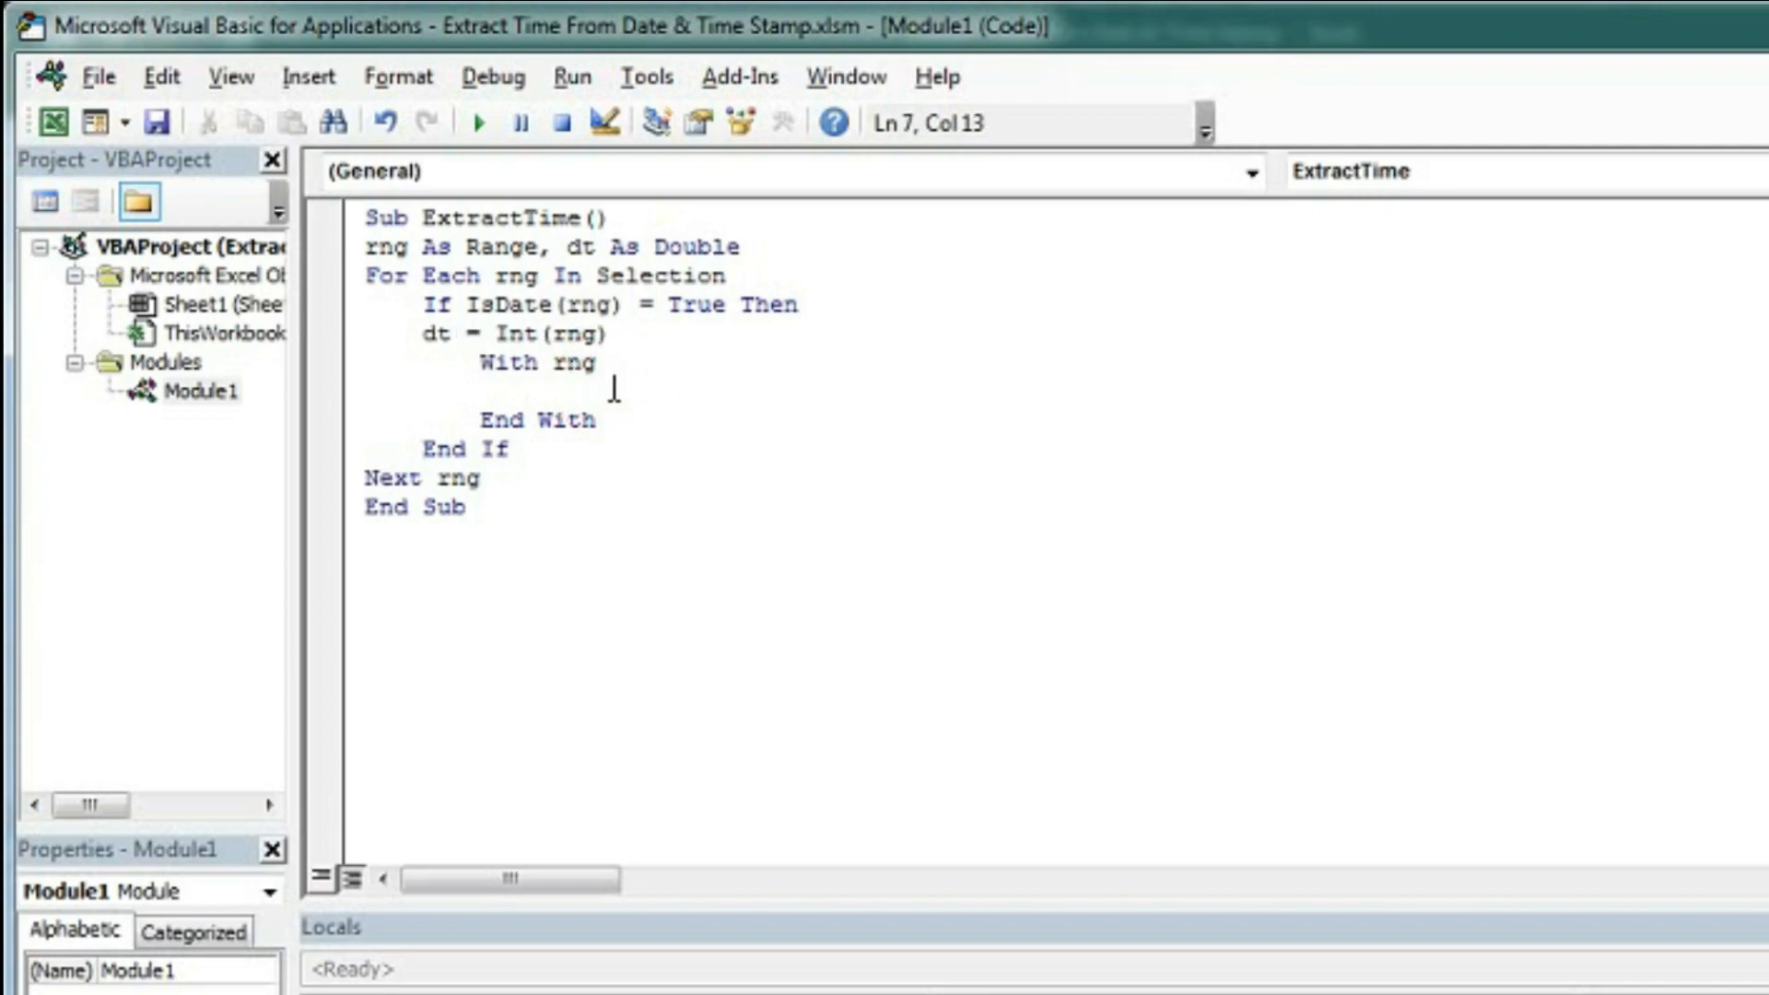
# Step: Inside With rng set .Value = rng.Value - dt to strip the date part
pyautogui.write('.va')
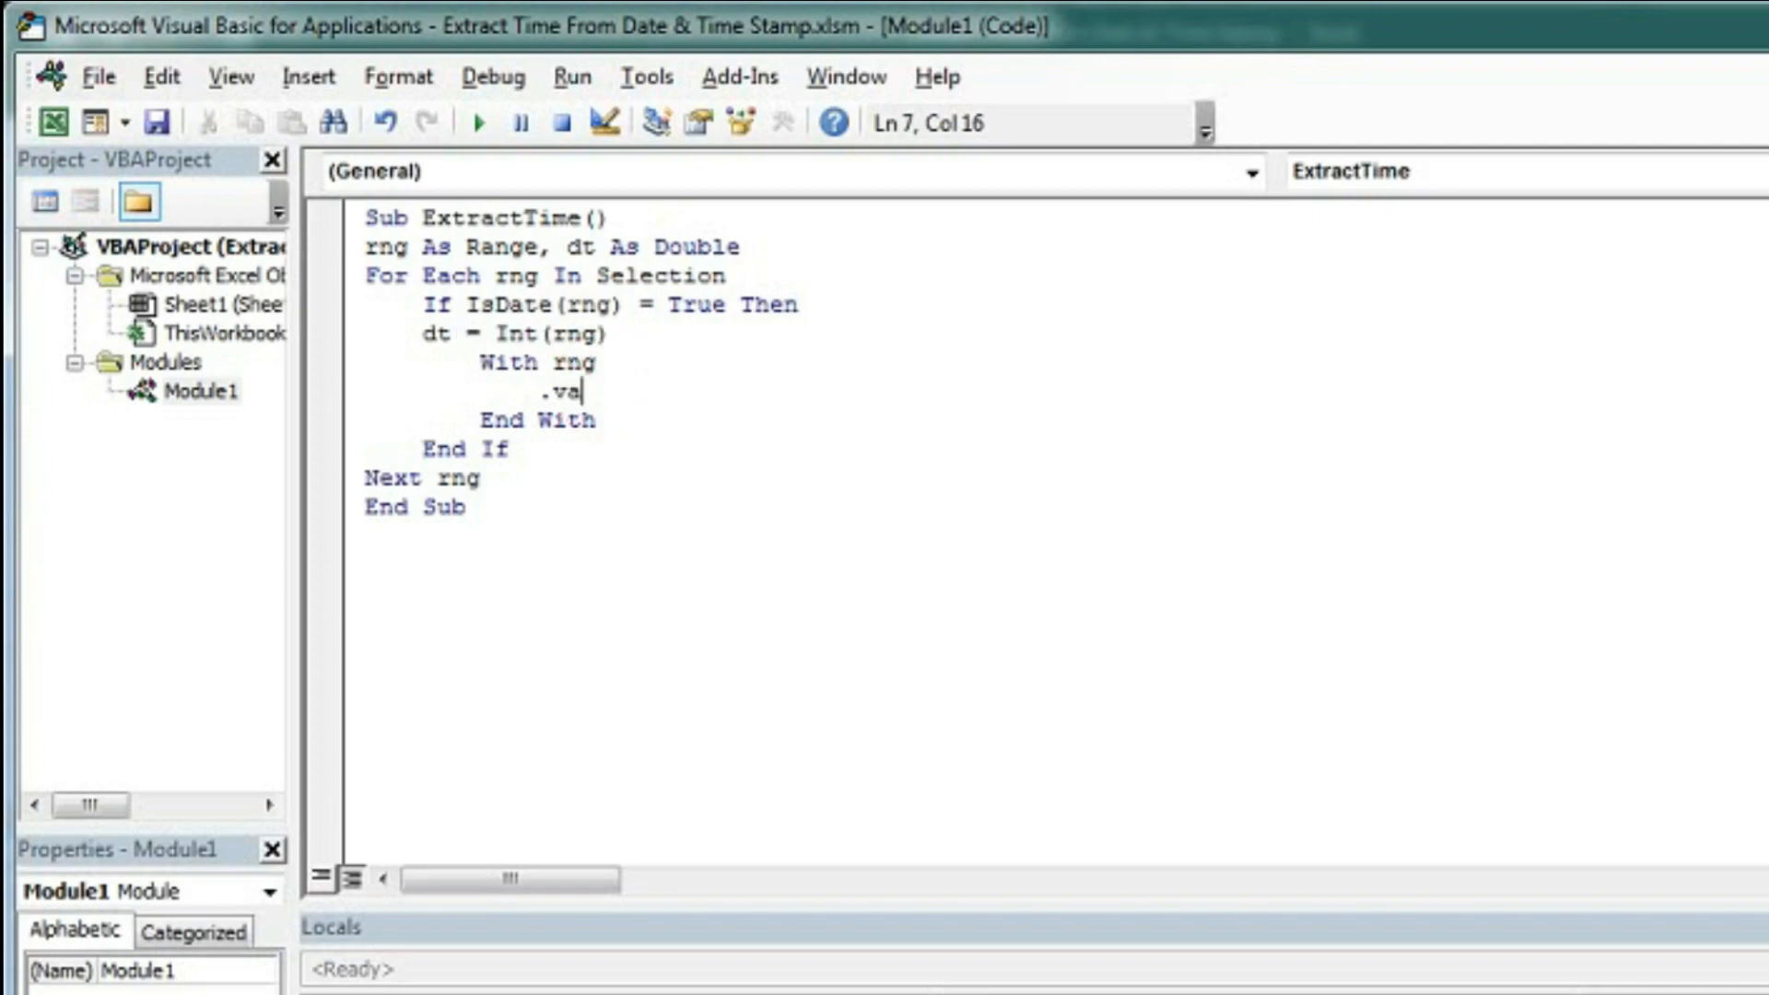
pyautogui.write('lue=')
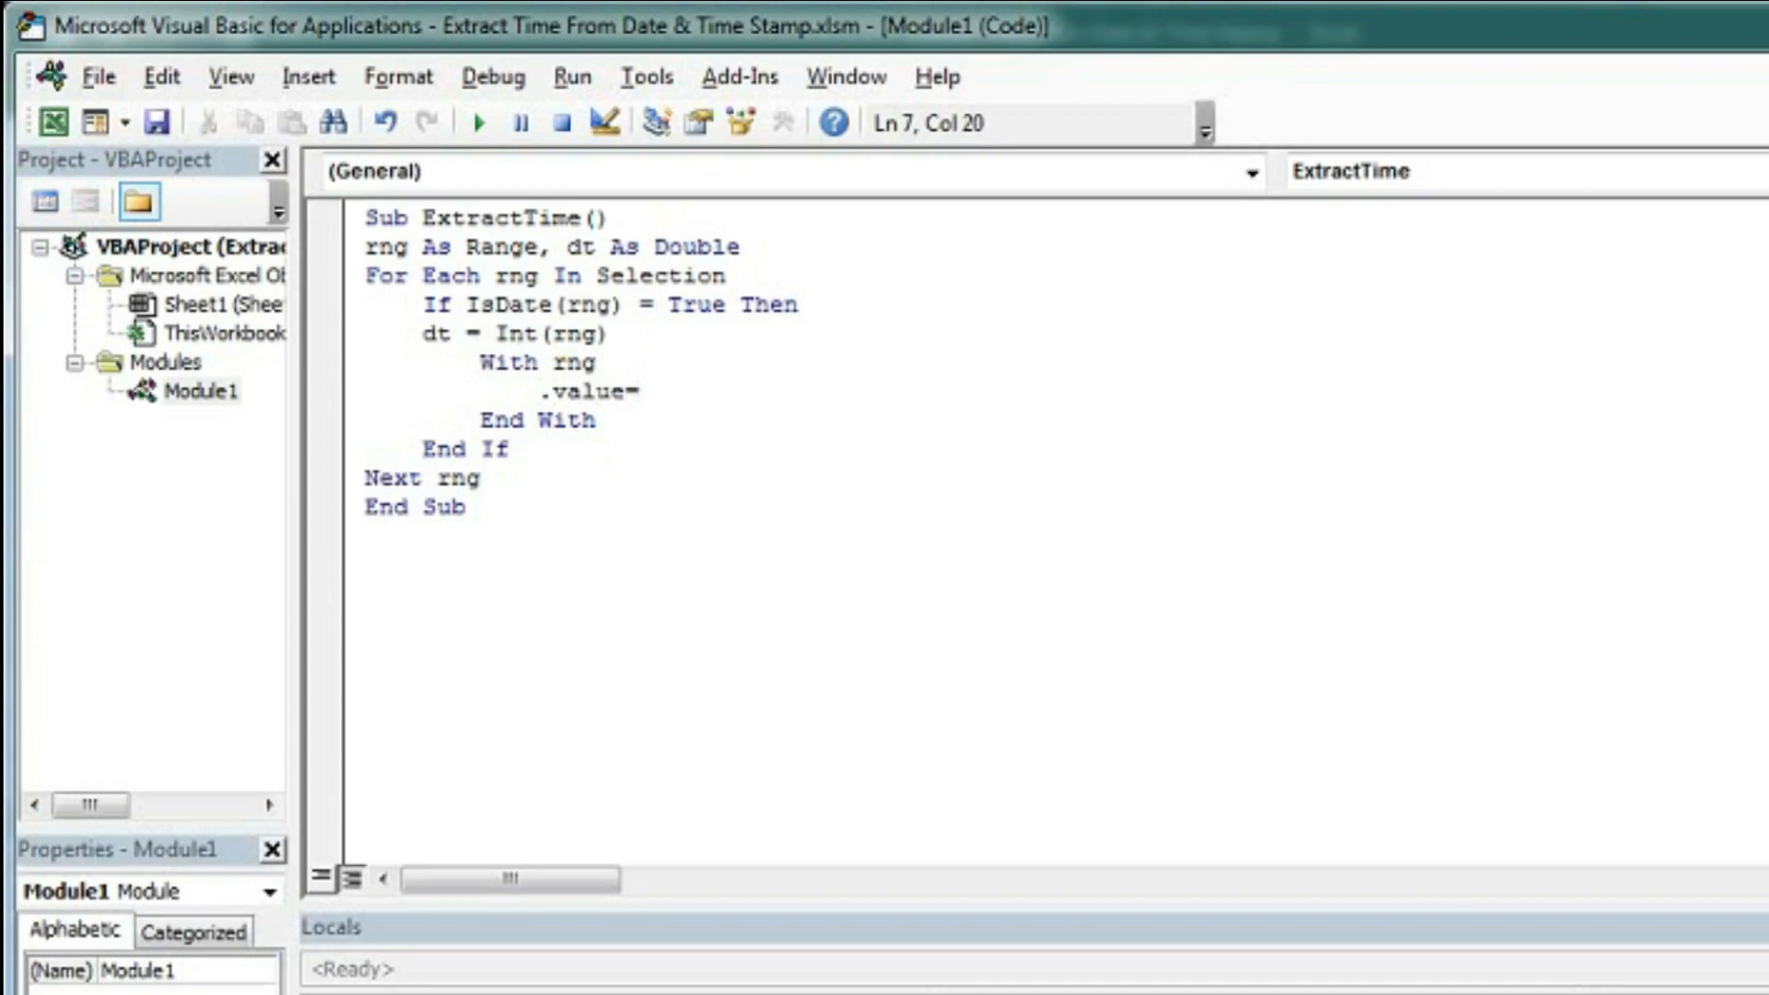
pyautogui.write('rng')
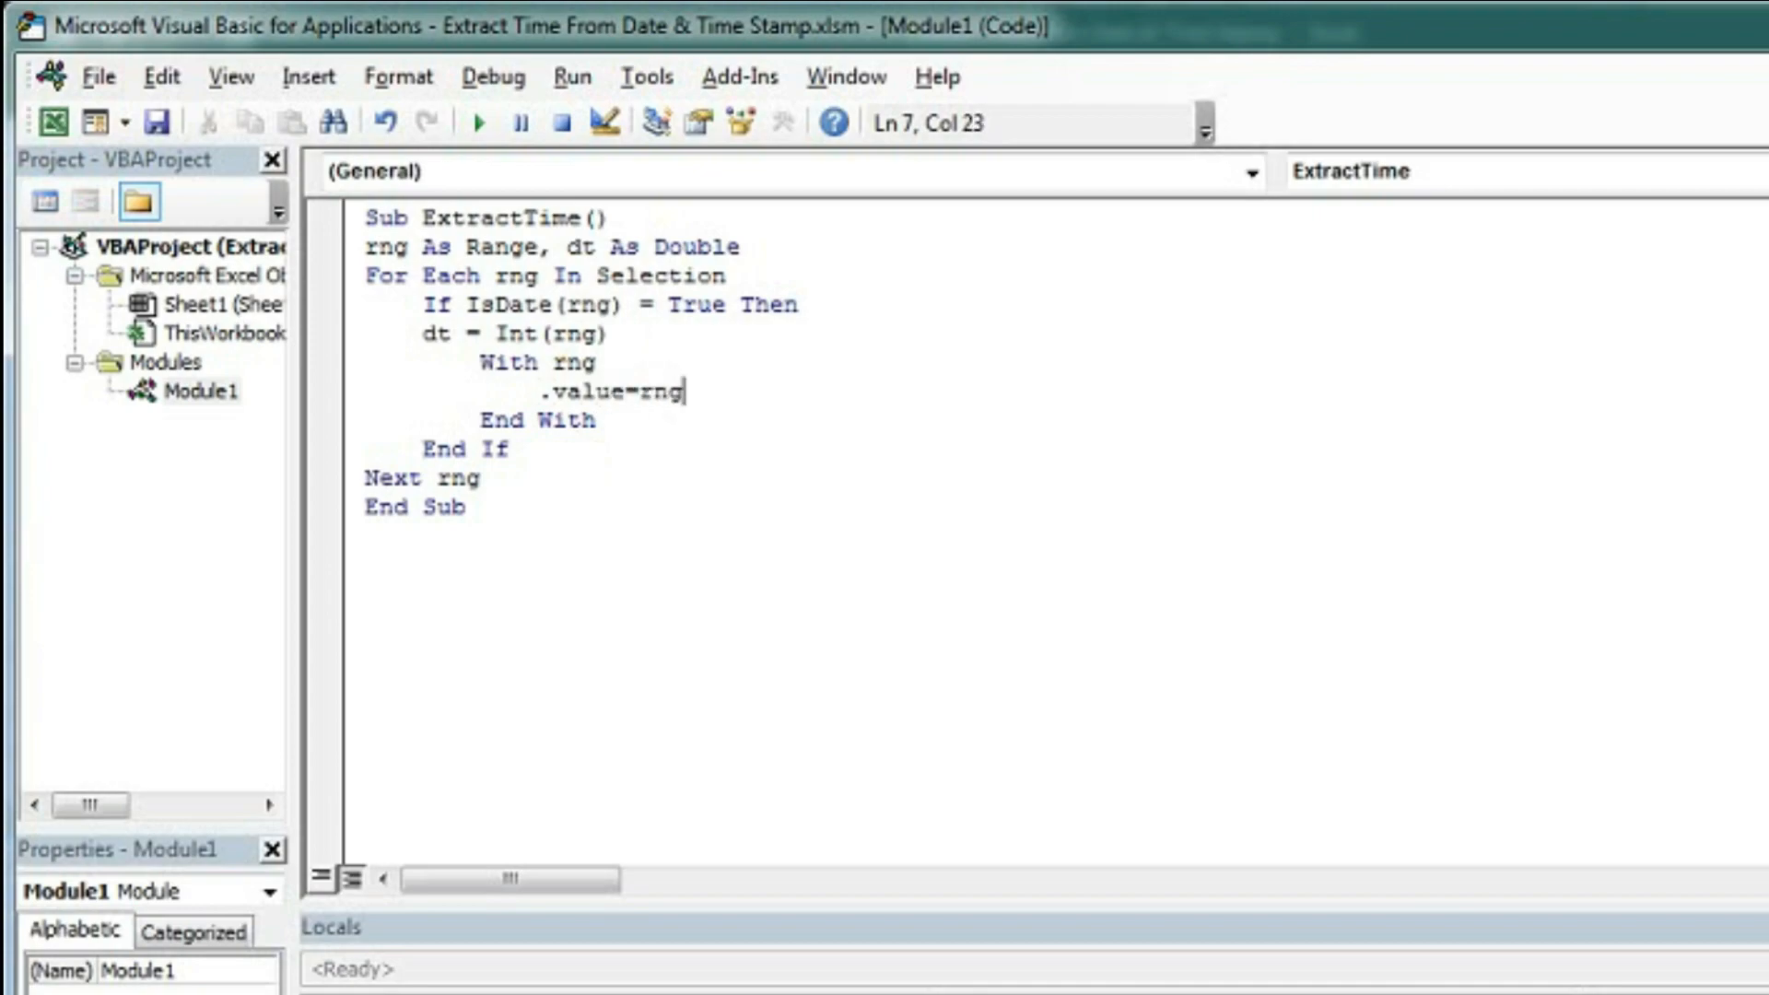
pyautogui.write('.valu')
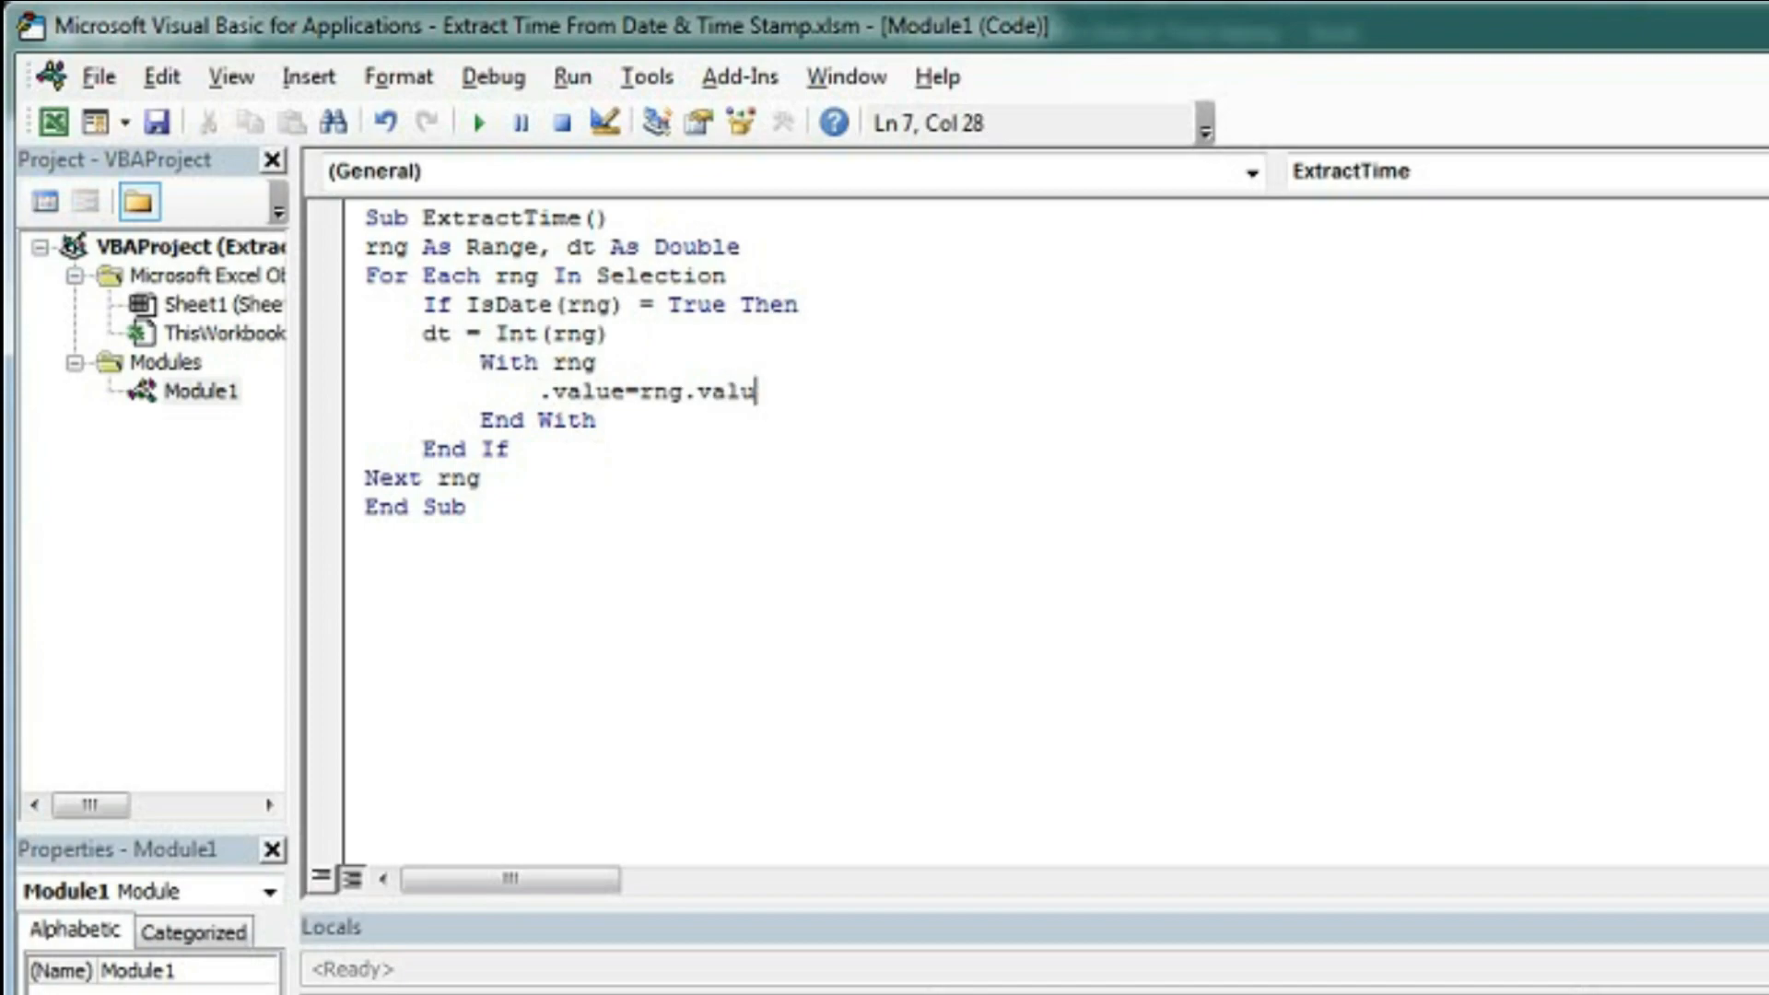
pyautogui.write('e')
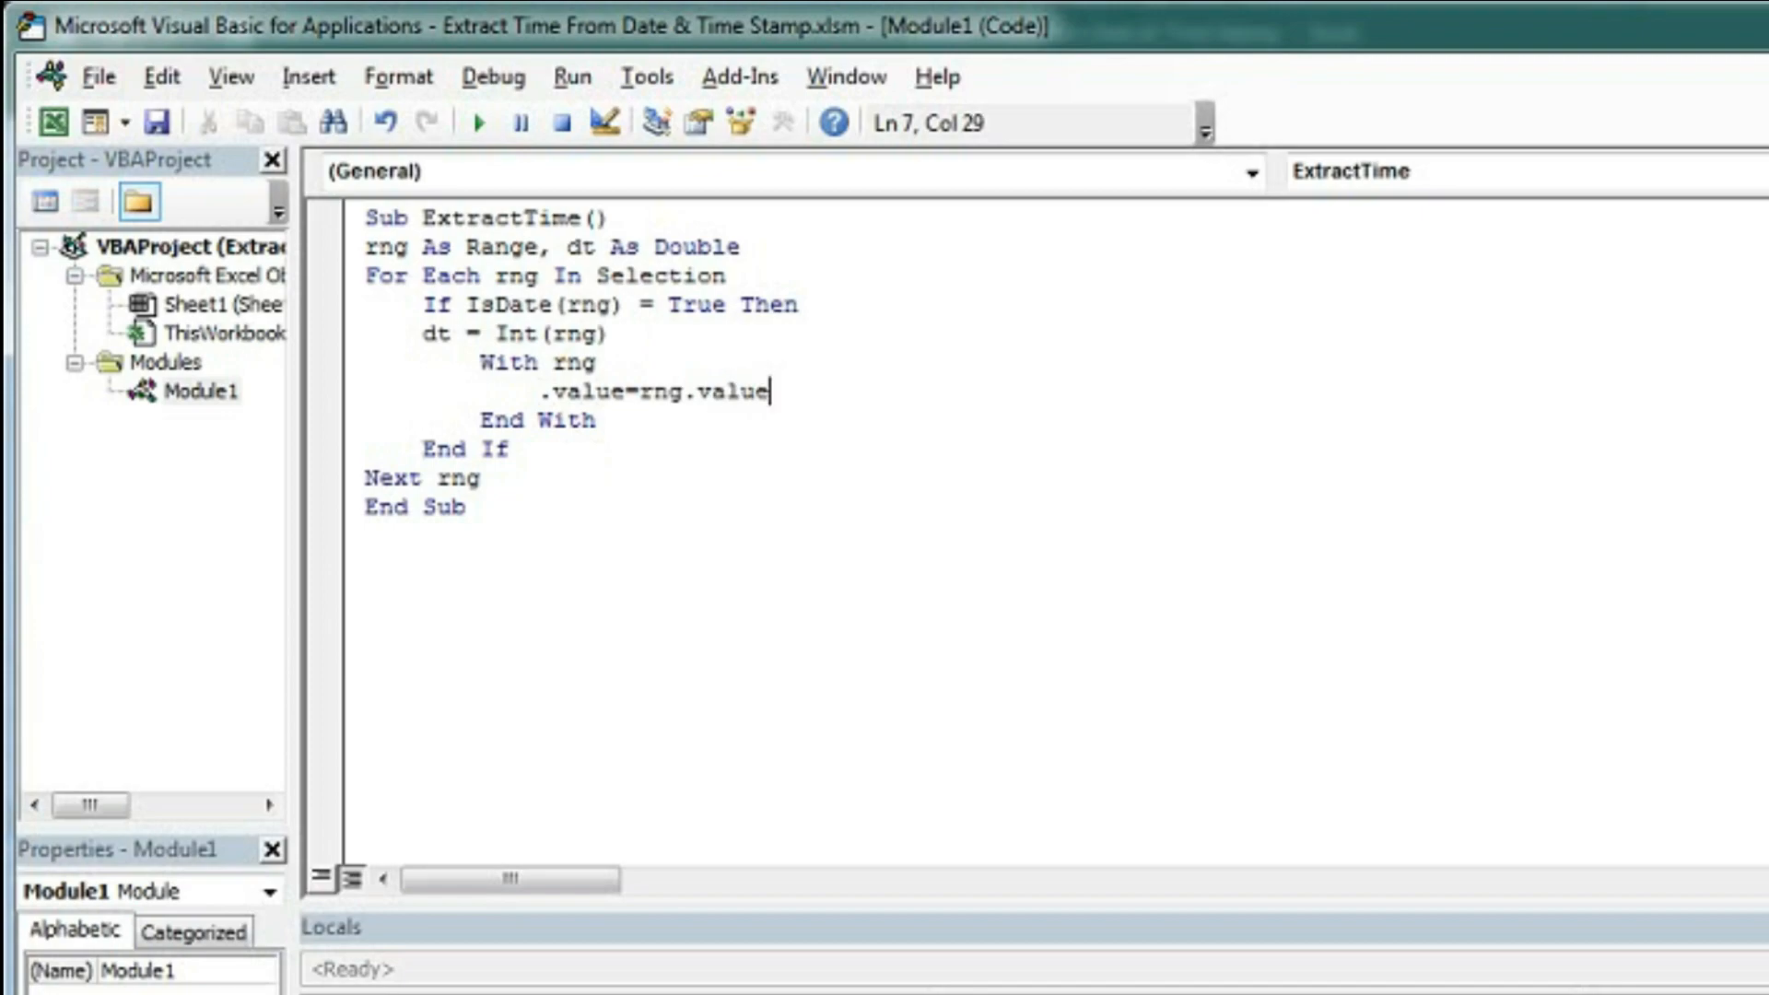
pyautogui.write('-dt')
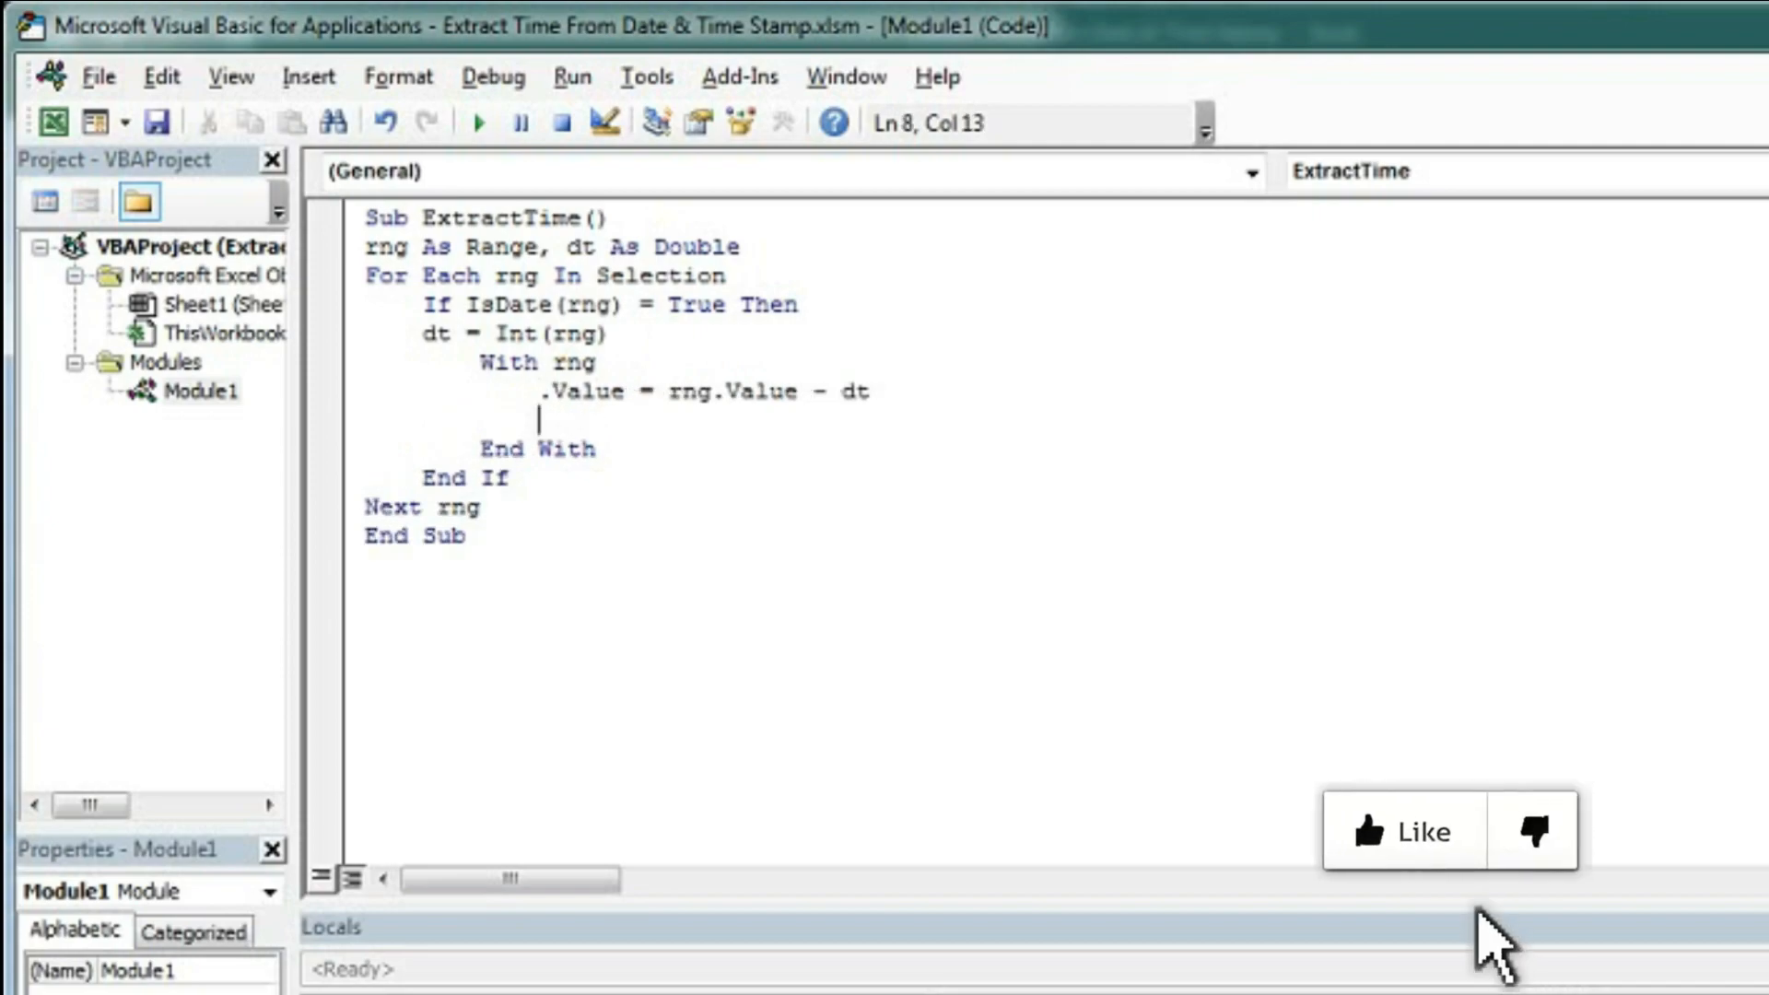
# Step: Set .NumberFormat = "hh:mm:ss AM/PM" for each converted cell
pyautogui.write('.num')
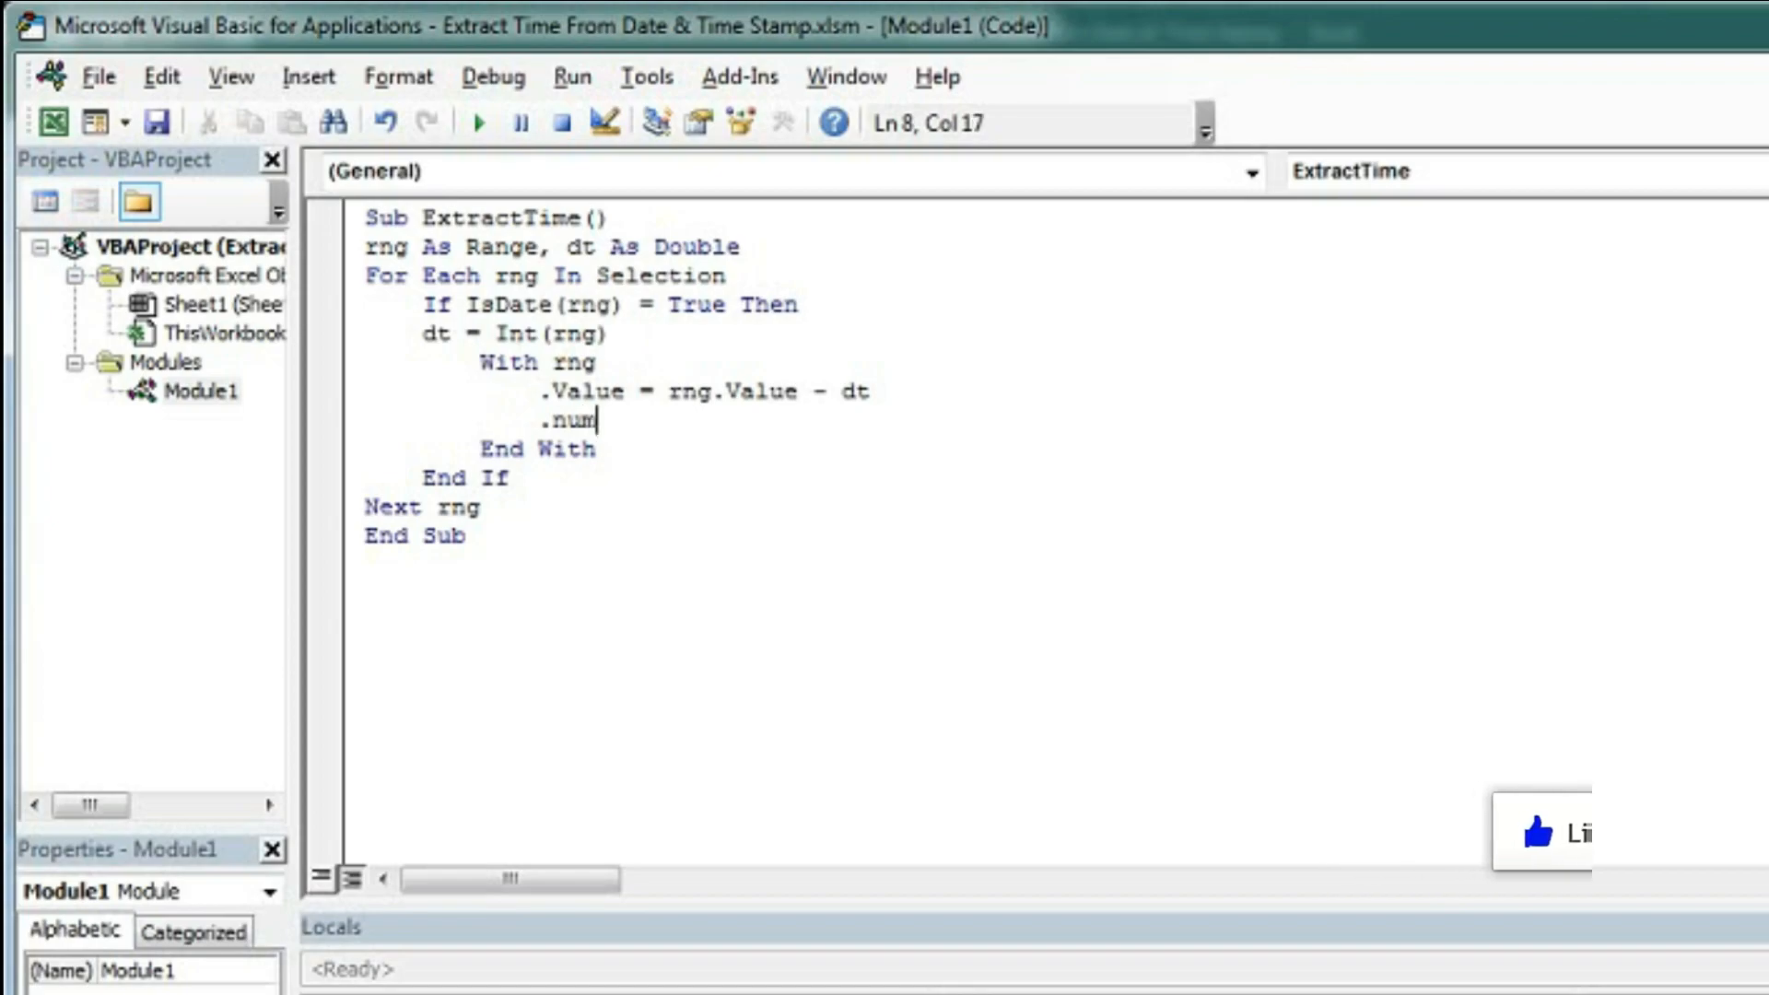
pyautogui.write('berform')
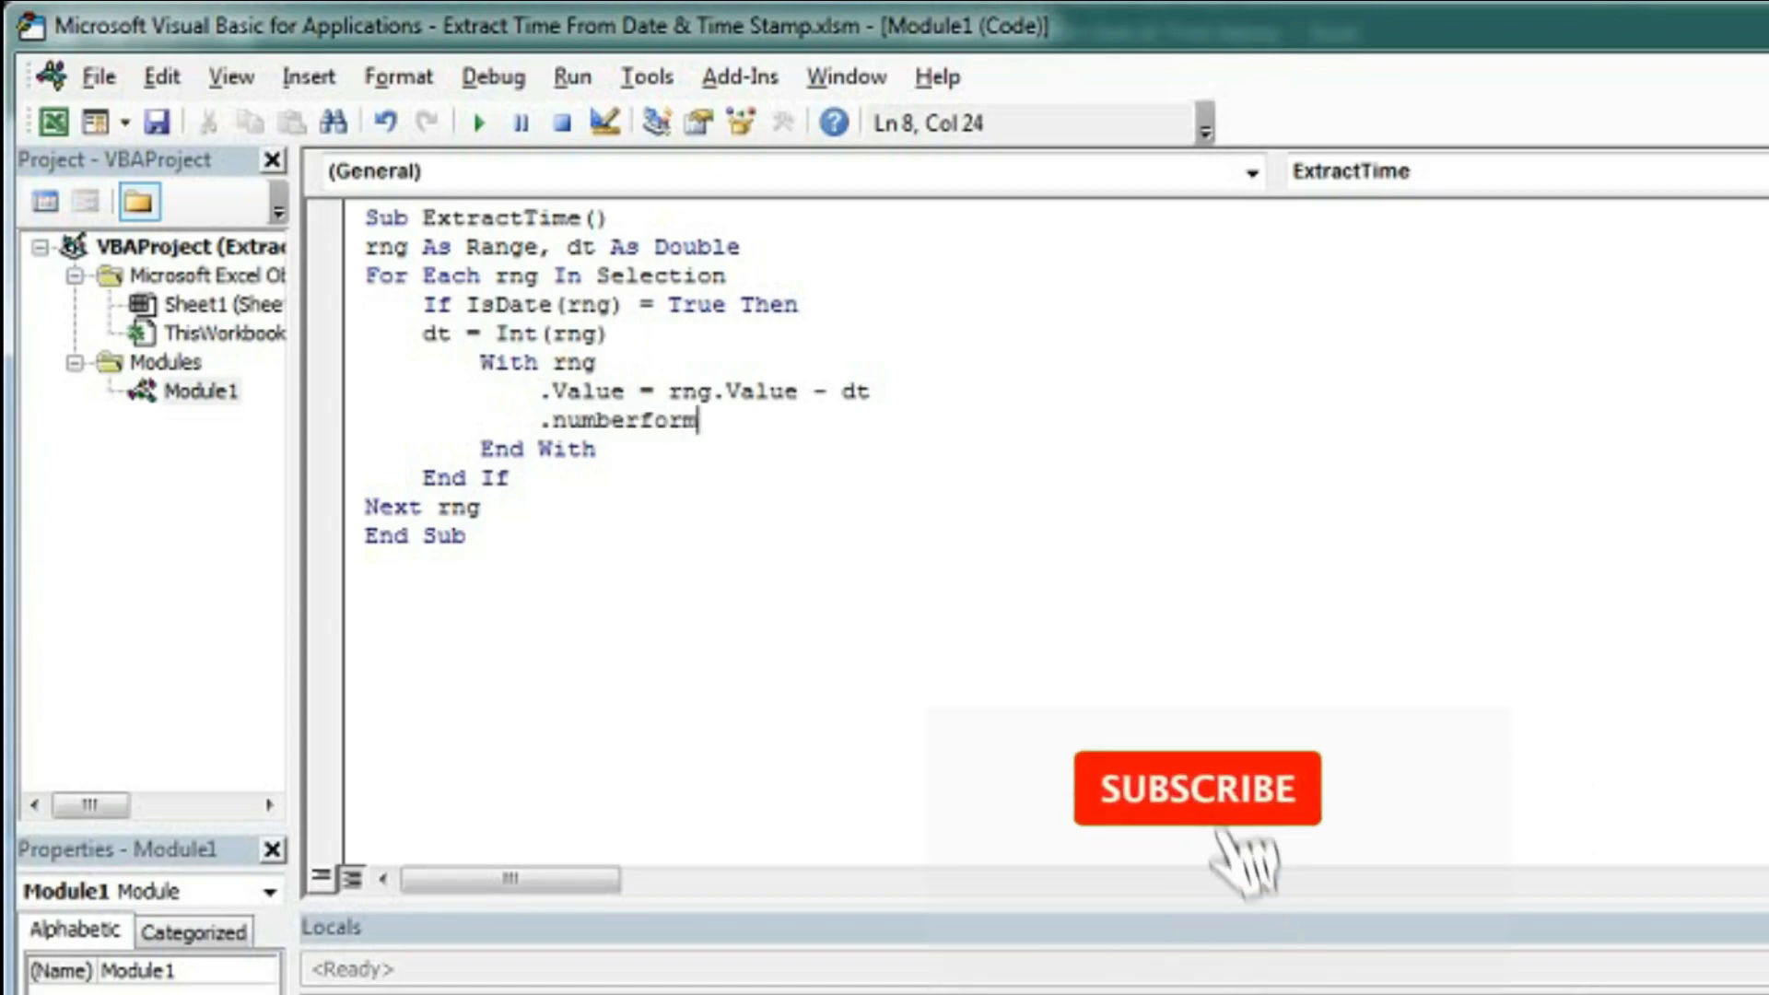
pyautogui.write('="')
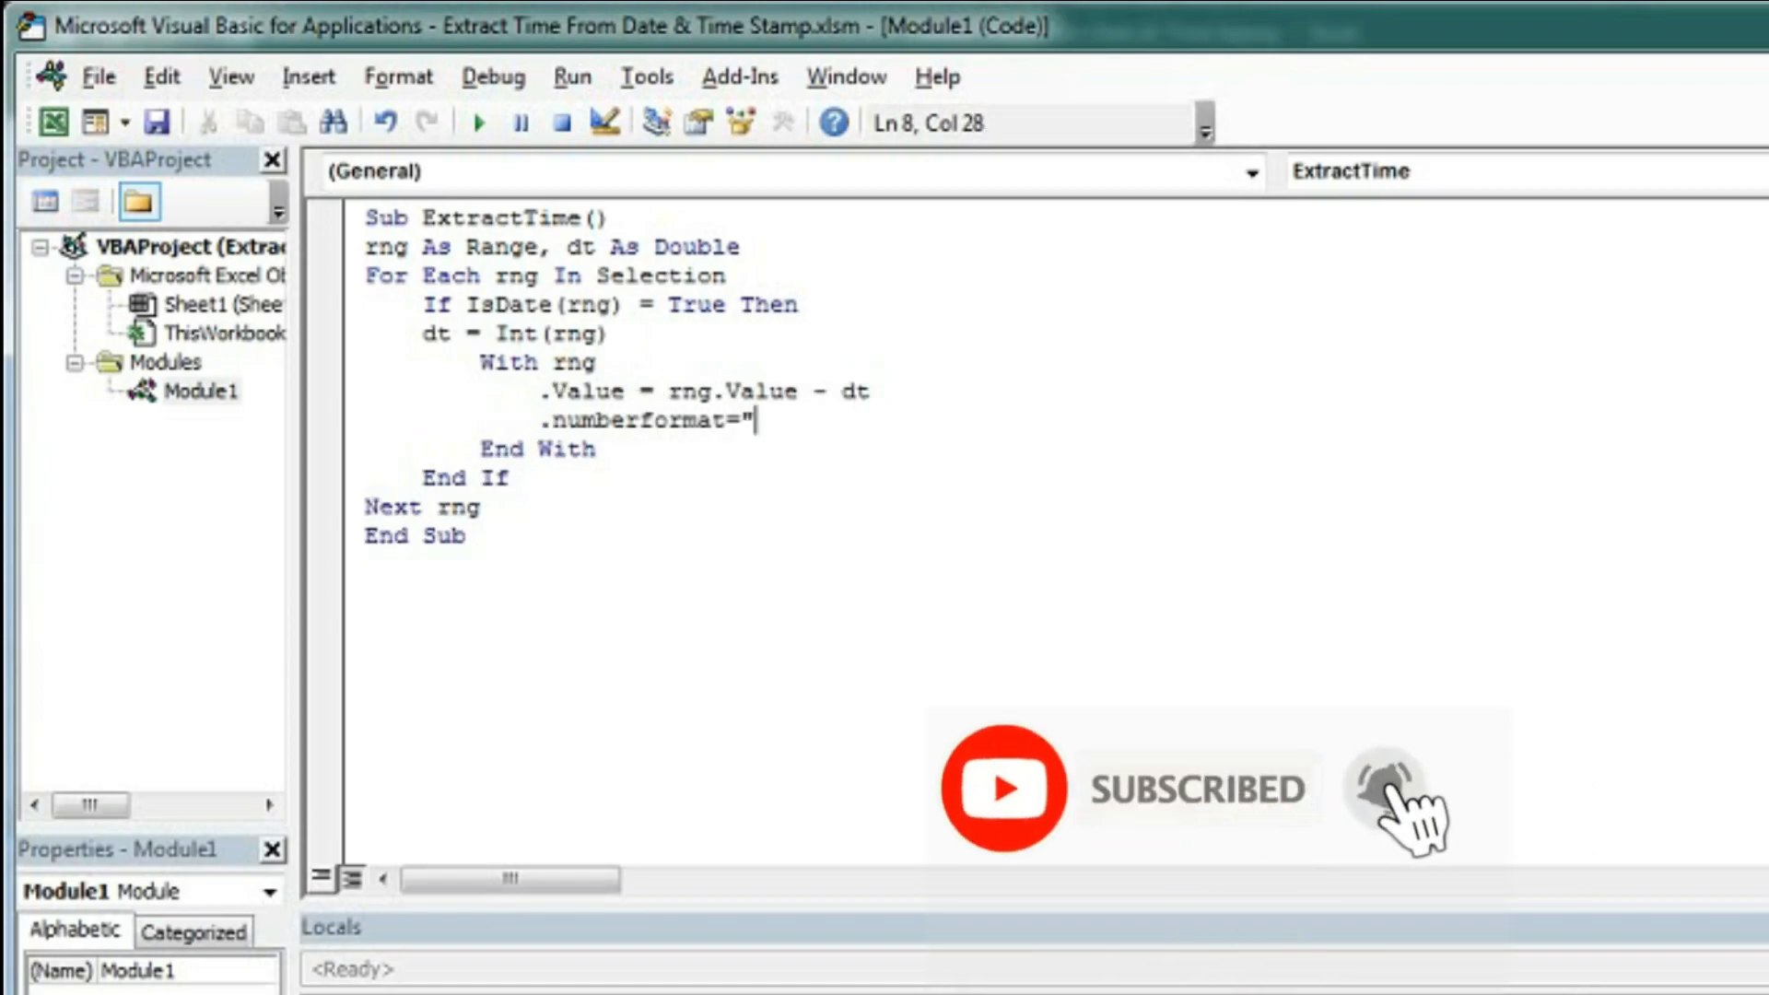
pyautogui.write('hh')
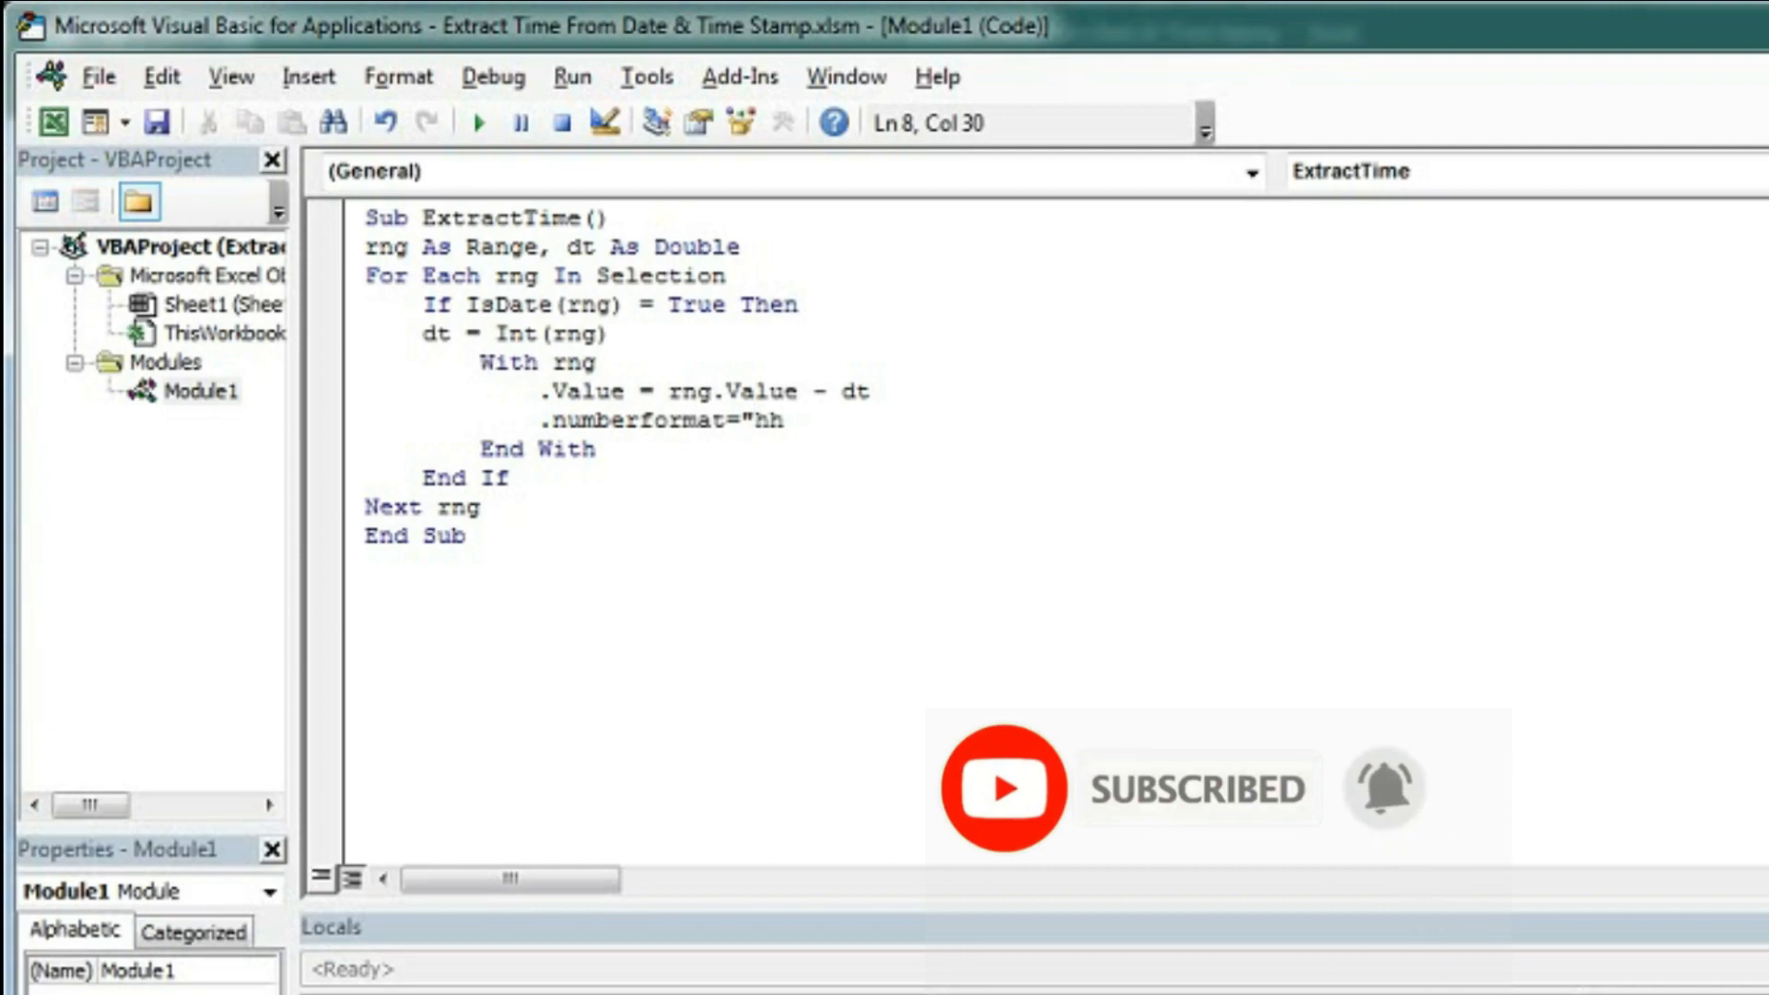
pyautogui.write(':mm')
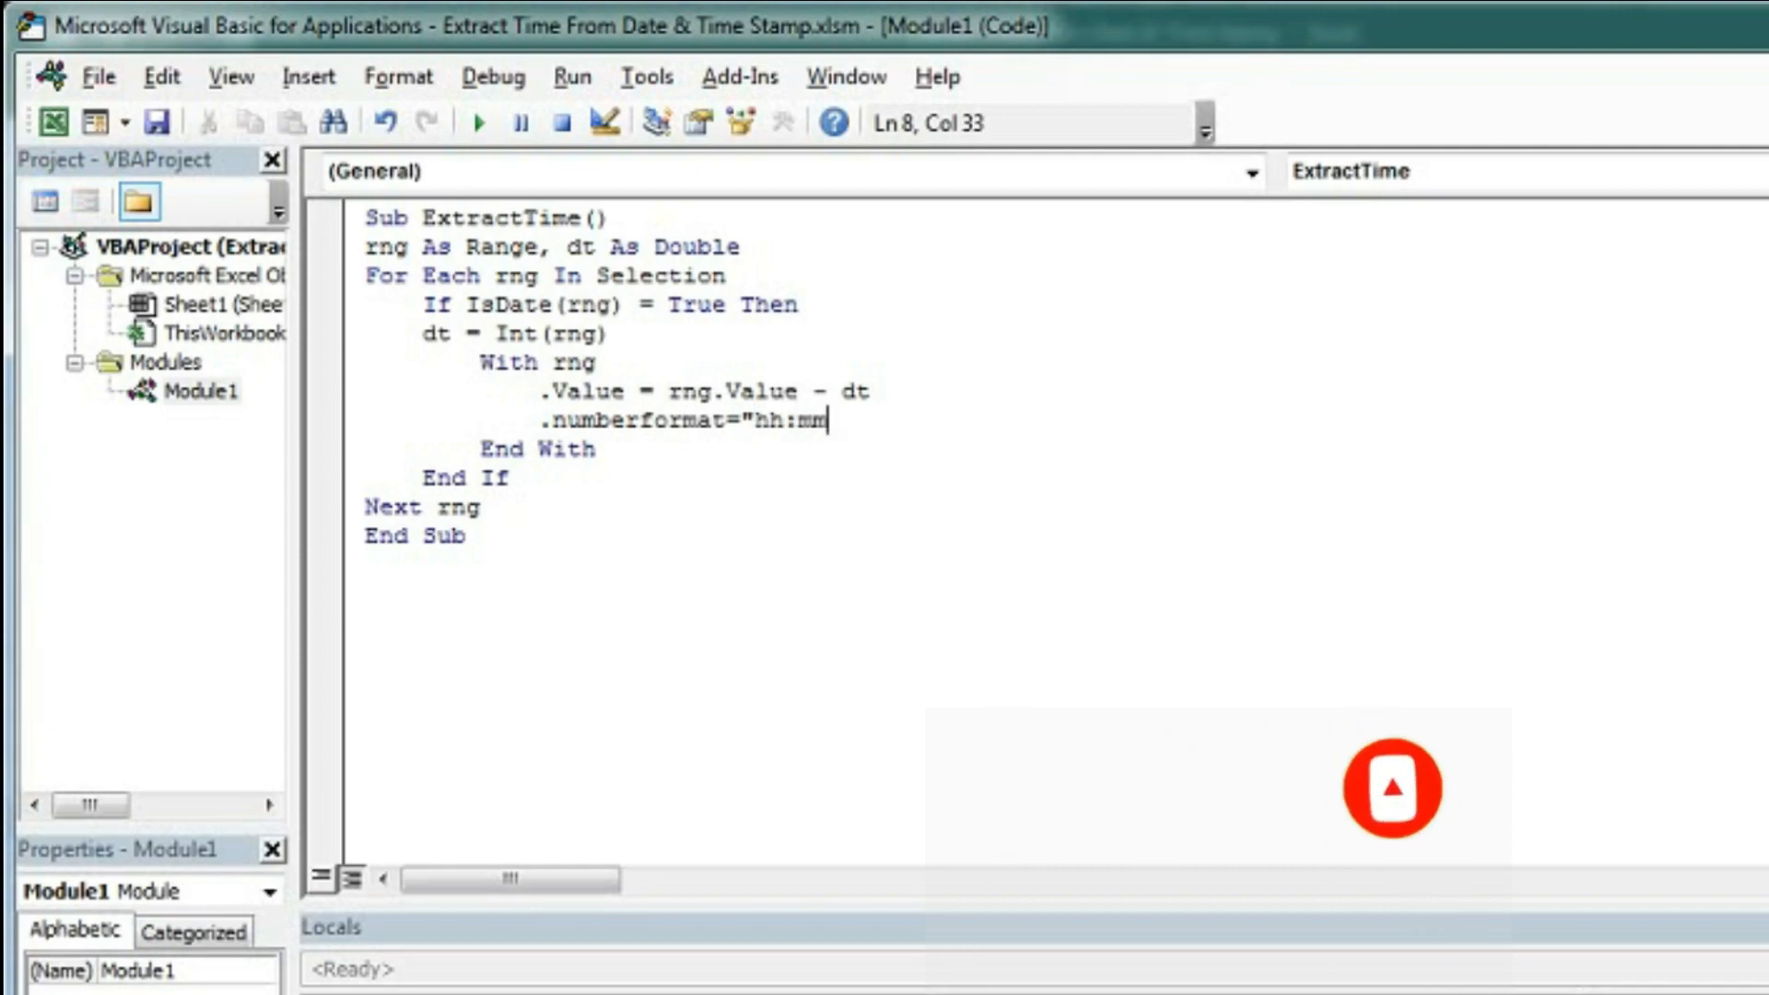
pyautogui.write(':ss')
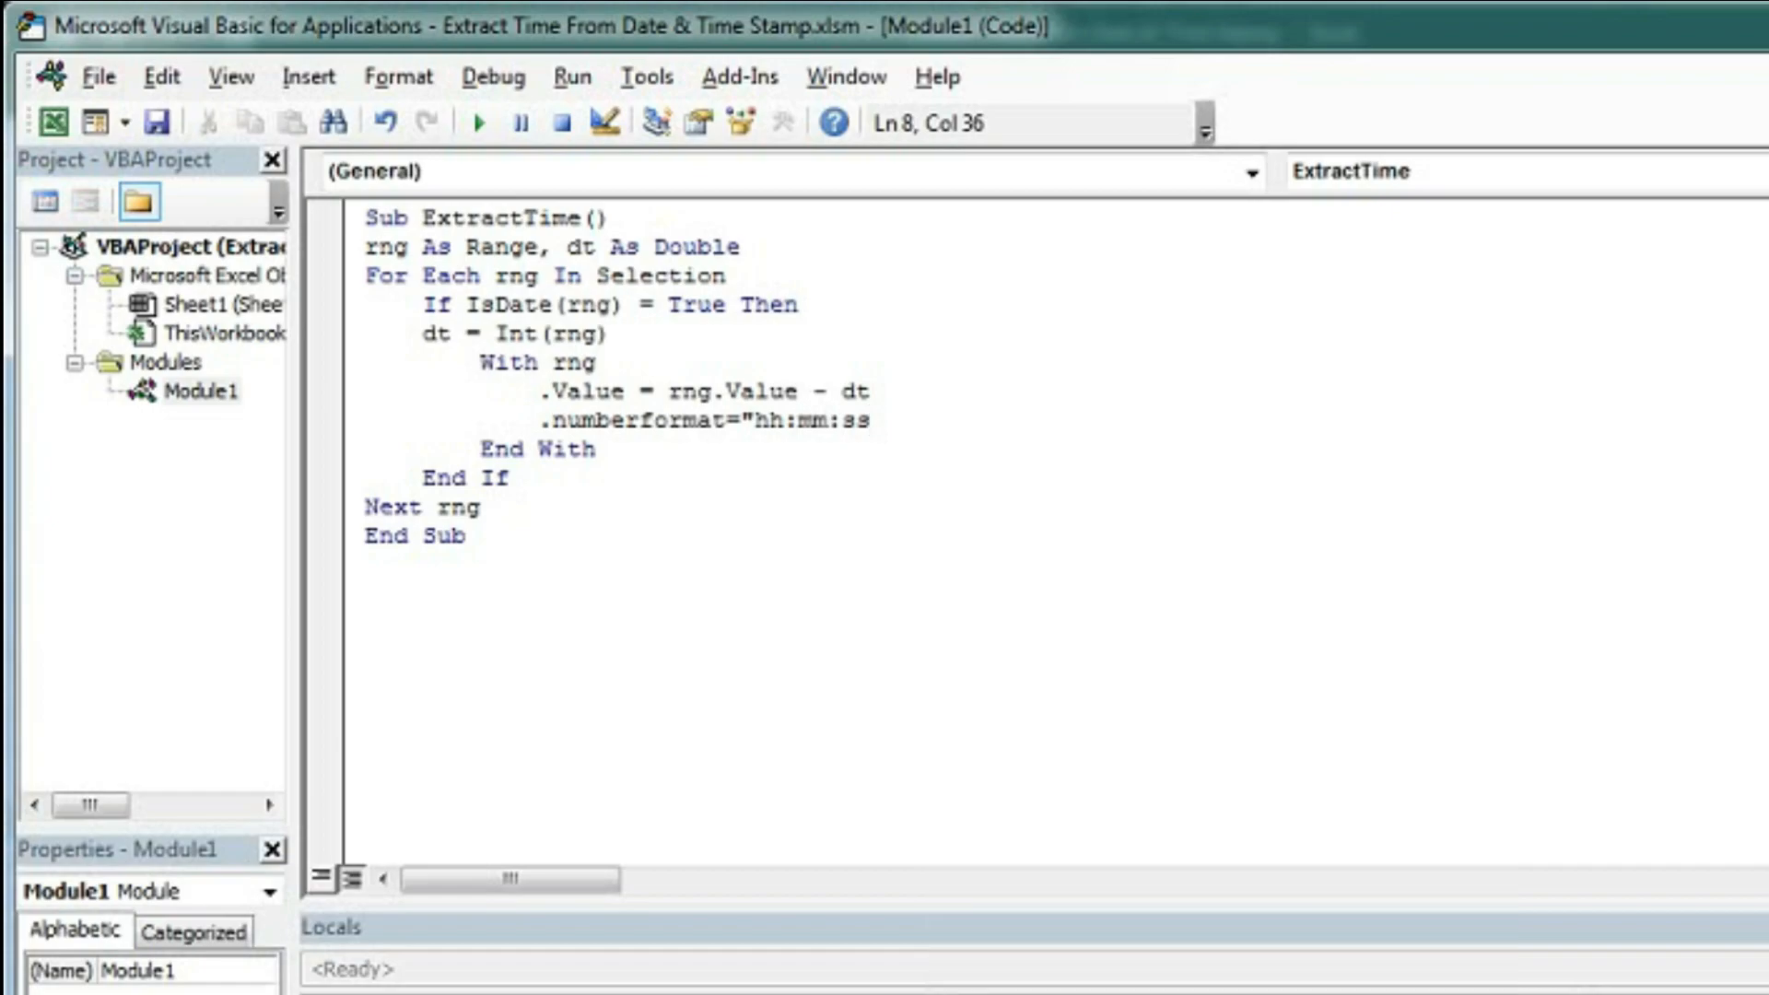
pyautogui.write('AM')
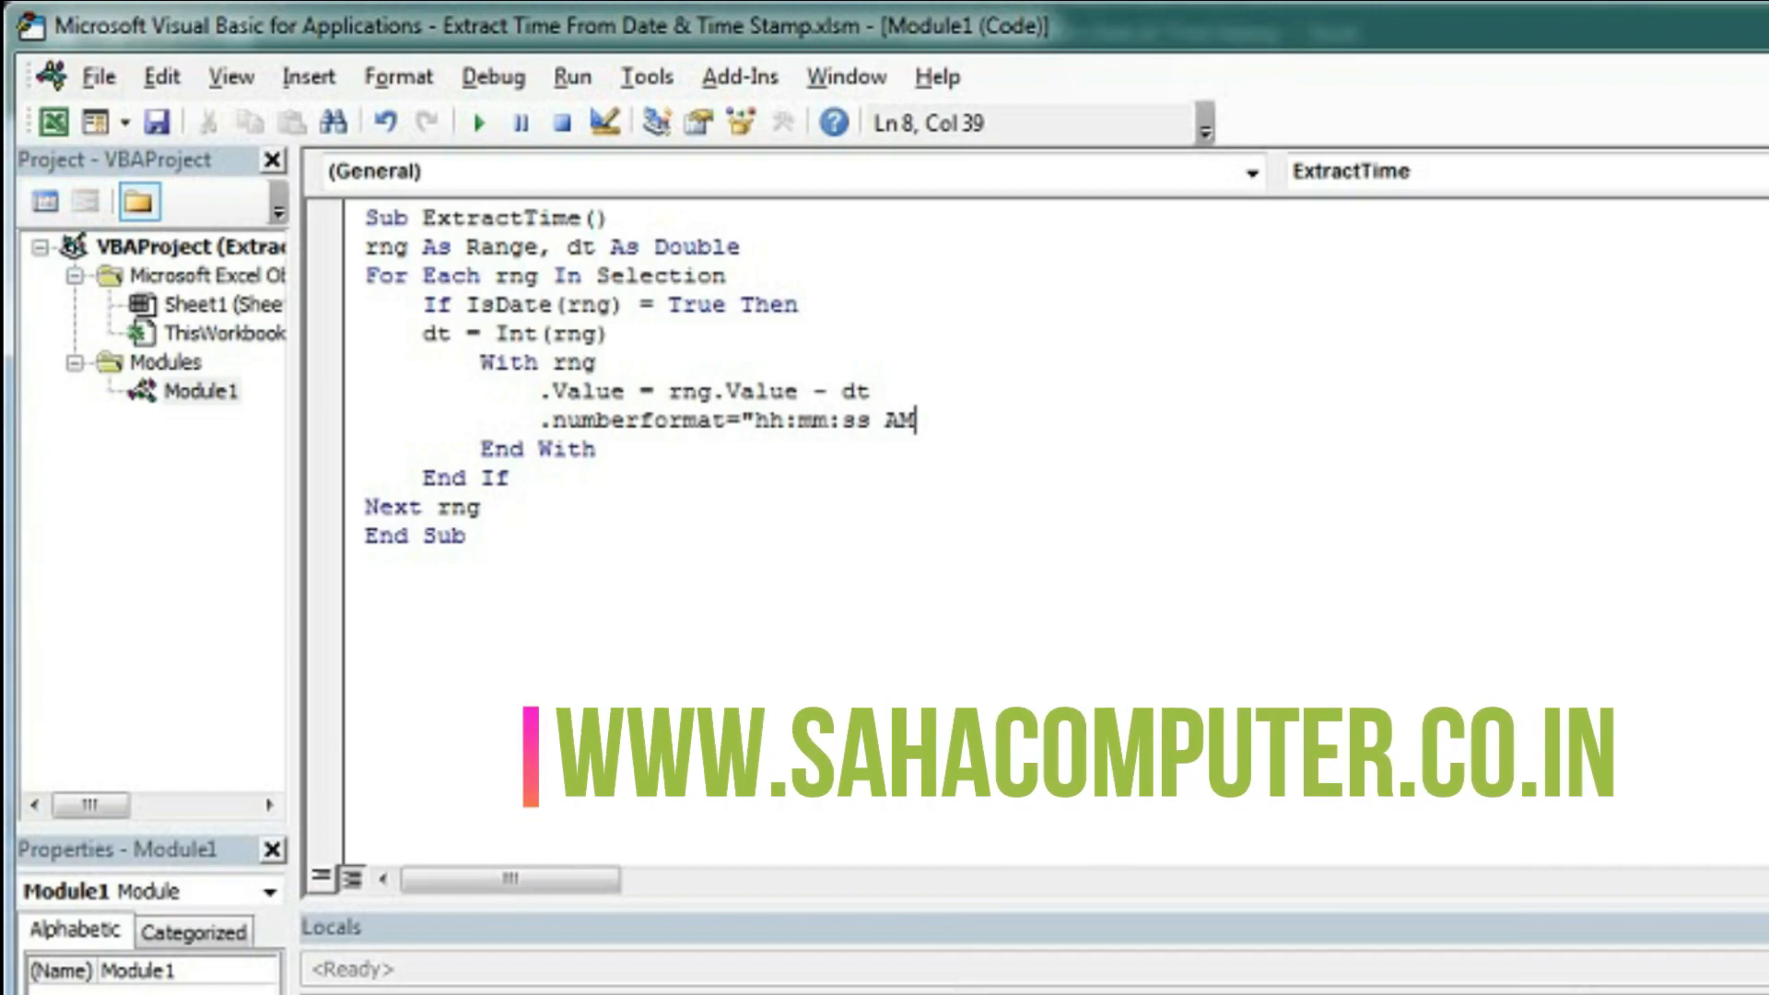
pyautogui.write('/PM')
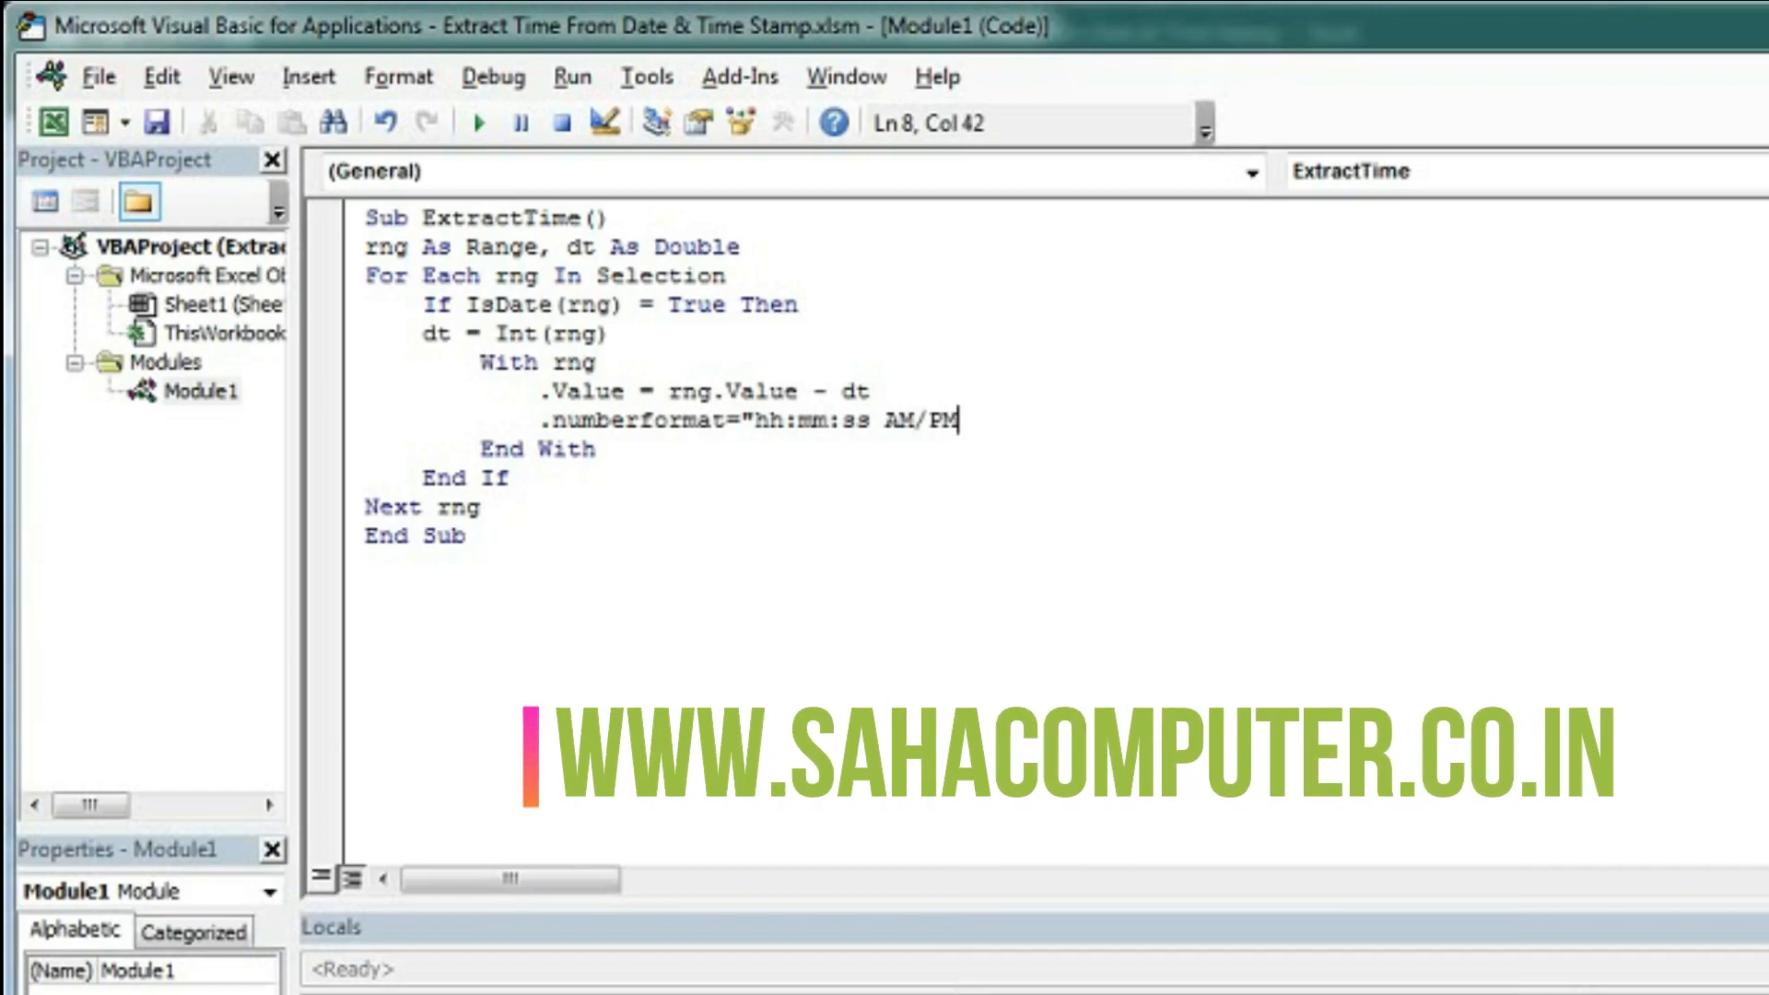
pyautogui.write('"')
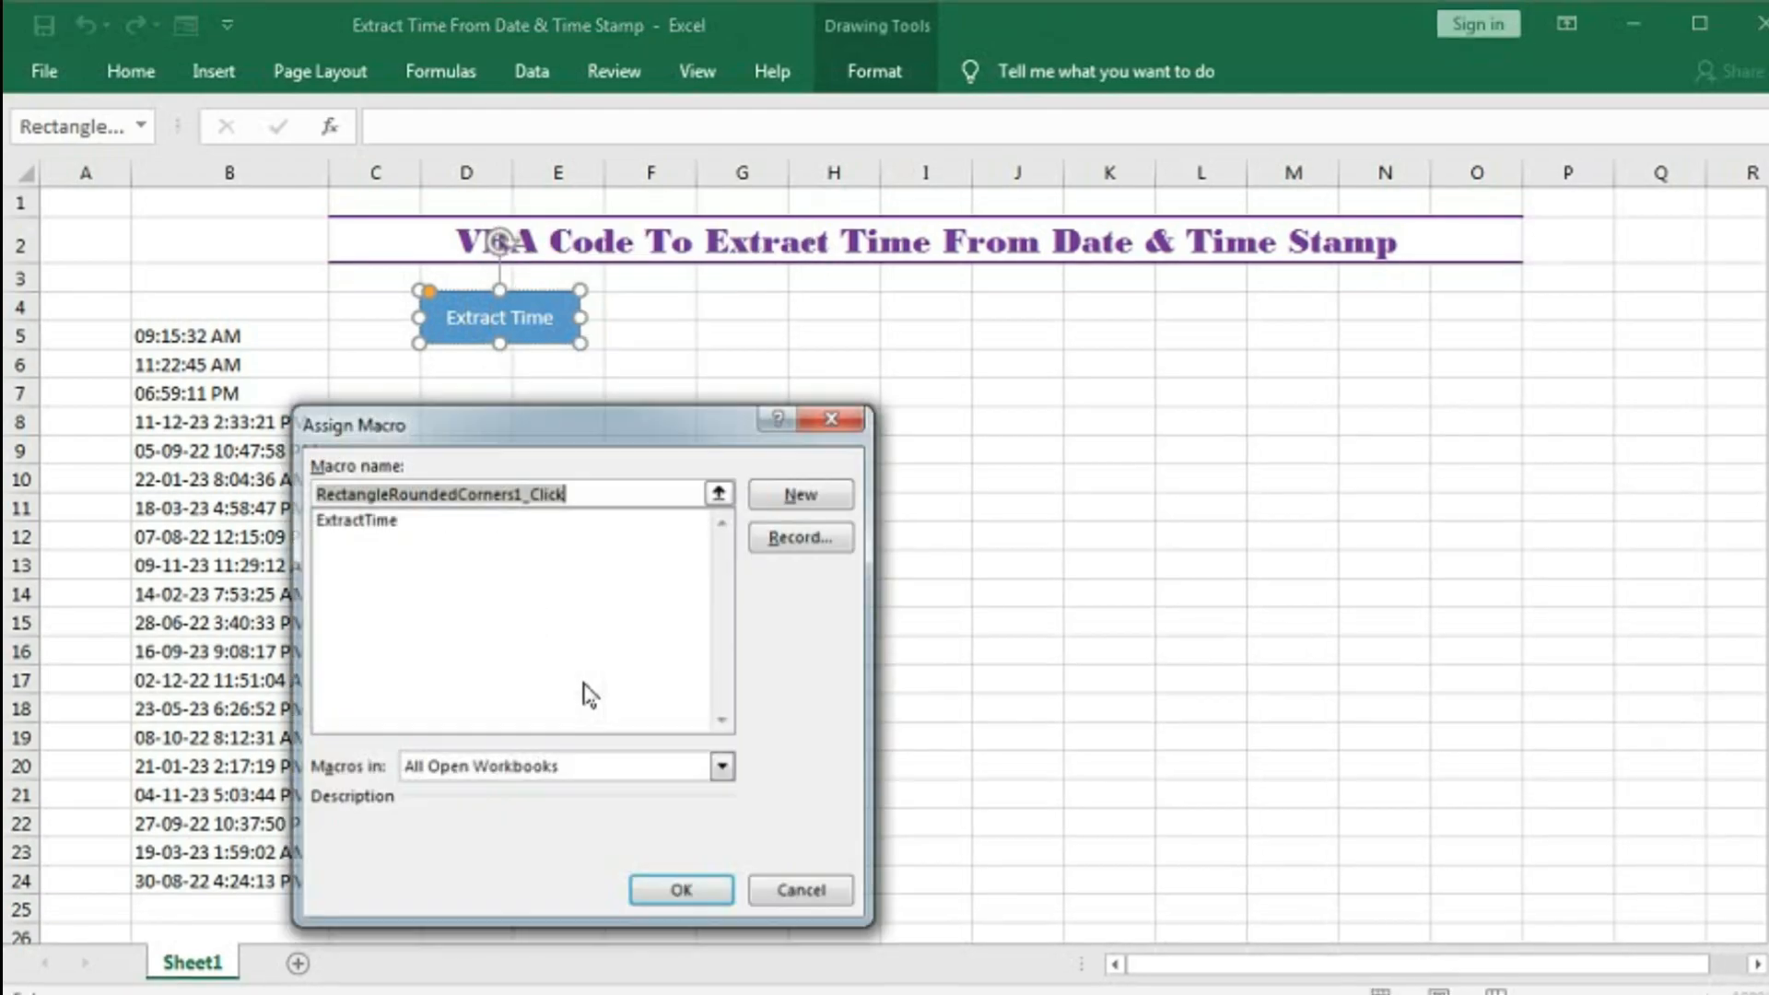
# Step: Assign the ExtractTime macro to the Extract Time shape and confirm
pyautogui.click(355, 522)
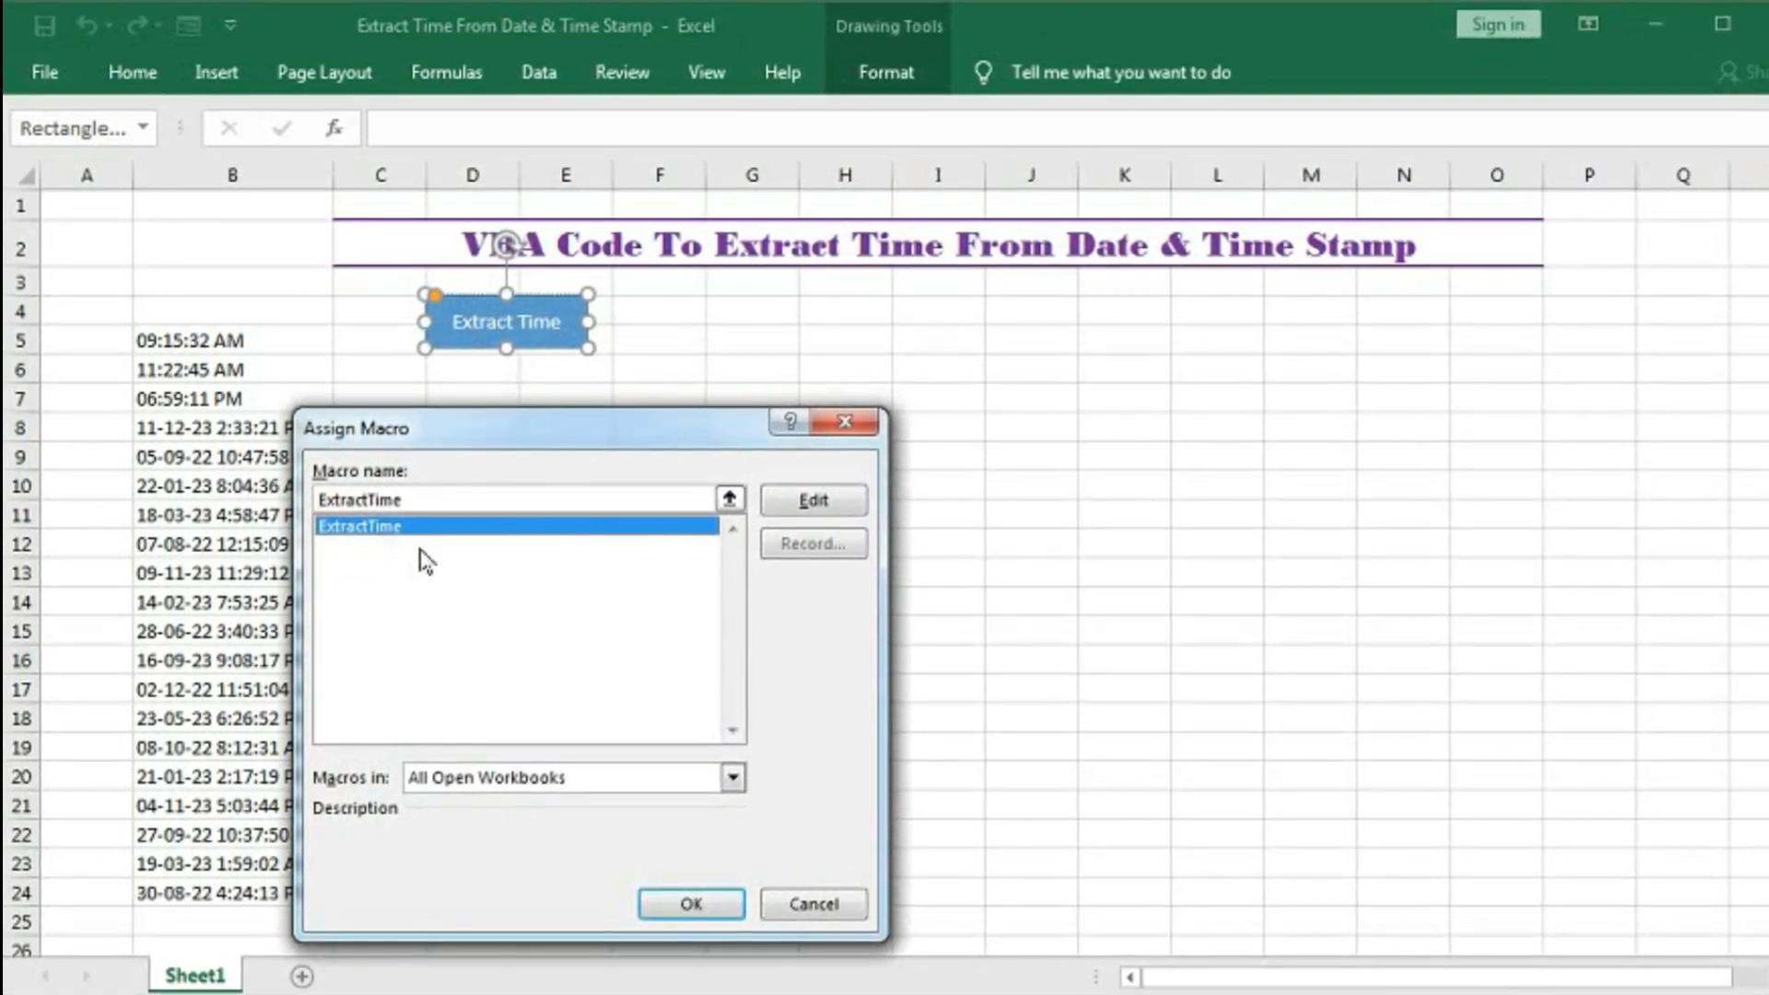
pyautogui.click(689, 903)
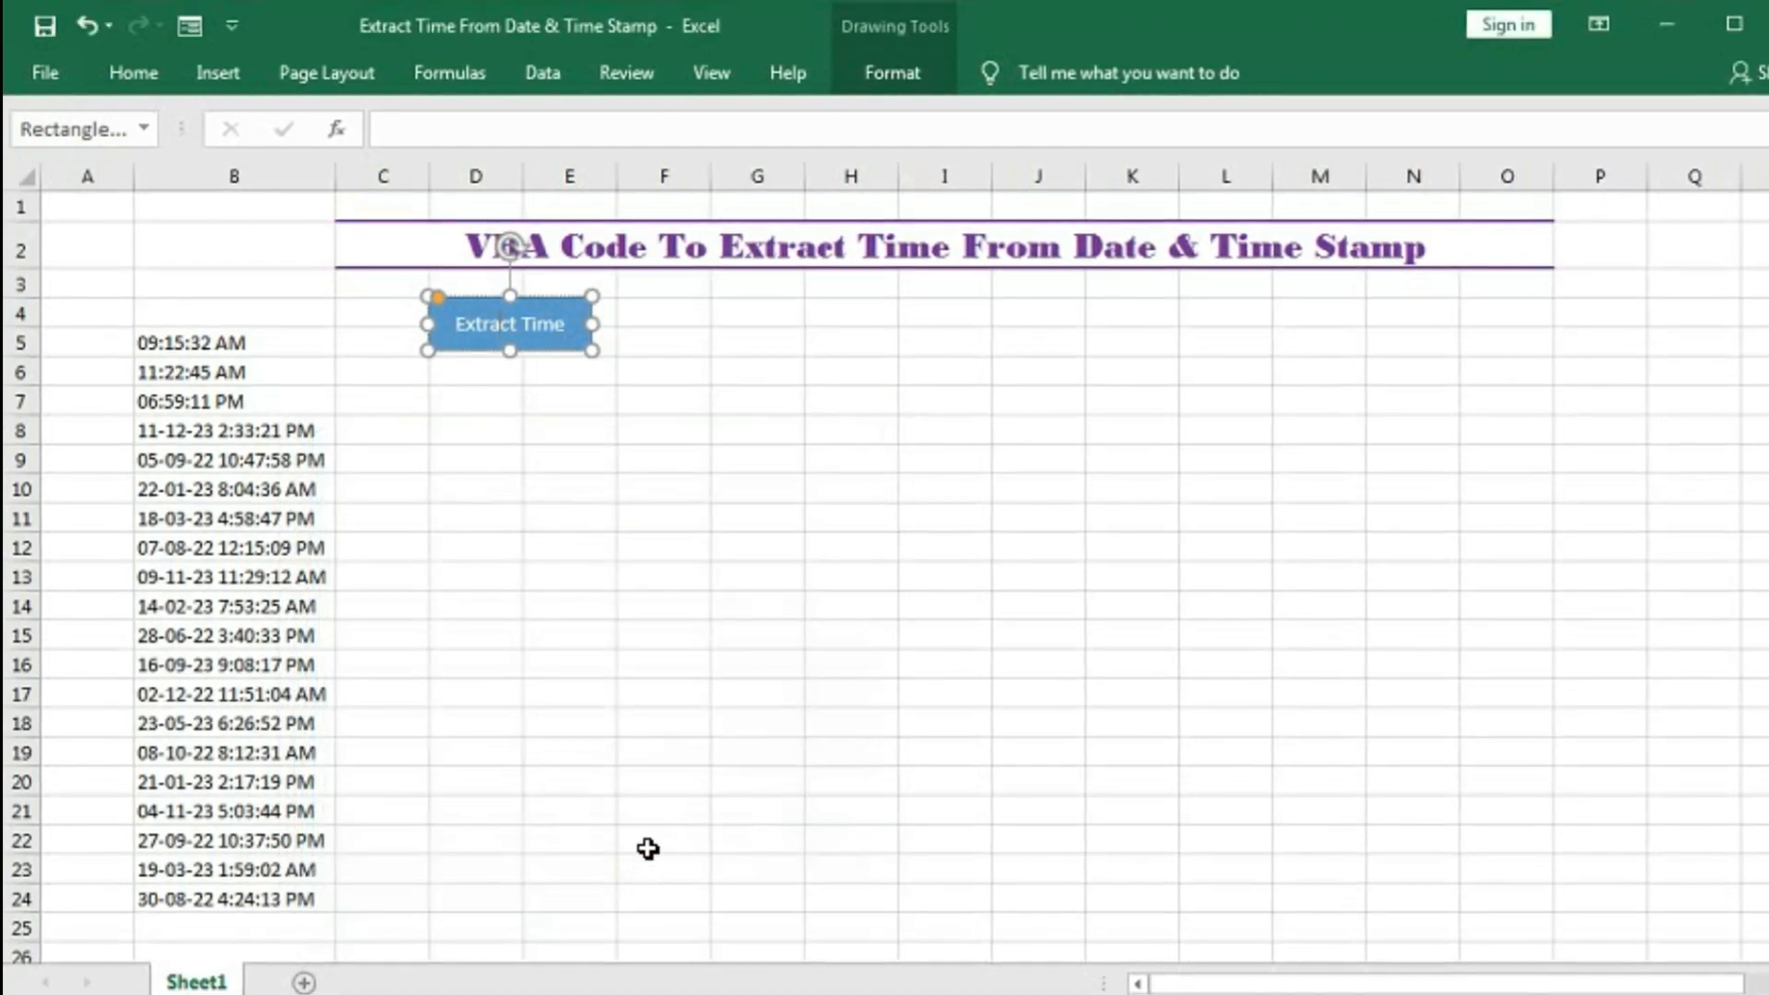
# Step: Run Extract Time on B8:B12, dismiss the compile errors, and prefix the rng/dt declaration with Dim
pyautogui.click(512, 325)
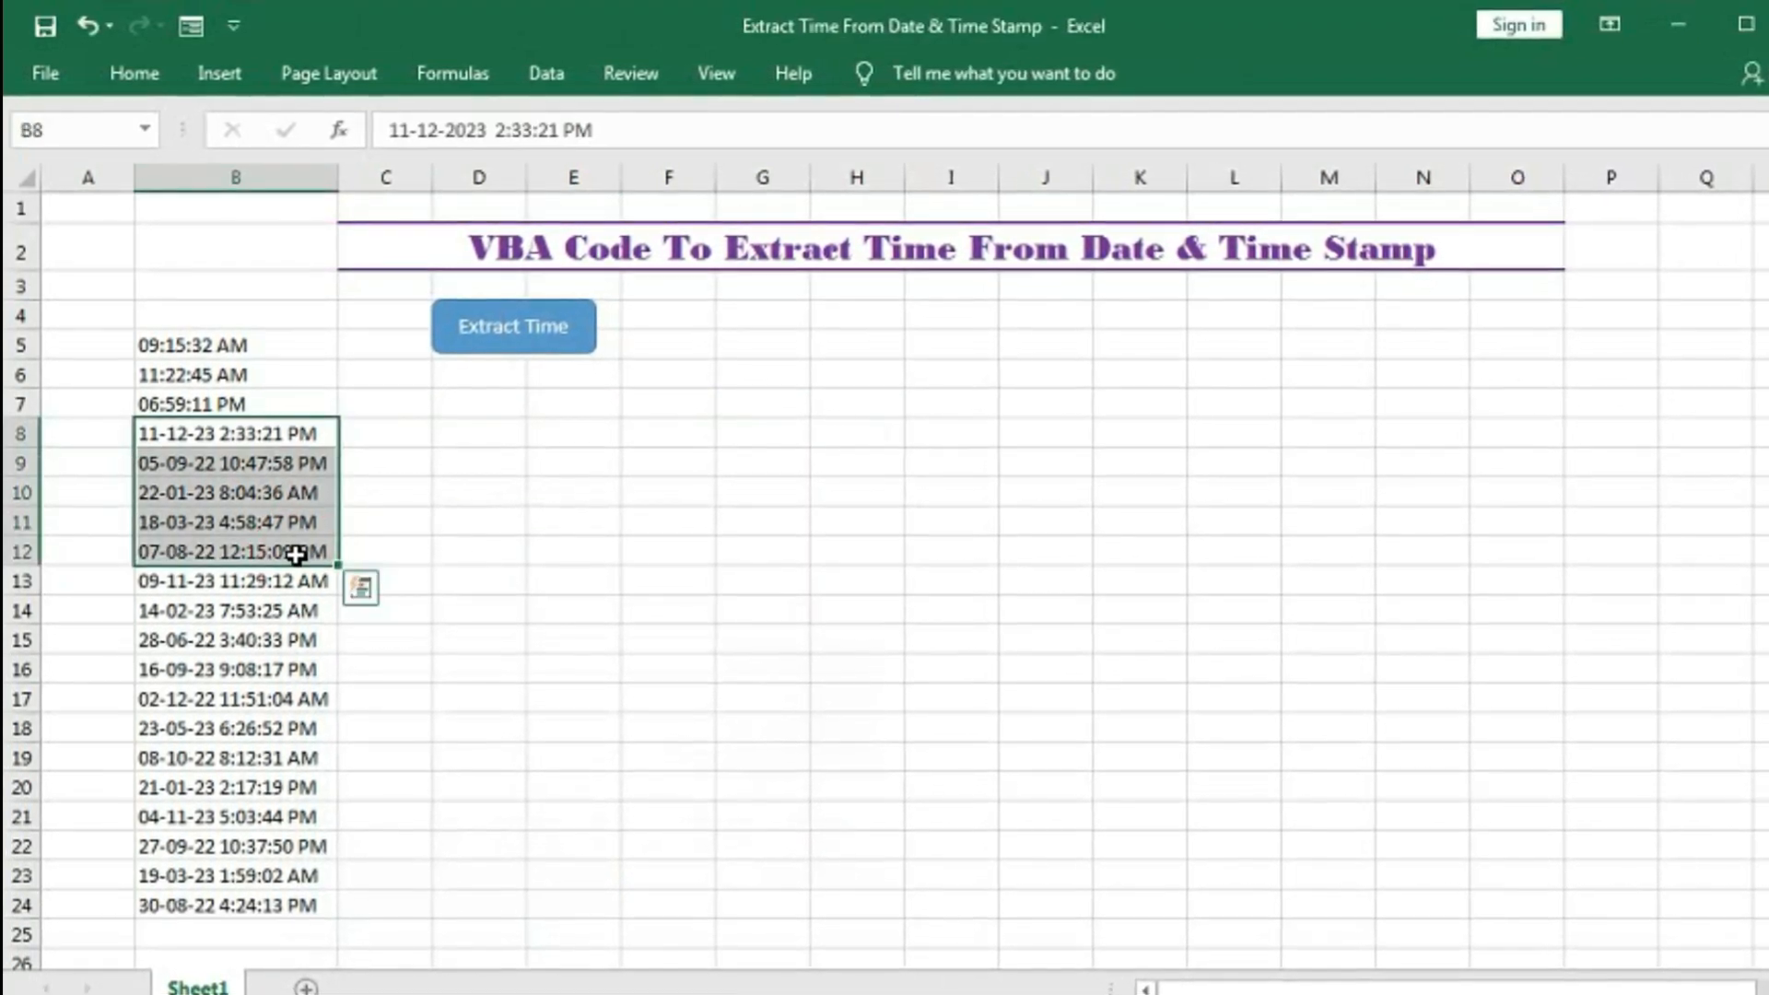
pyautogui.click(512, 326)
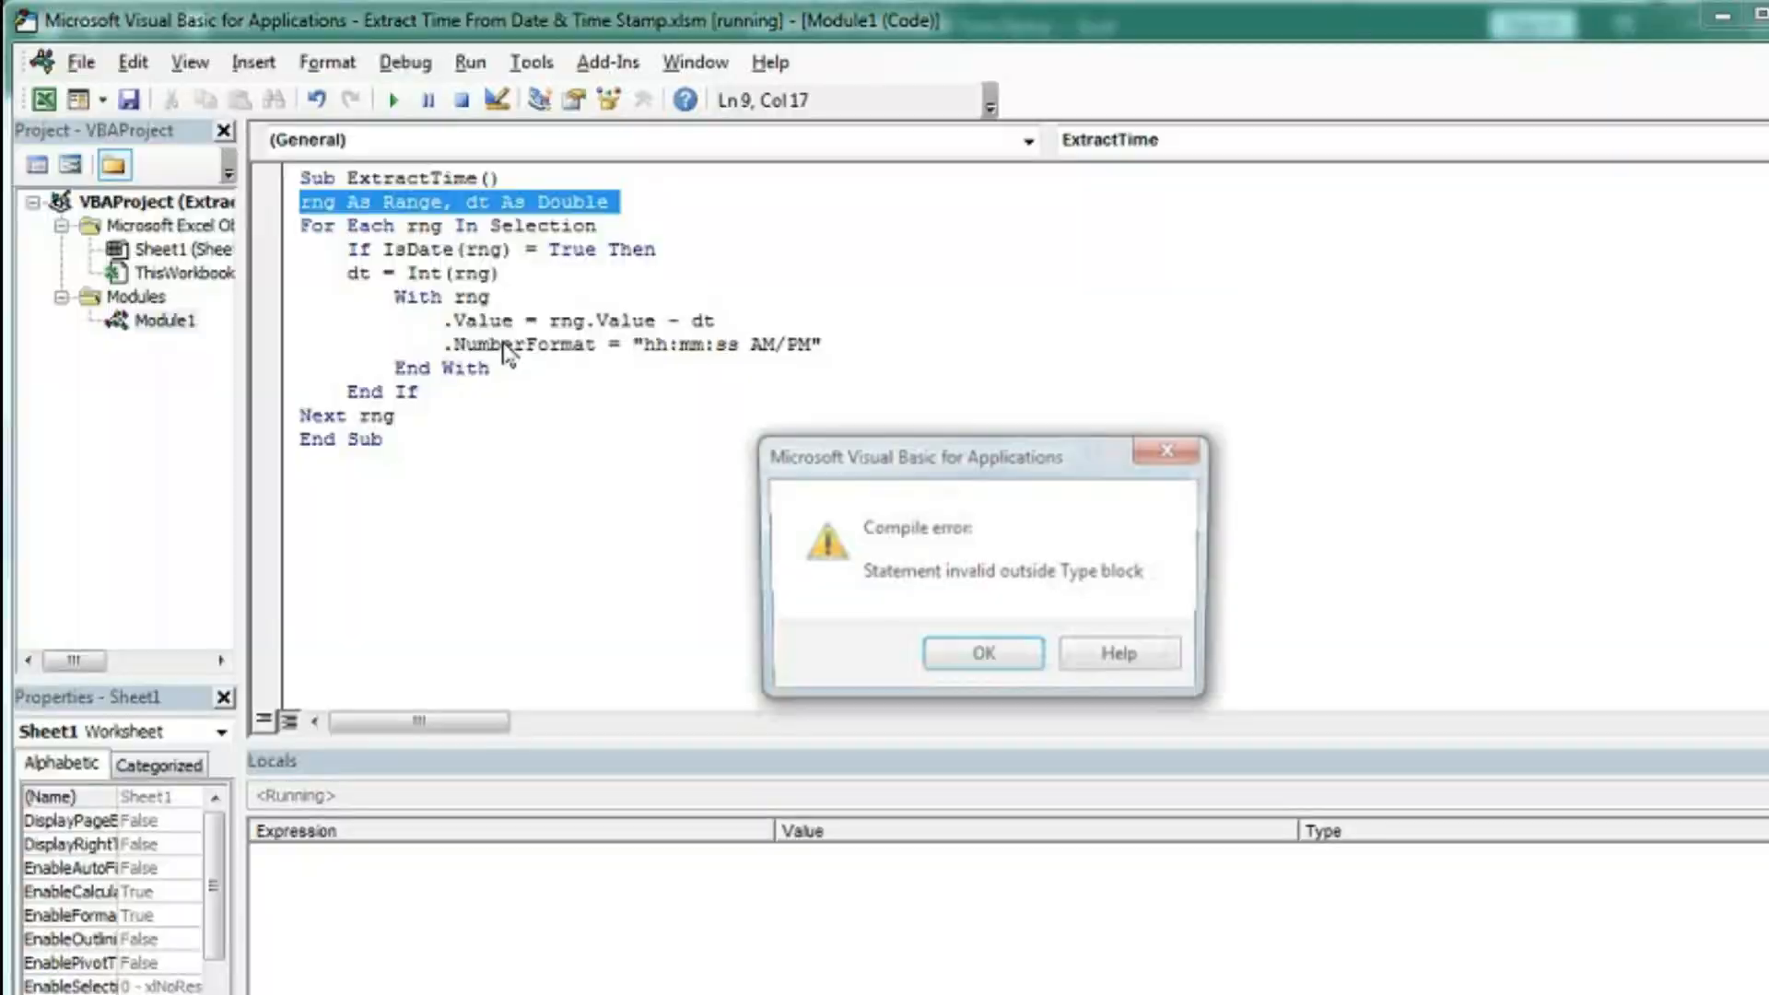
pyautogui.click(980, 653)
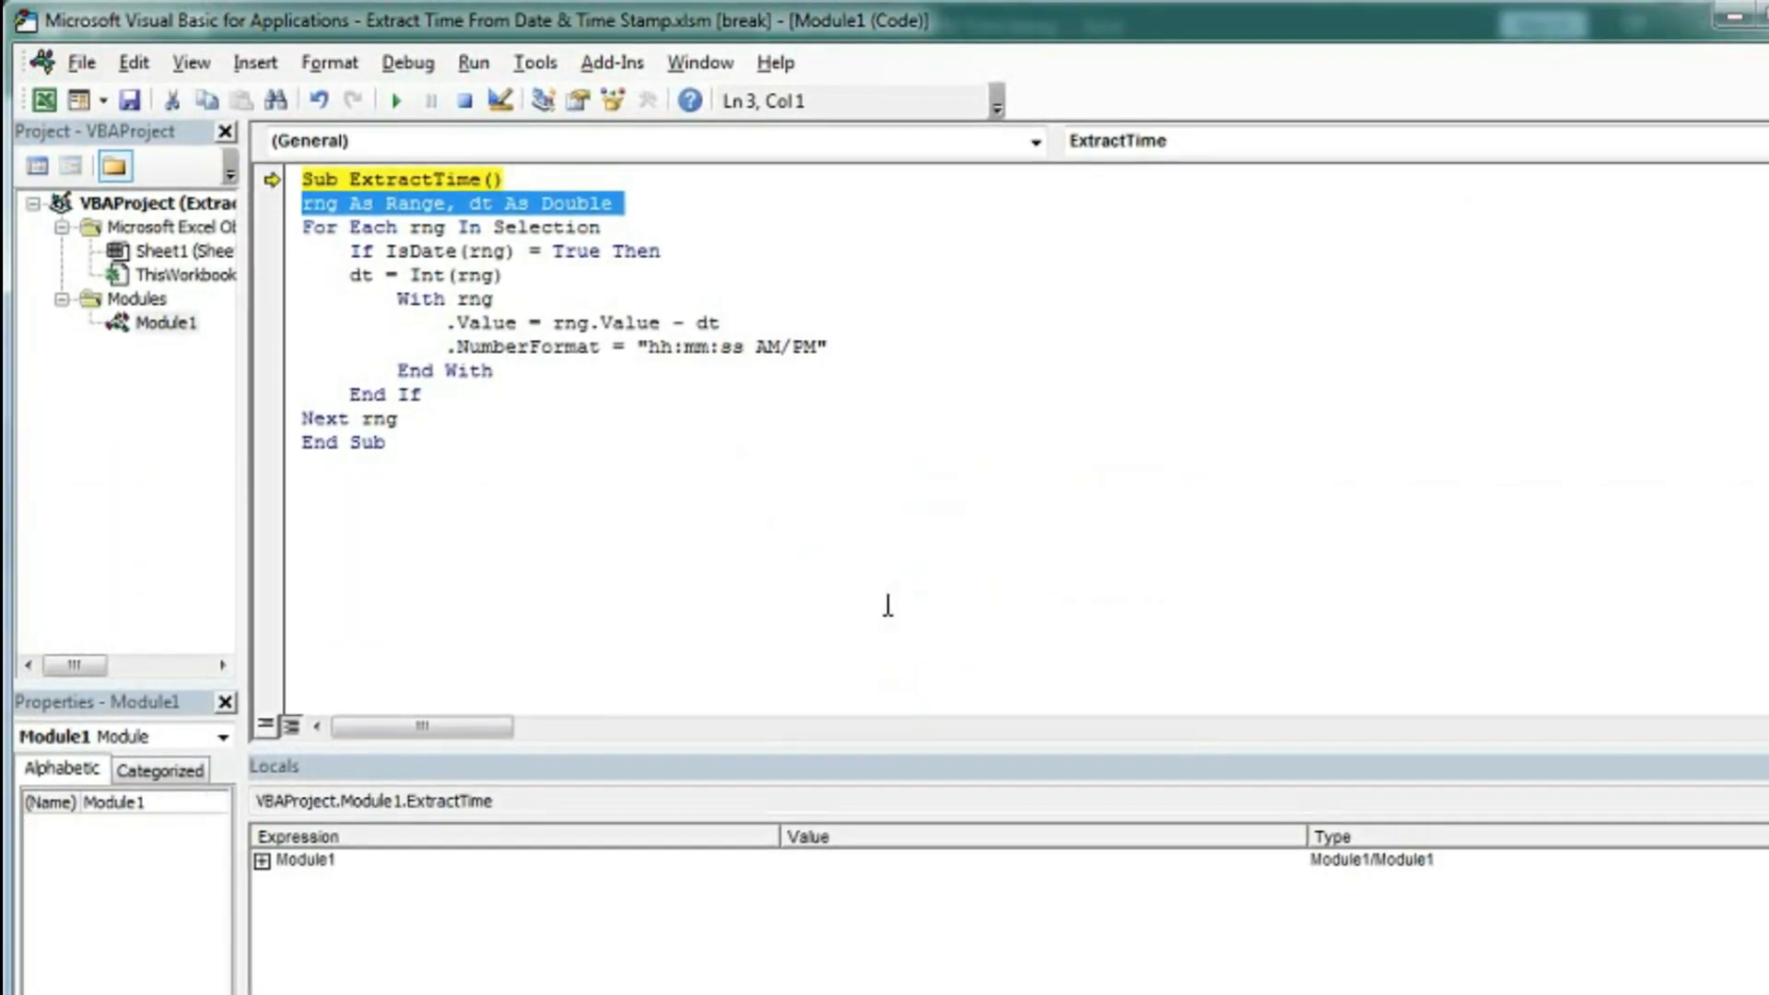
pyautogui.click(396, 100)
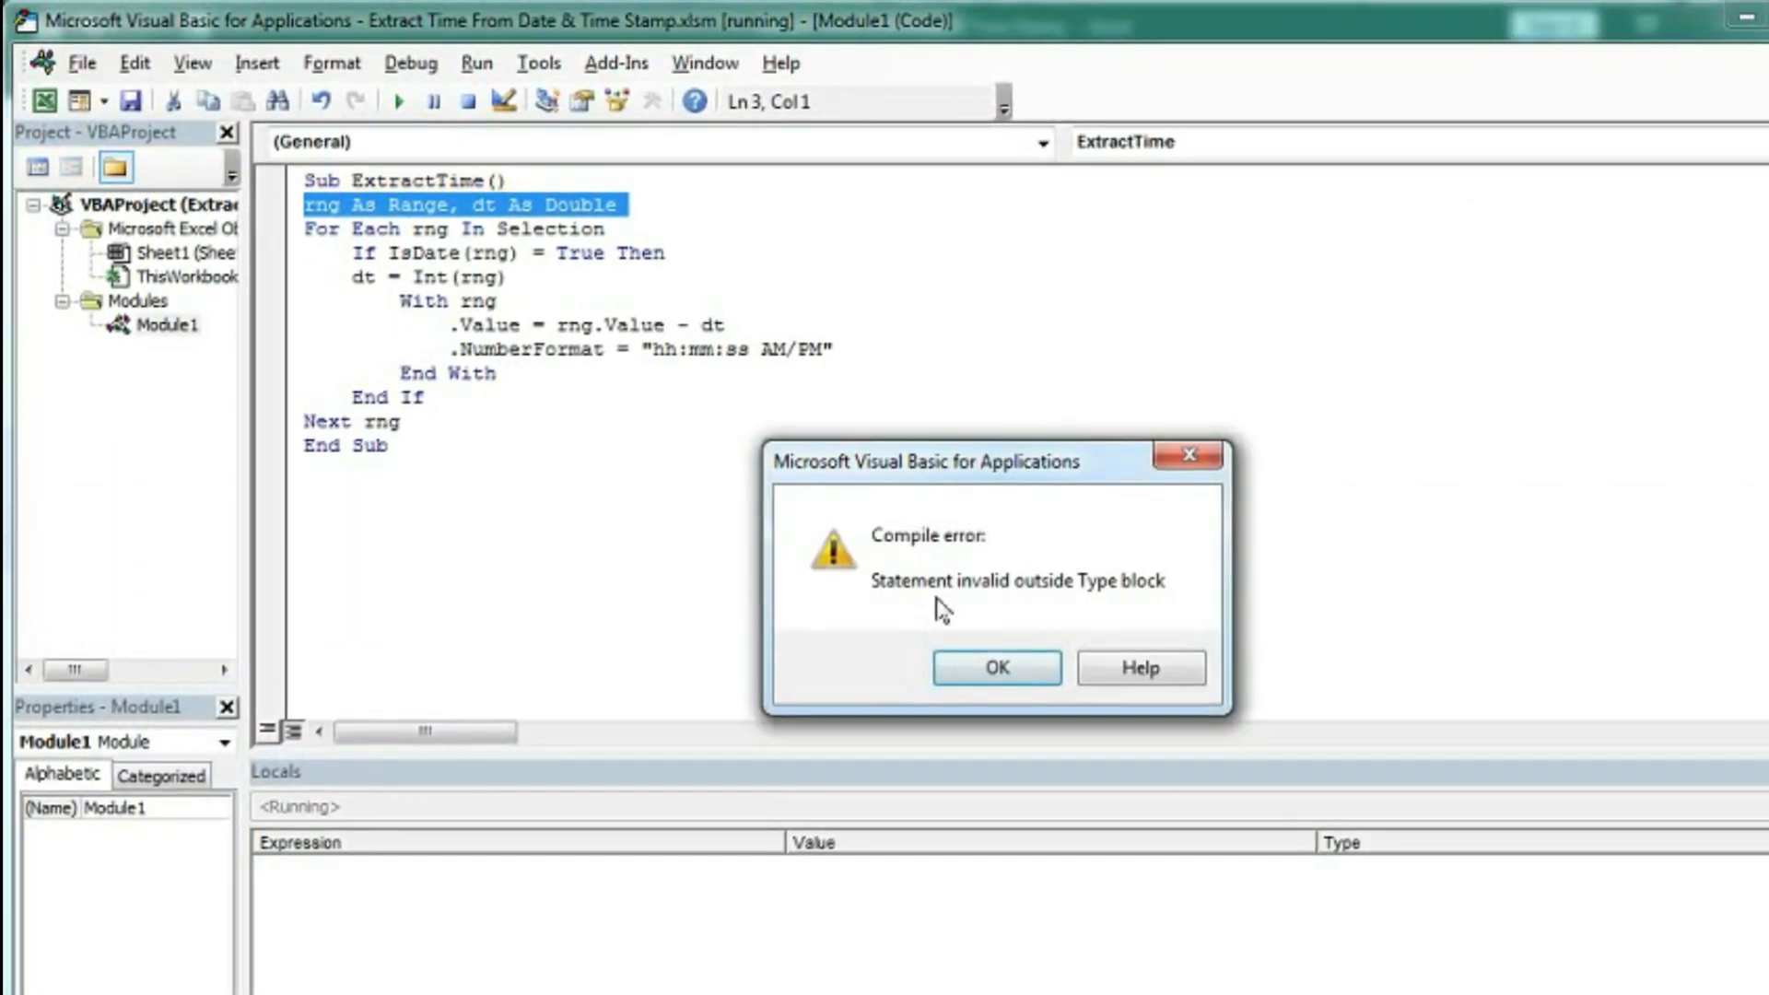
pyautogui.click(995, 667)
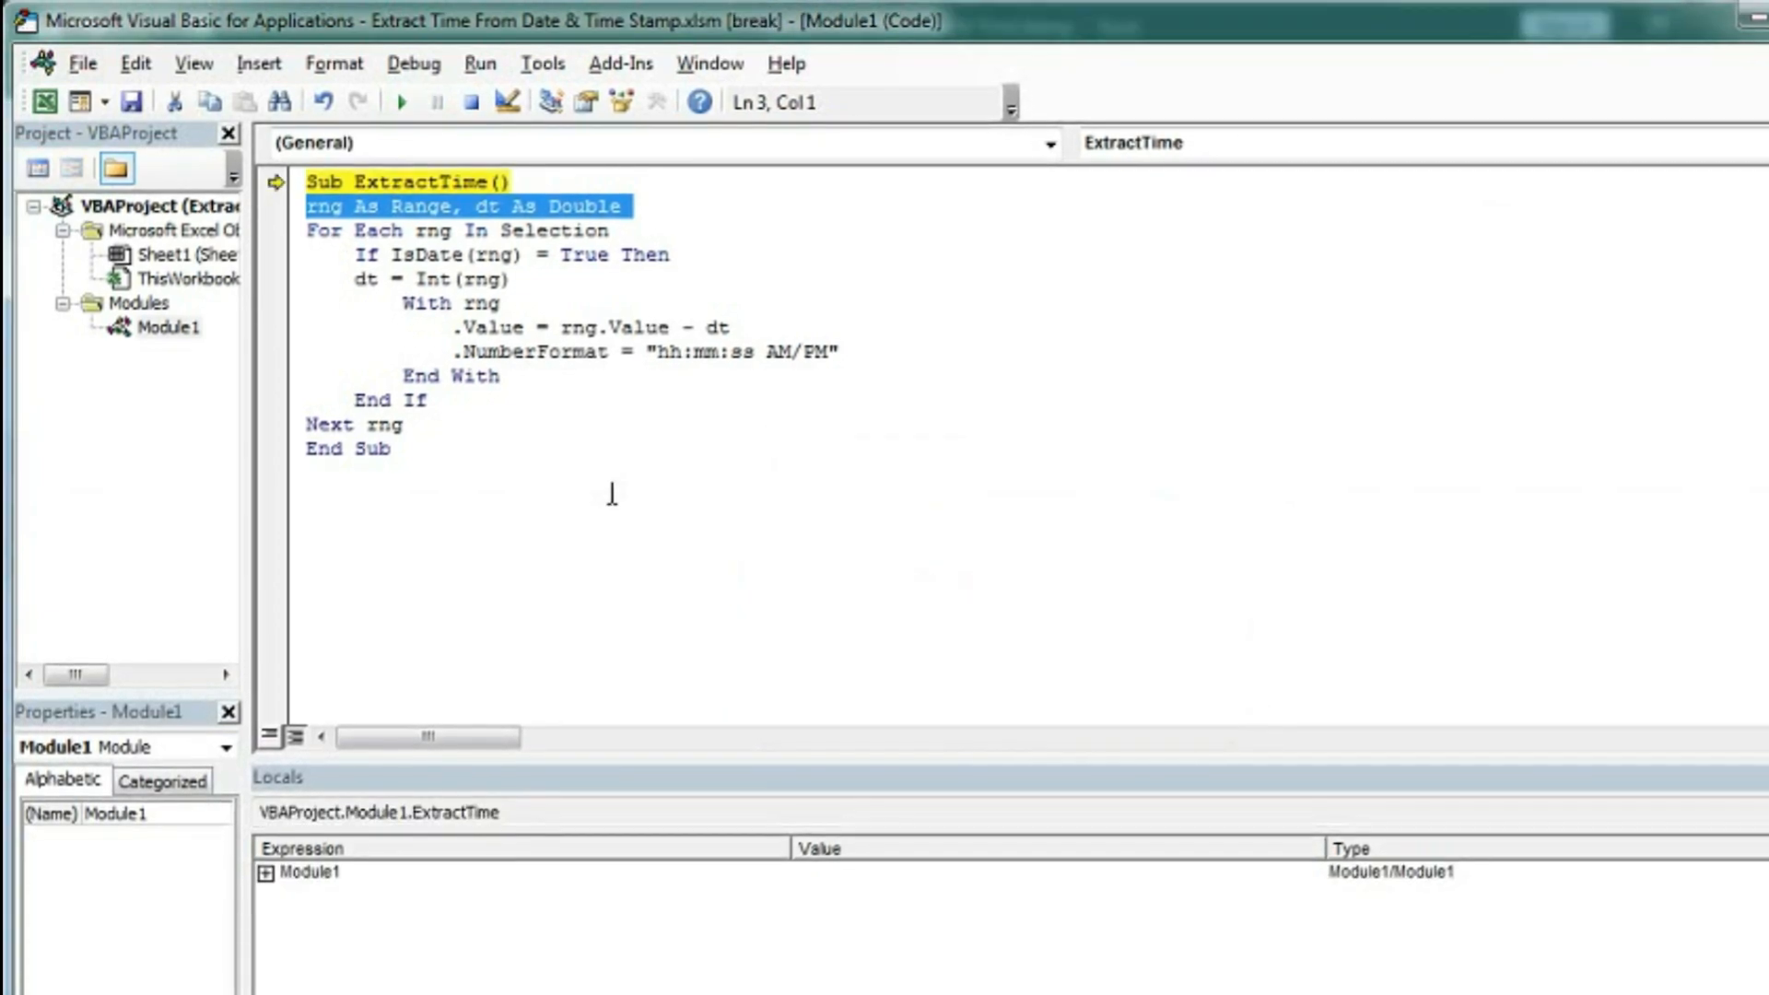
pyautogui.click(429, 426)
pyautogui.write('Dim ')
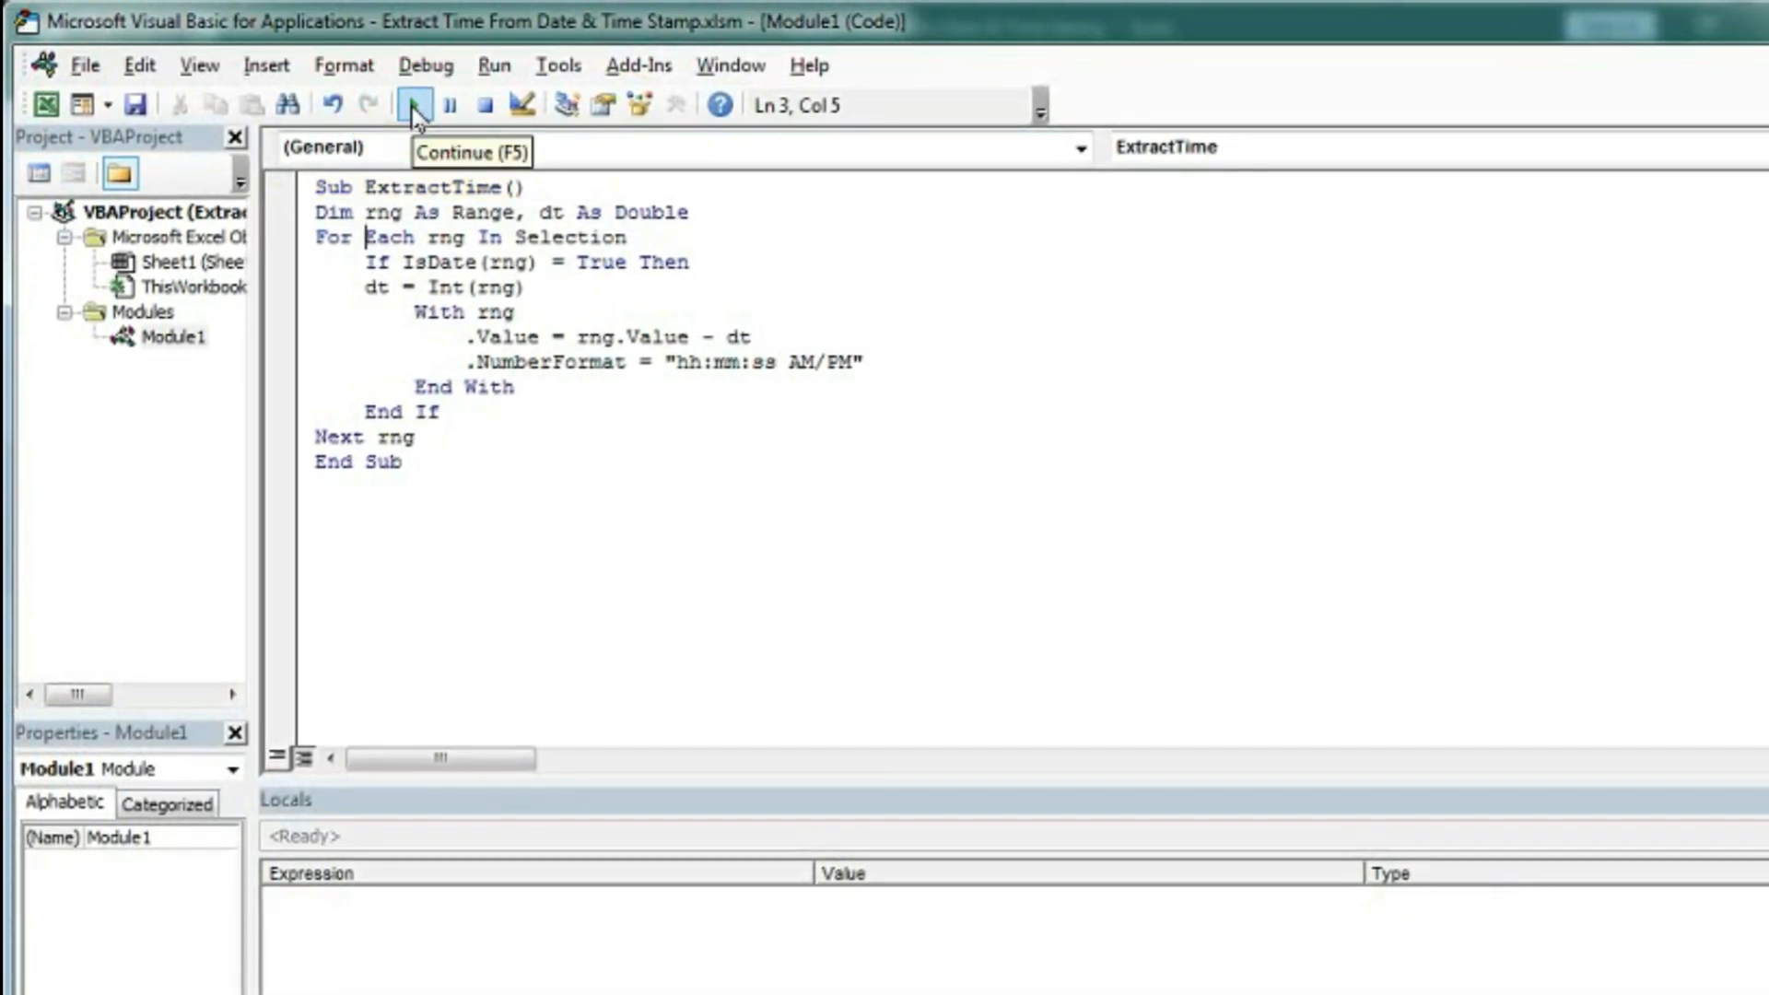
# Step: Run the corrected macro on B8:B12 and B13:B16, converting them to times like 02:33:21 PM
pyautogui.click(414, 105)
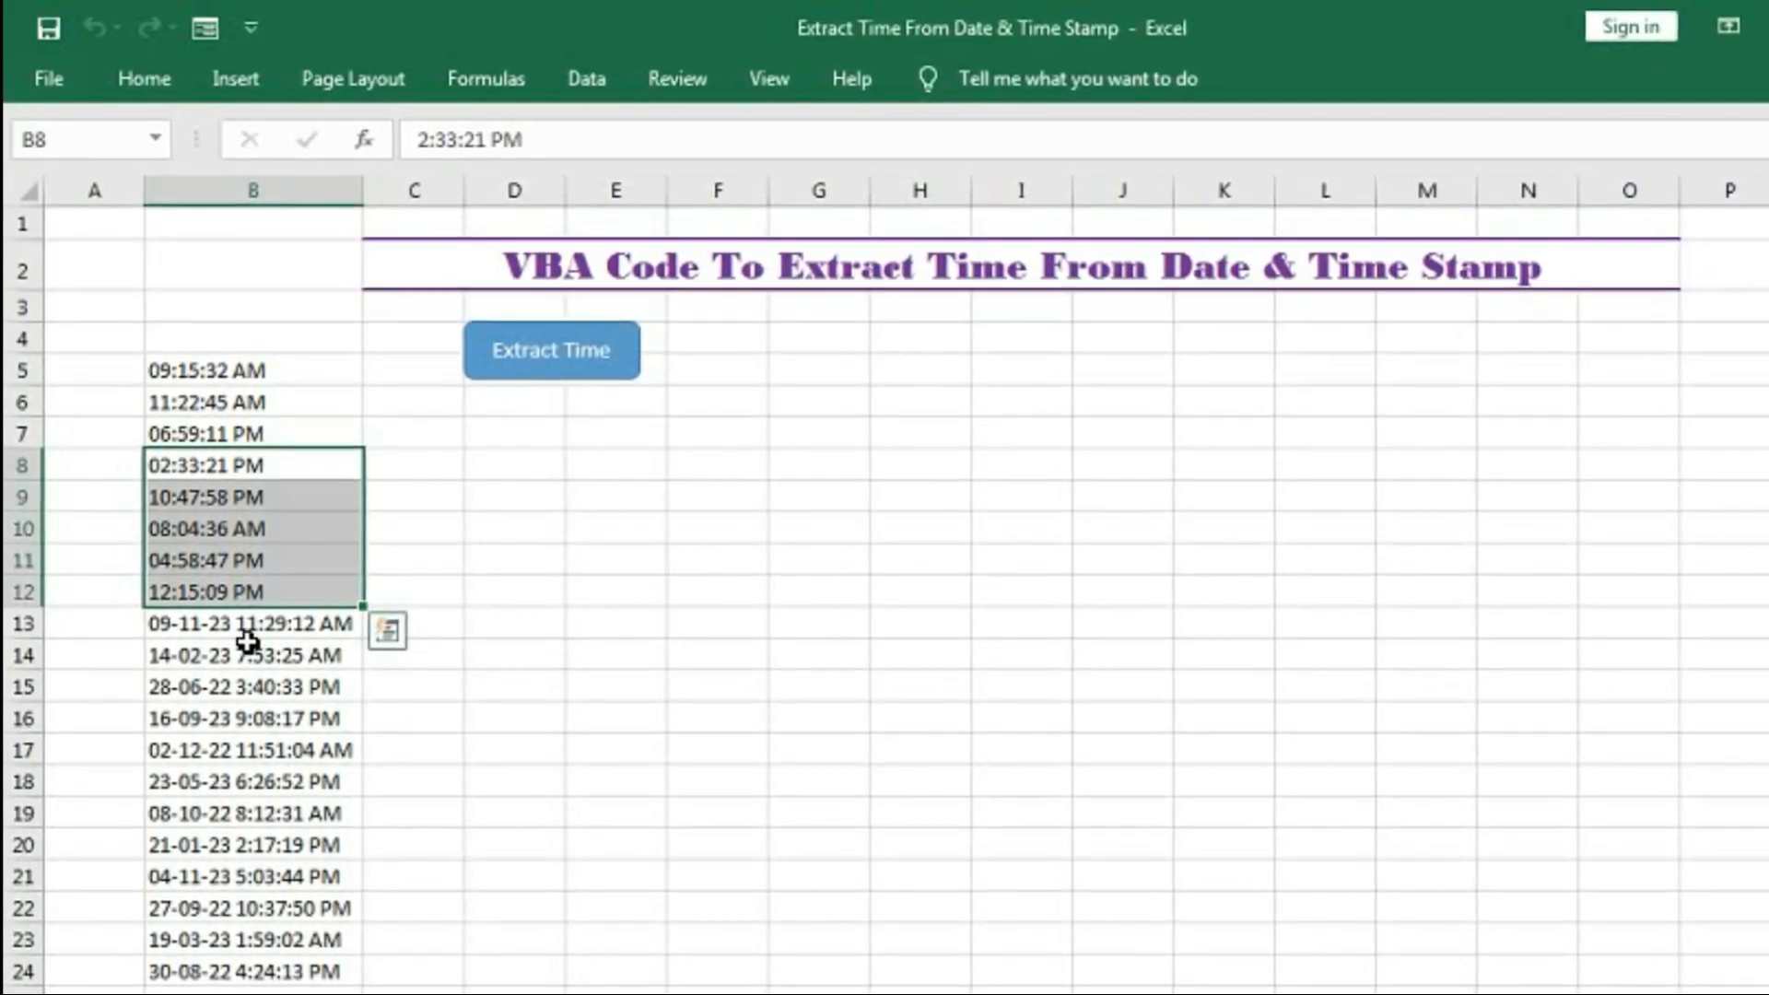
pyautogui.click(253, 626)
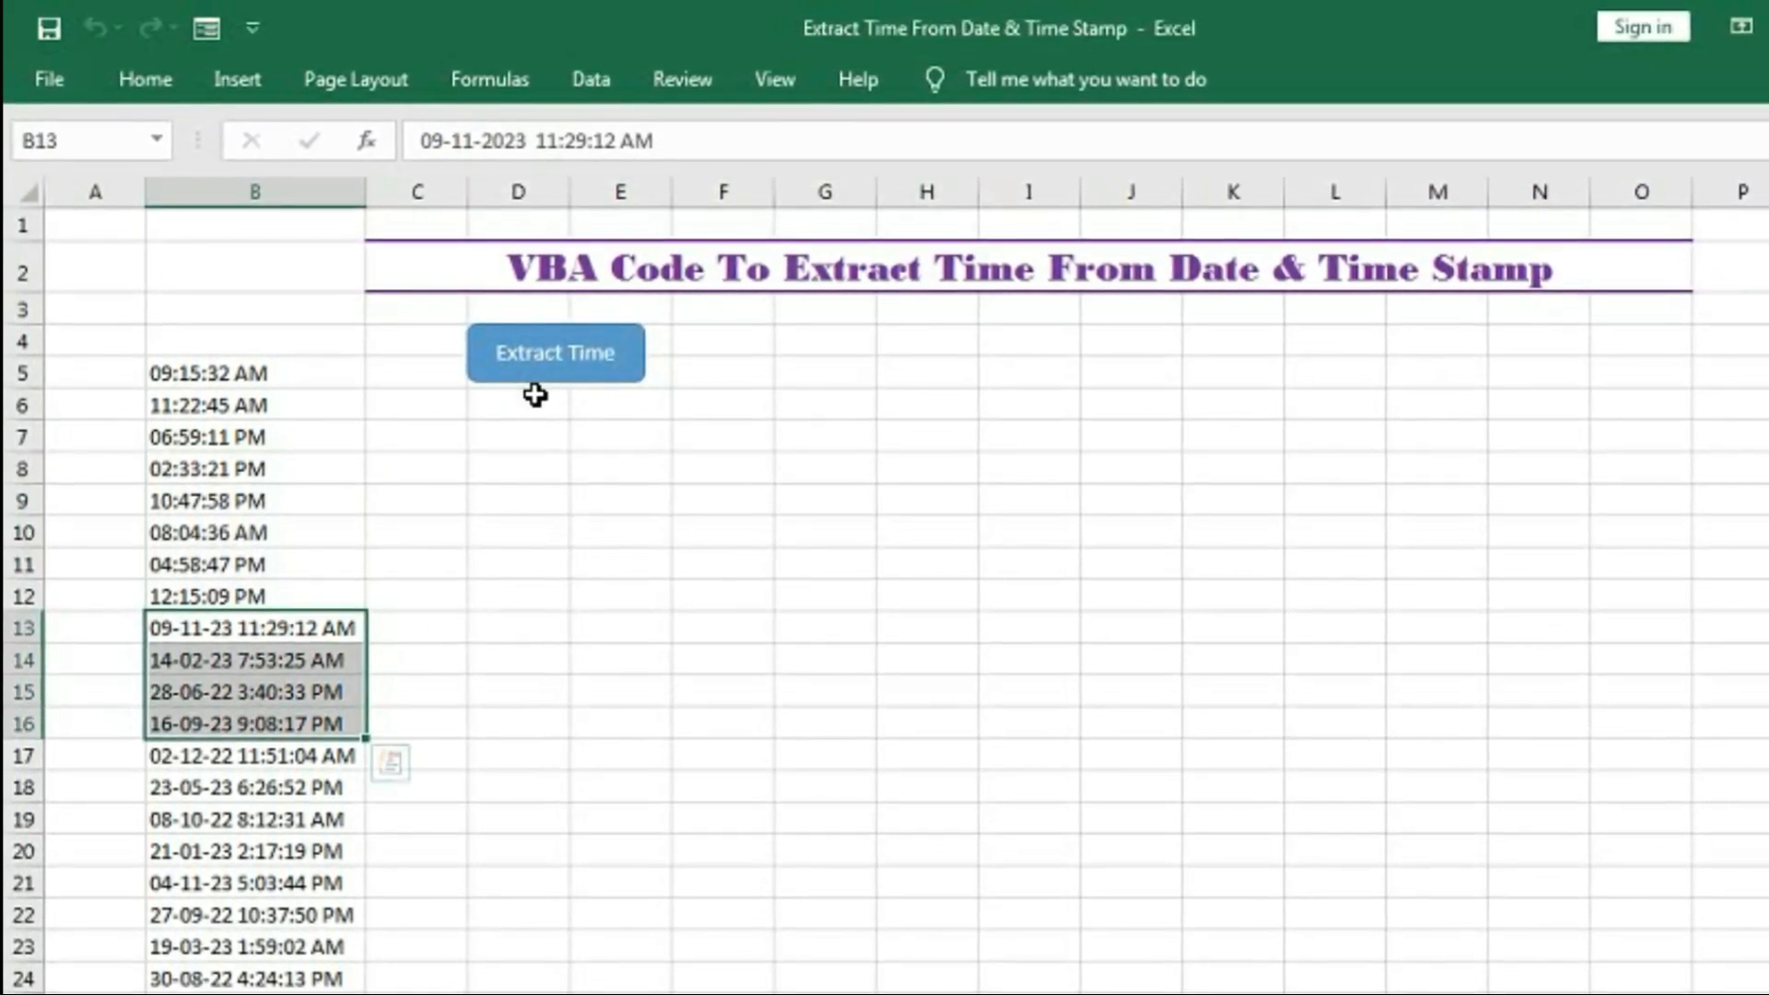
pyautogui.click(554, 352)
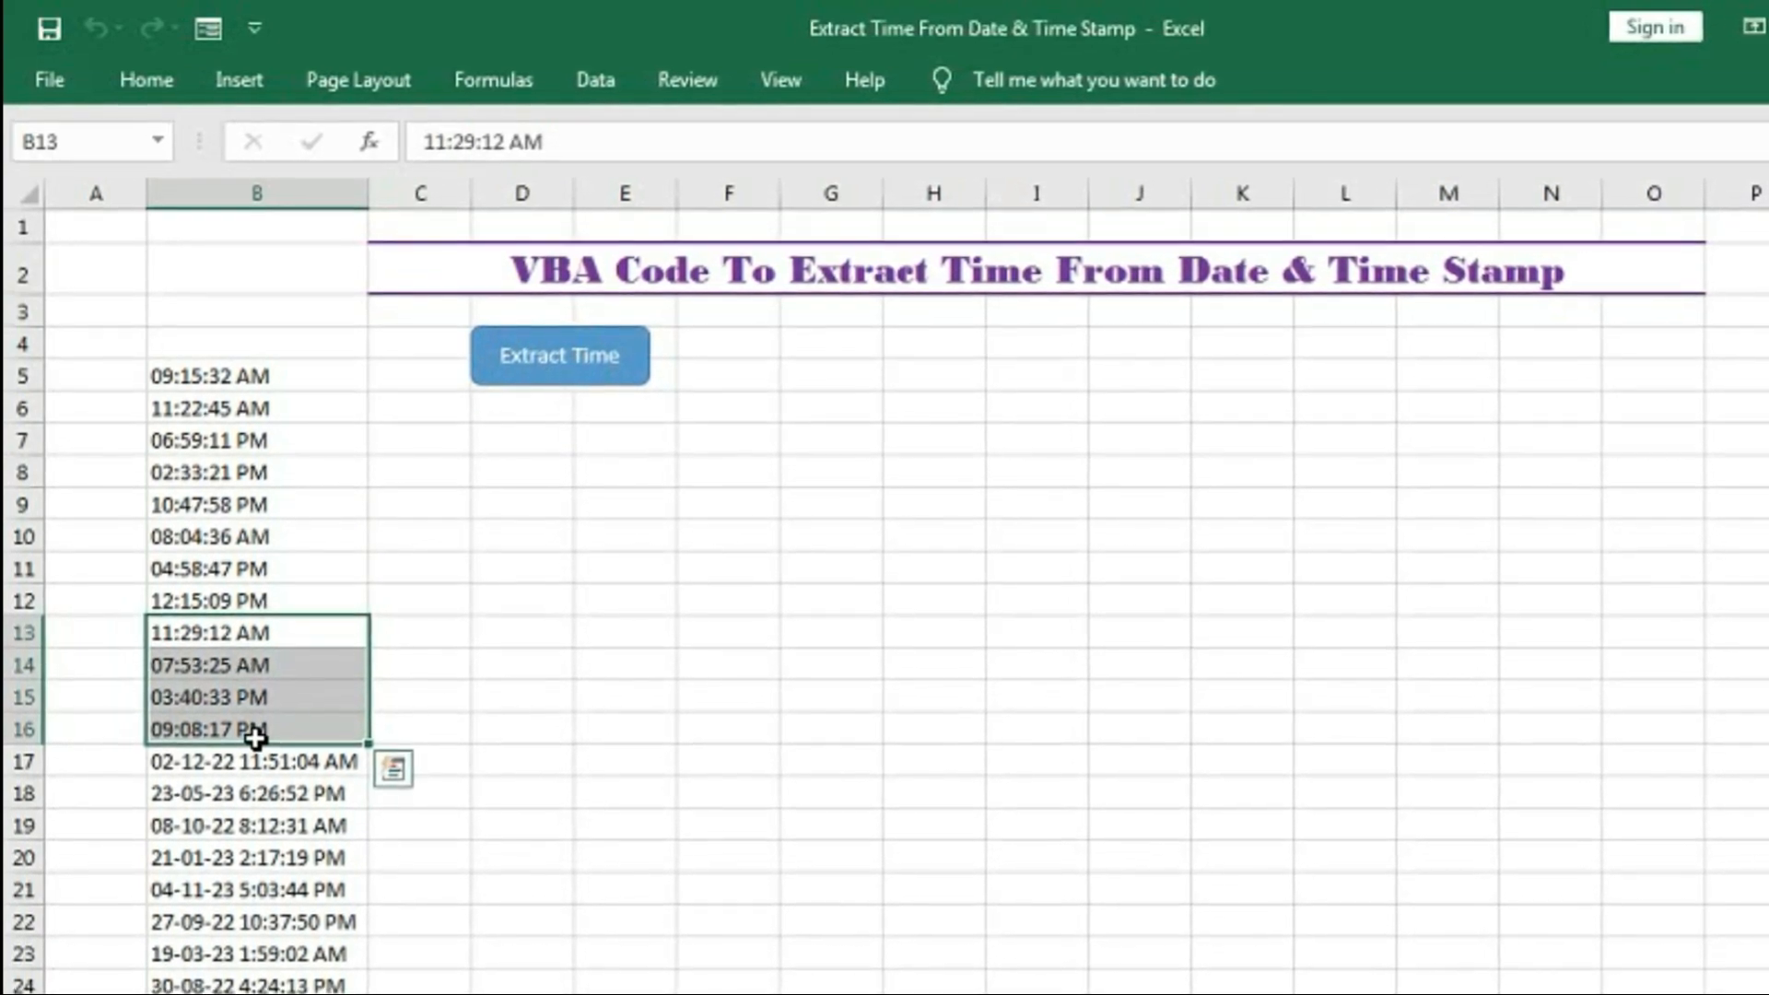
pyautogui.click(628, 614)
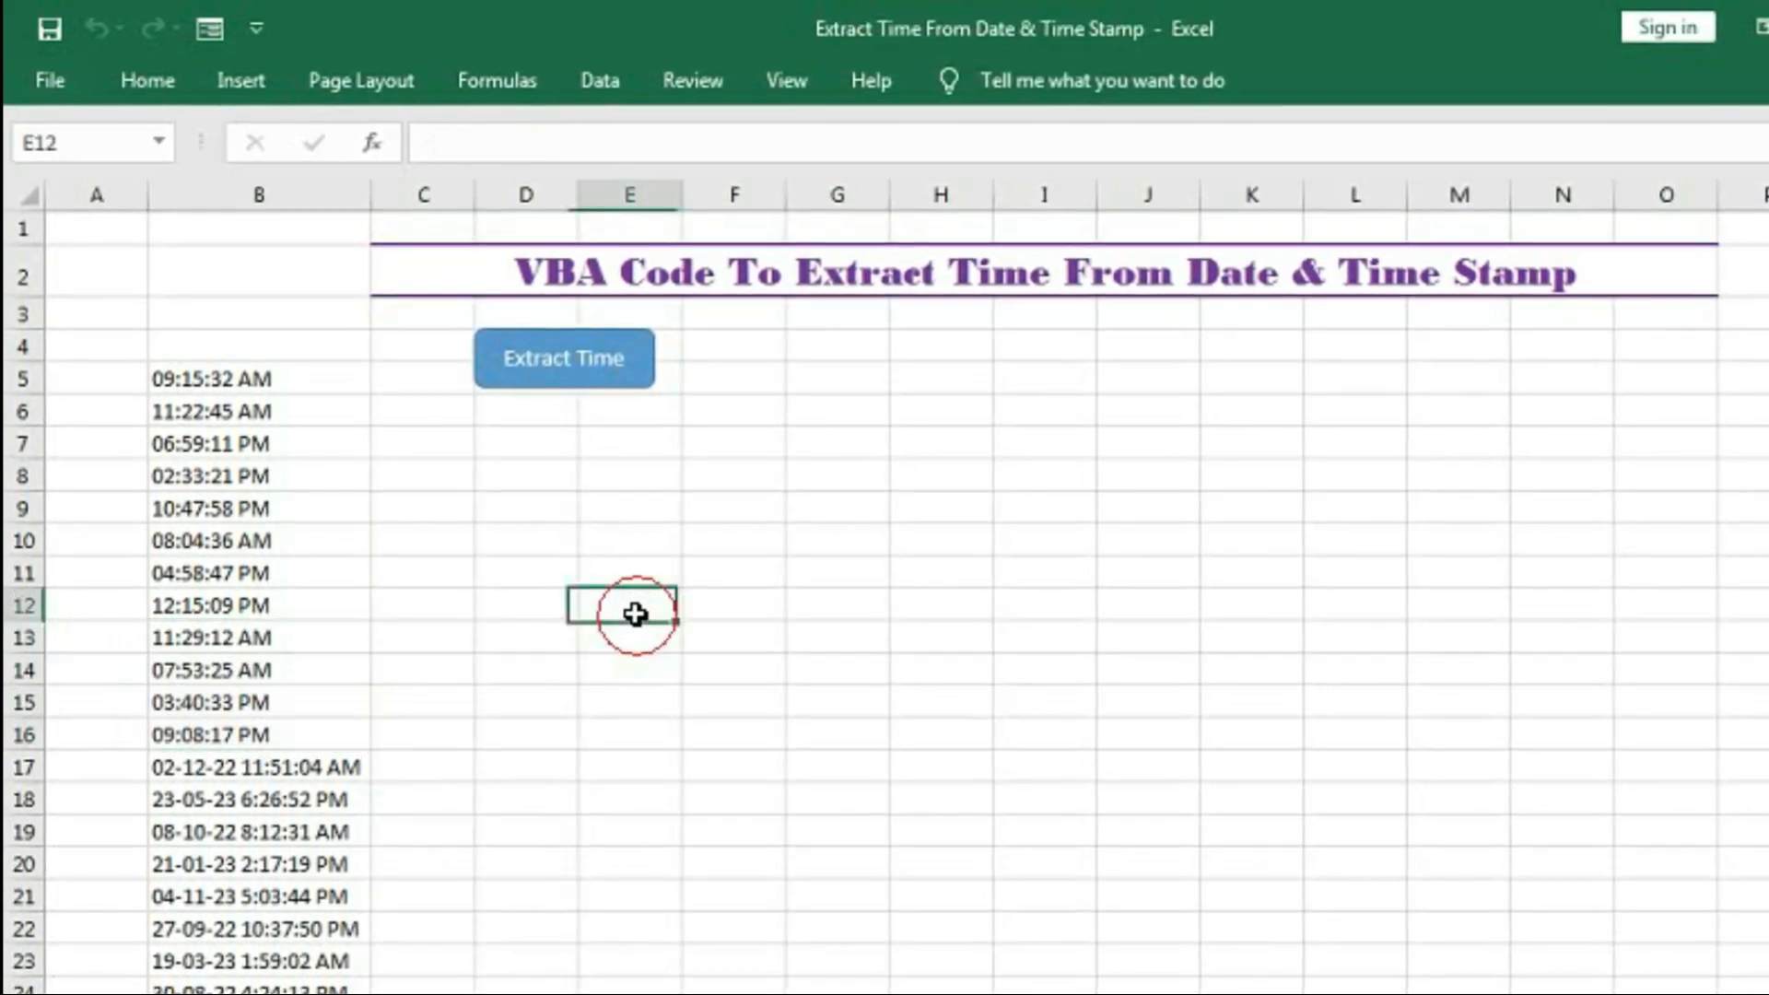